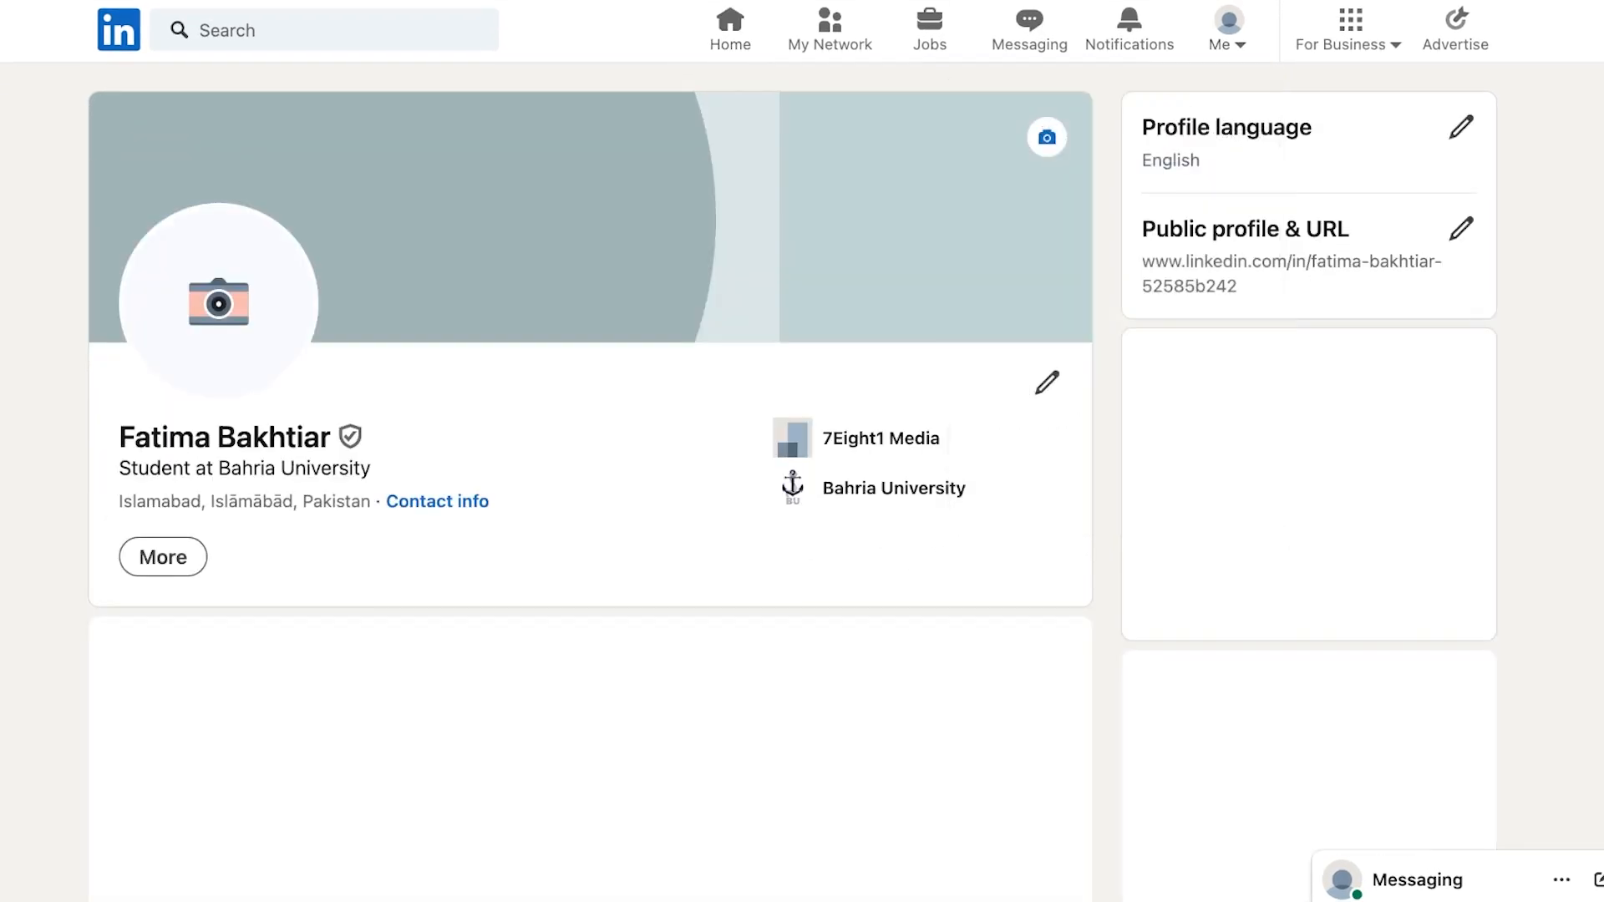
Scroll the LinkedIn profile, then bring up the Me account menu with its settings options.
scroll(down, 3)
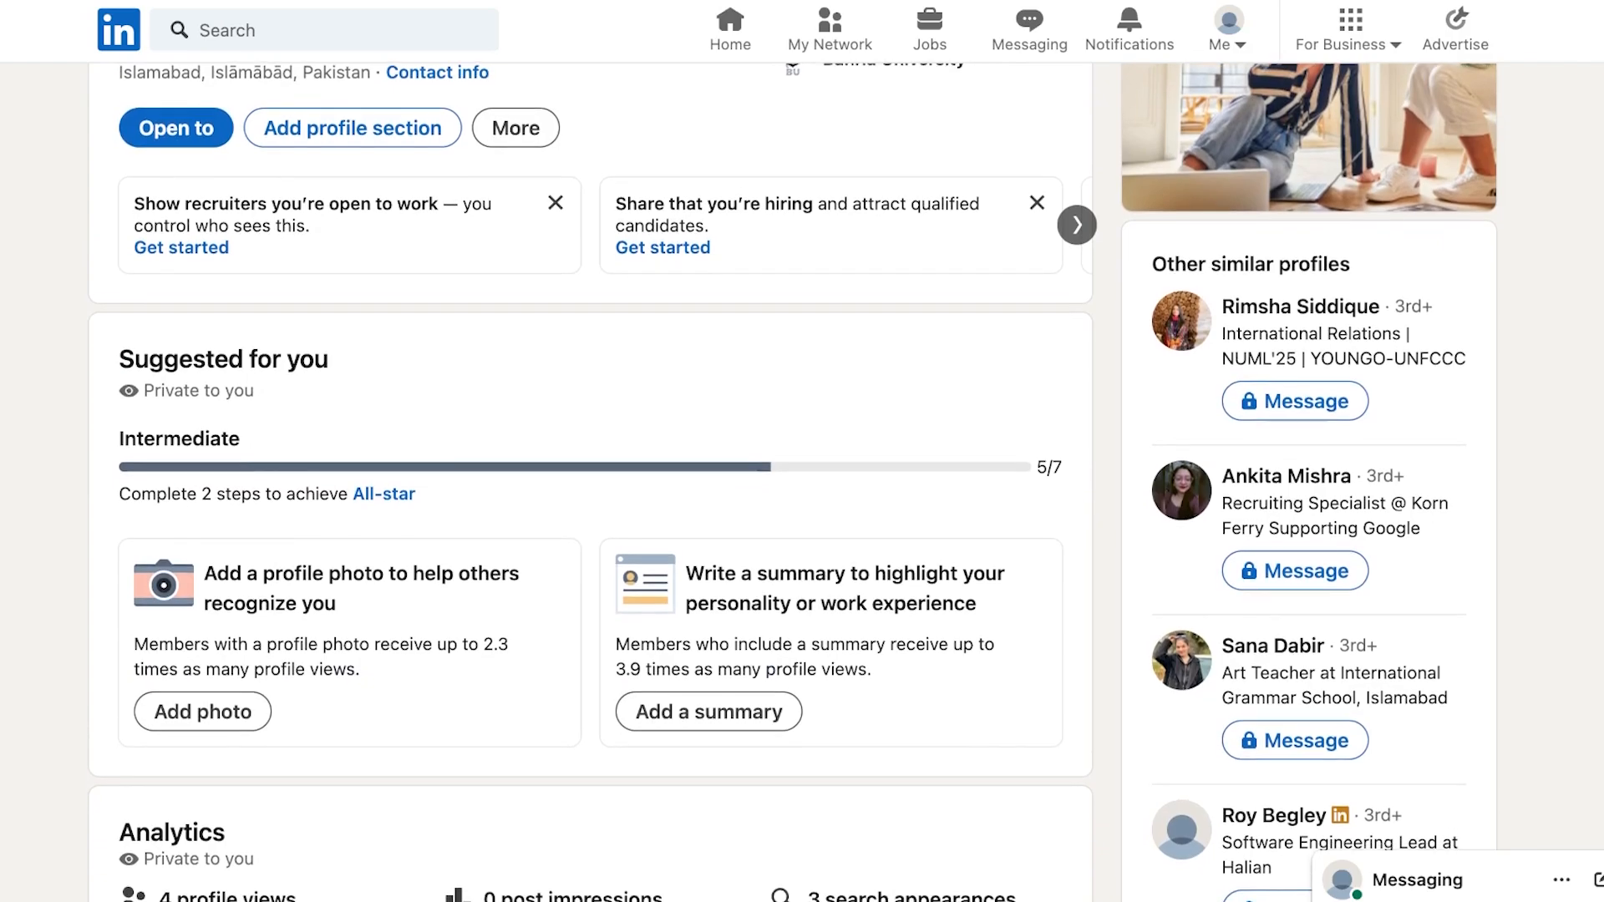
scroll(down, 3)
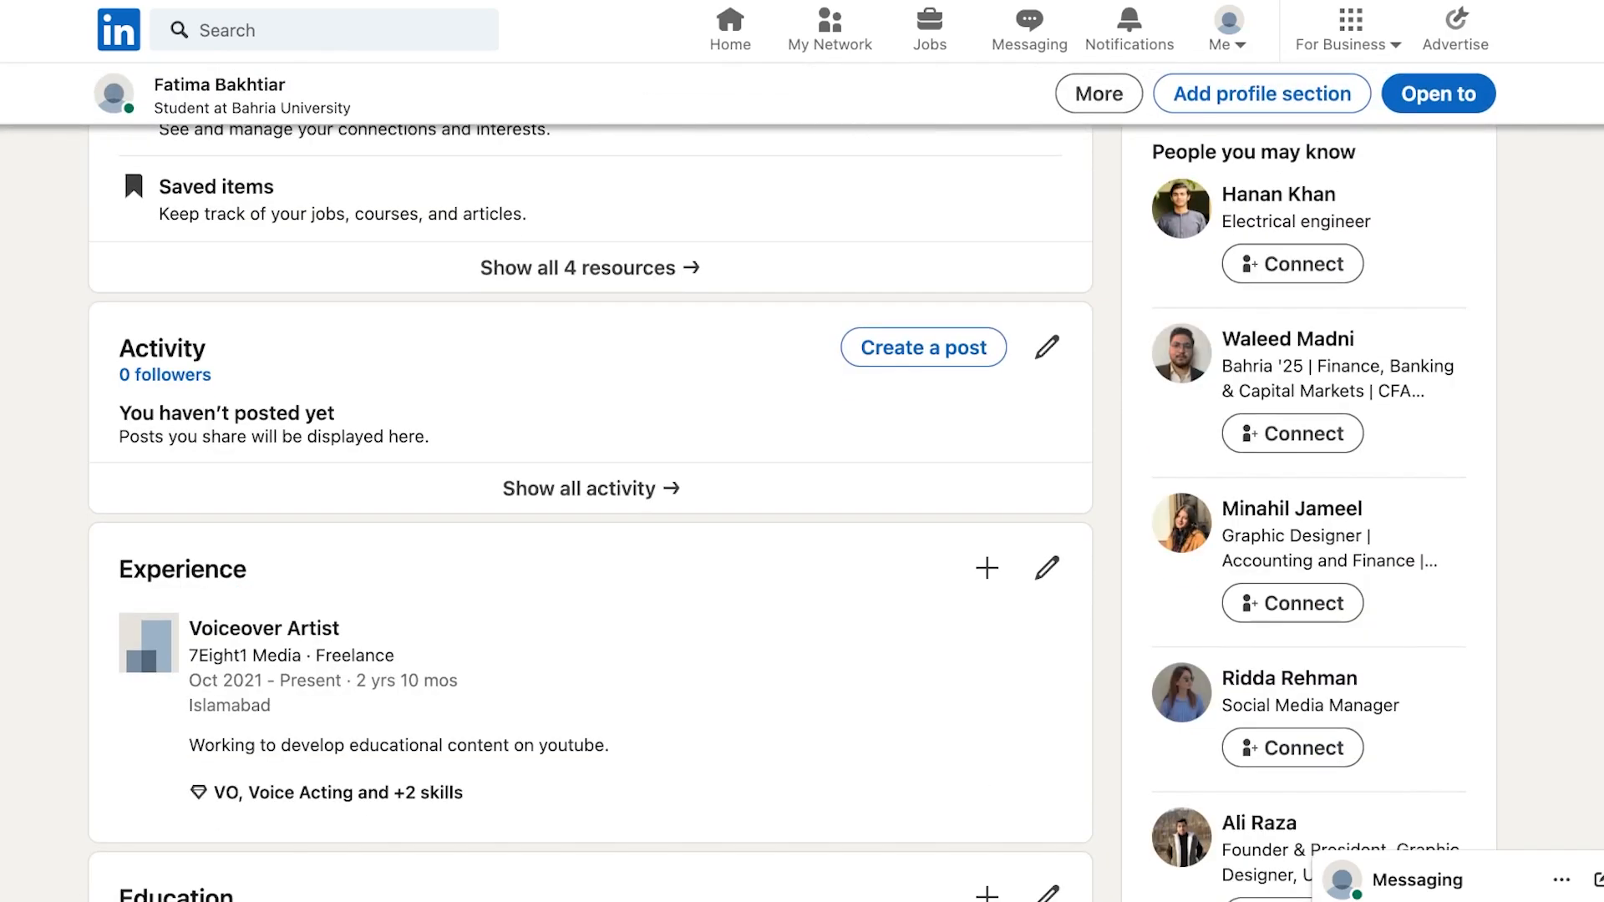
scroll(up, 3)
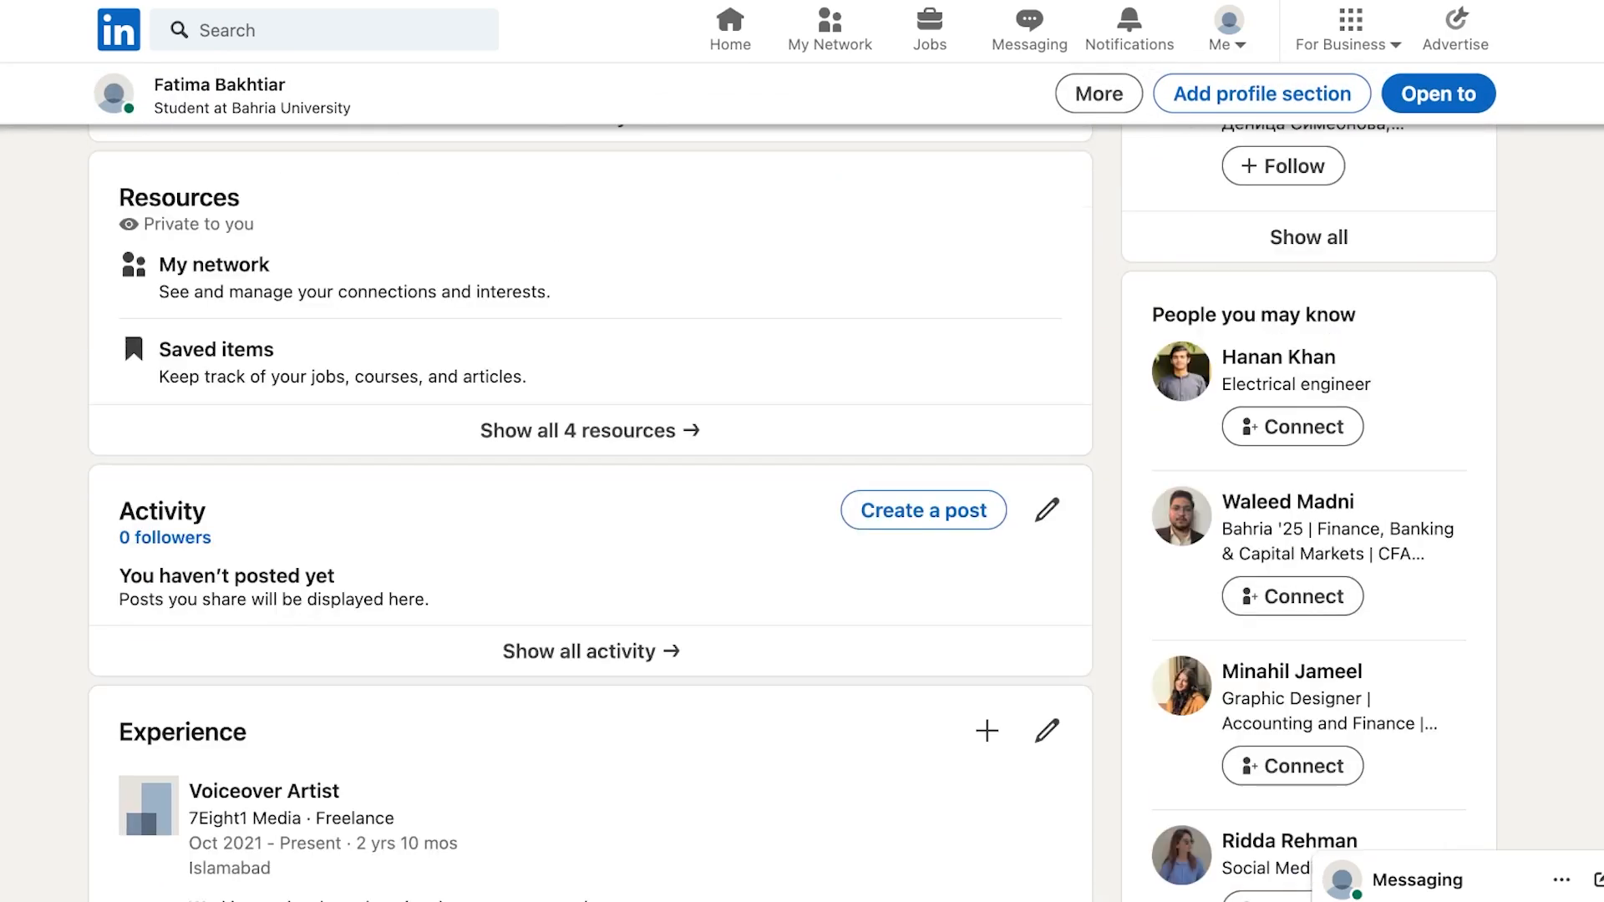
scroll(up, 3)
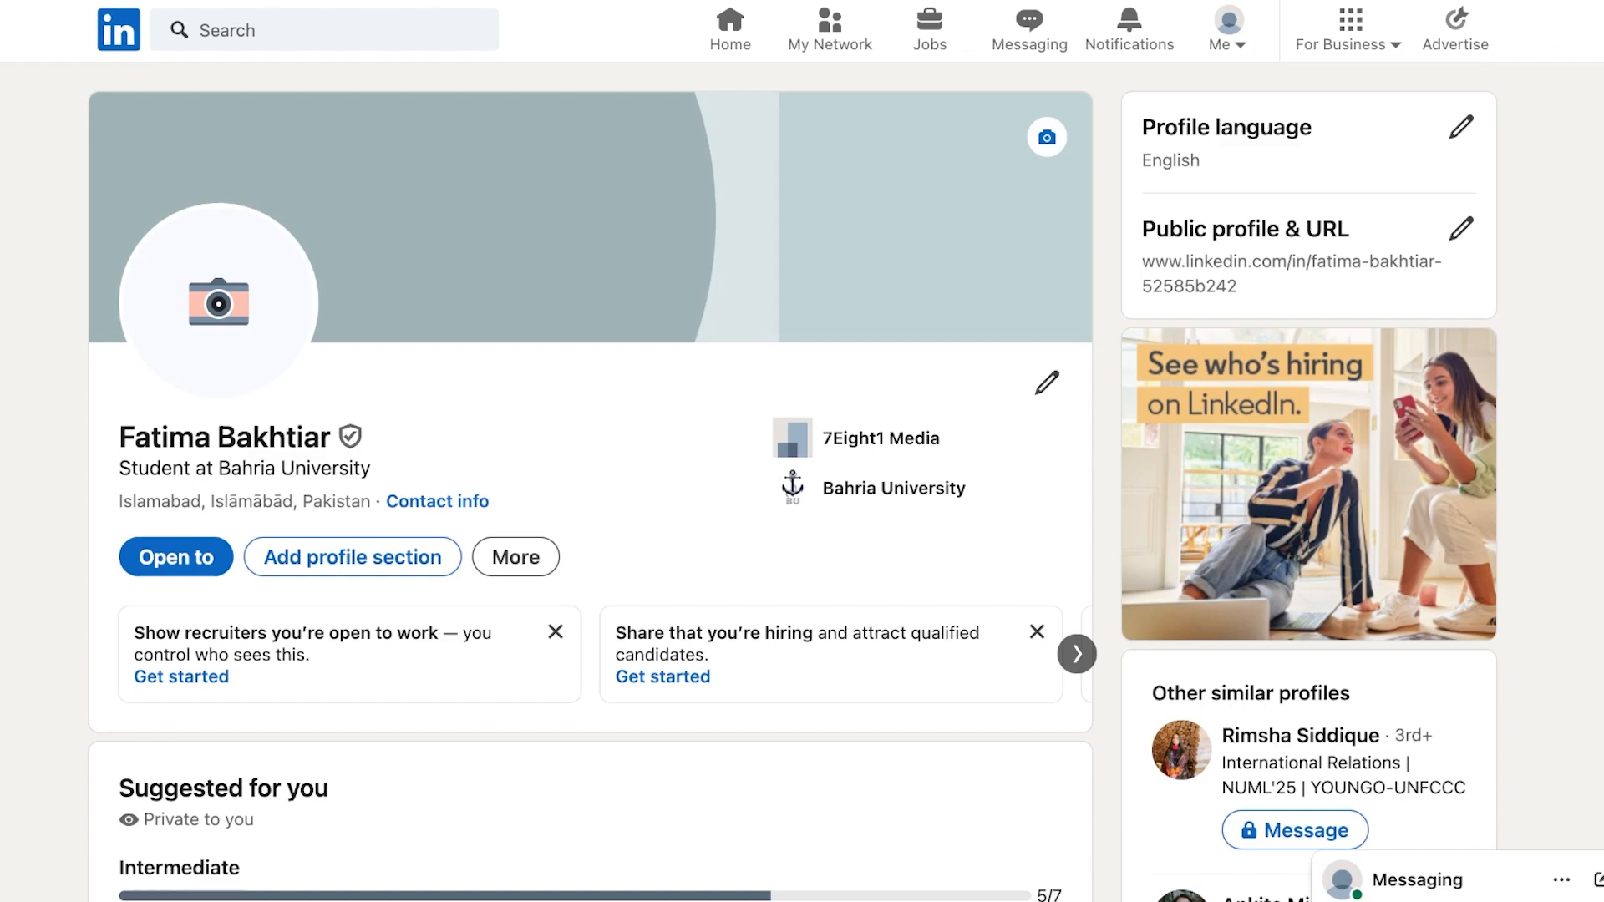
click(1226, 22)
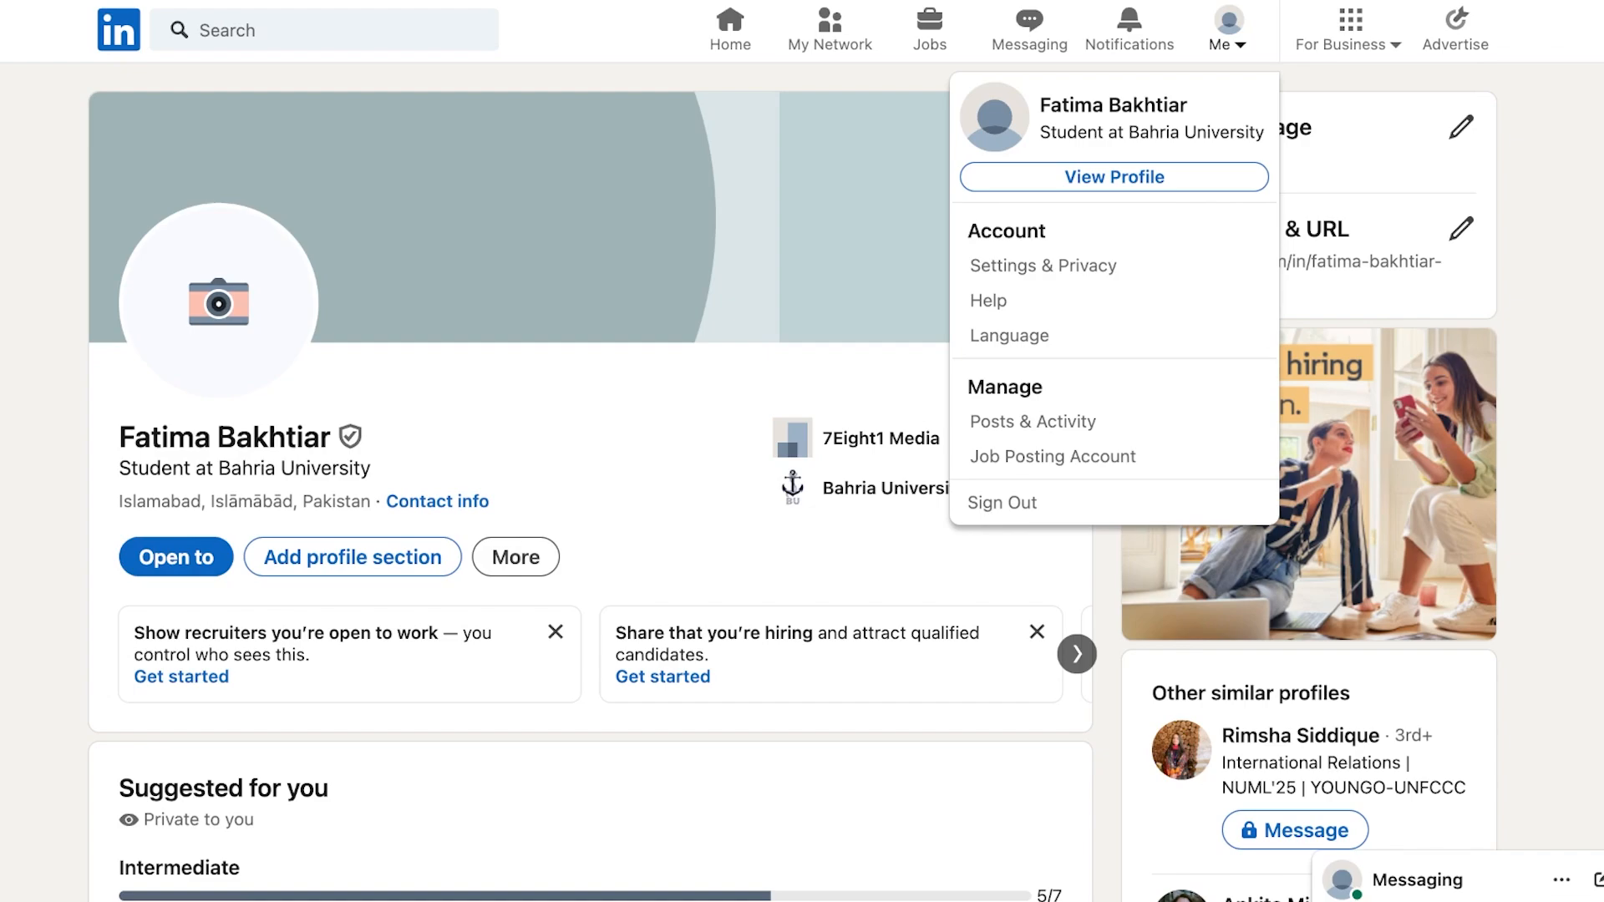
mouse_move(1042, 265)
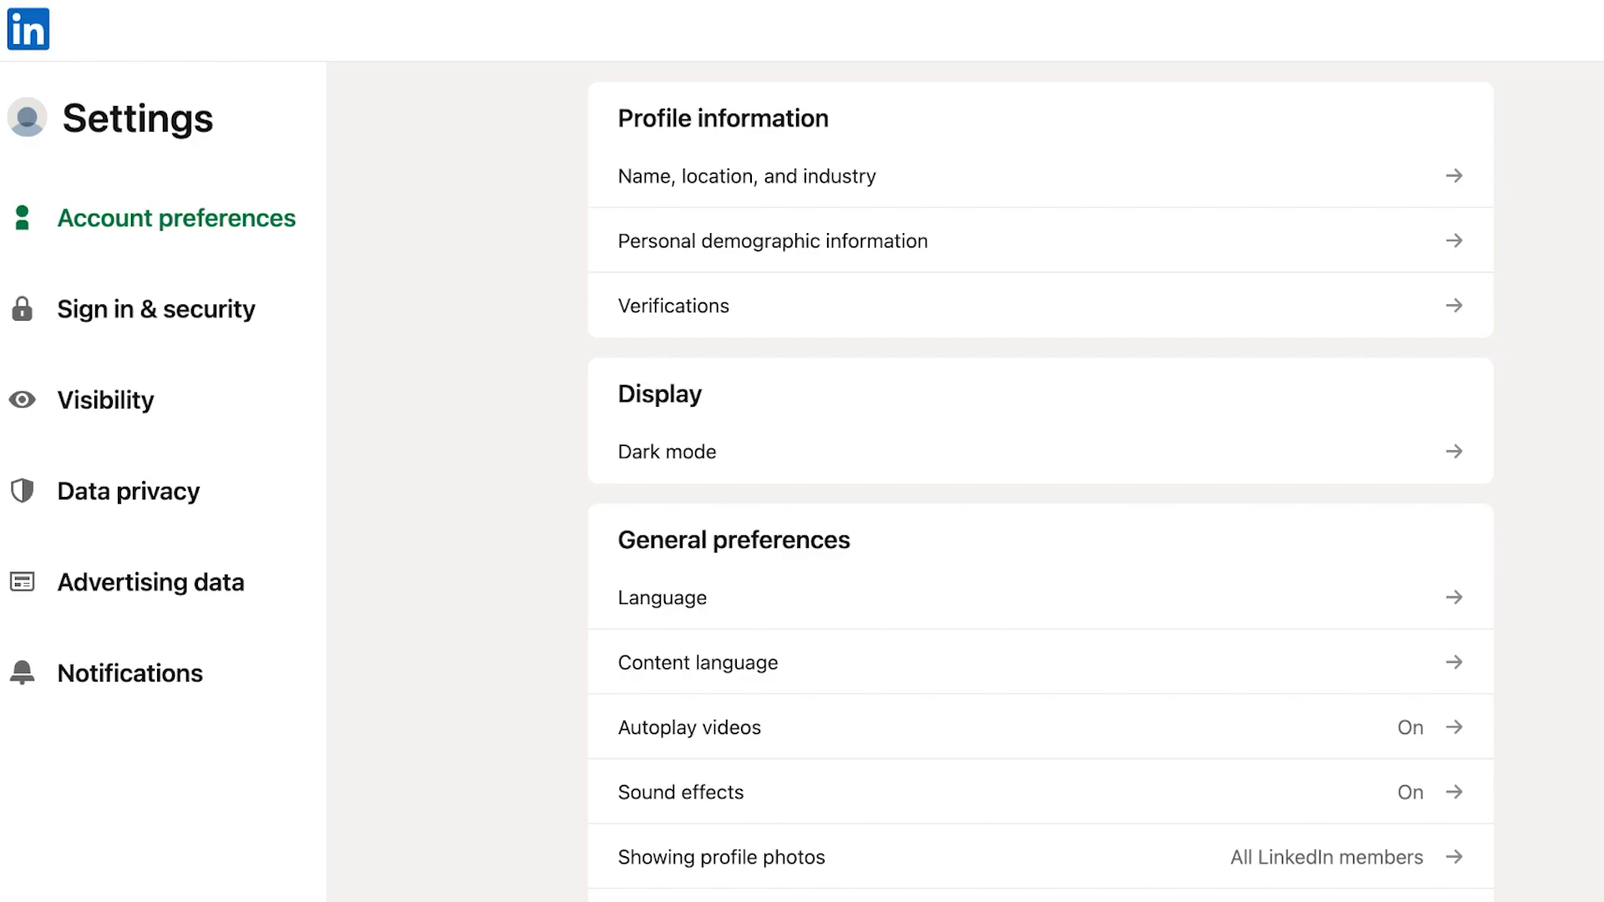
Show Data privacy and review down through messaging, job seeking and other applications options.
click(130, 491)
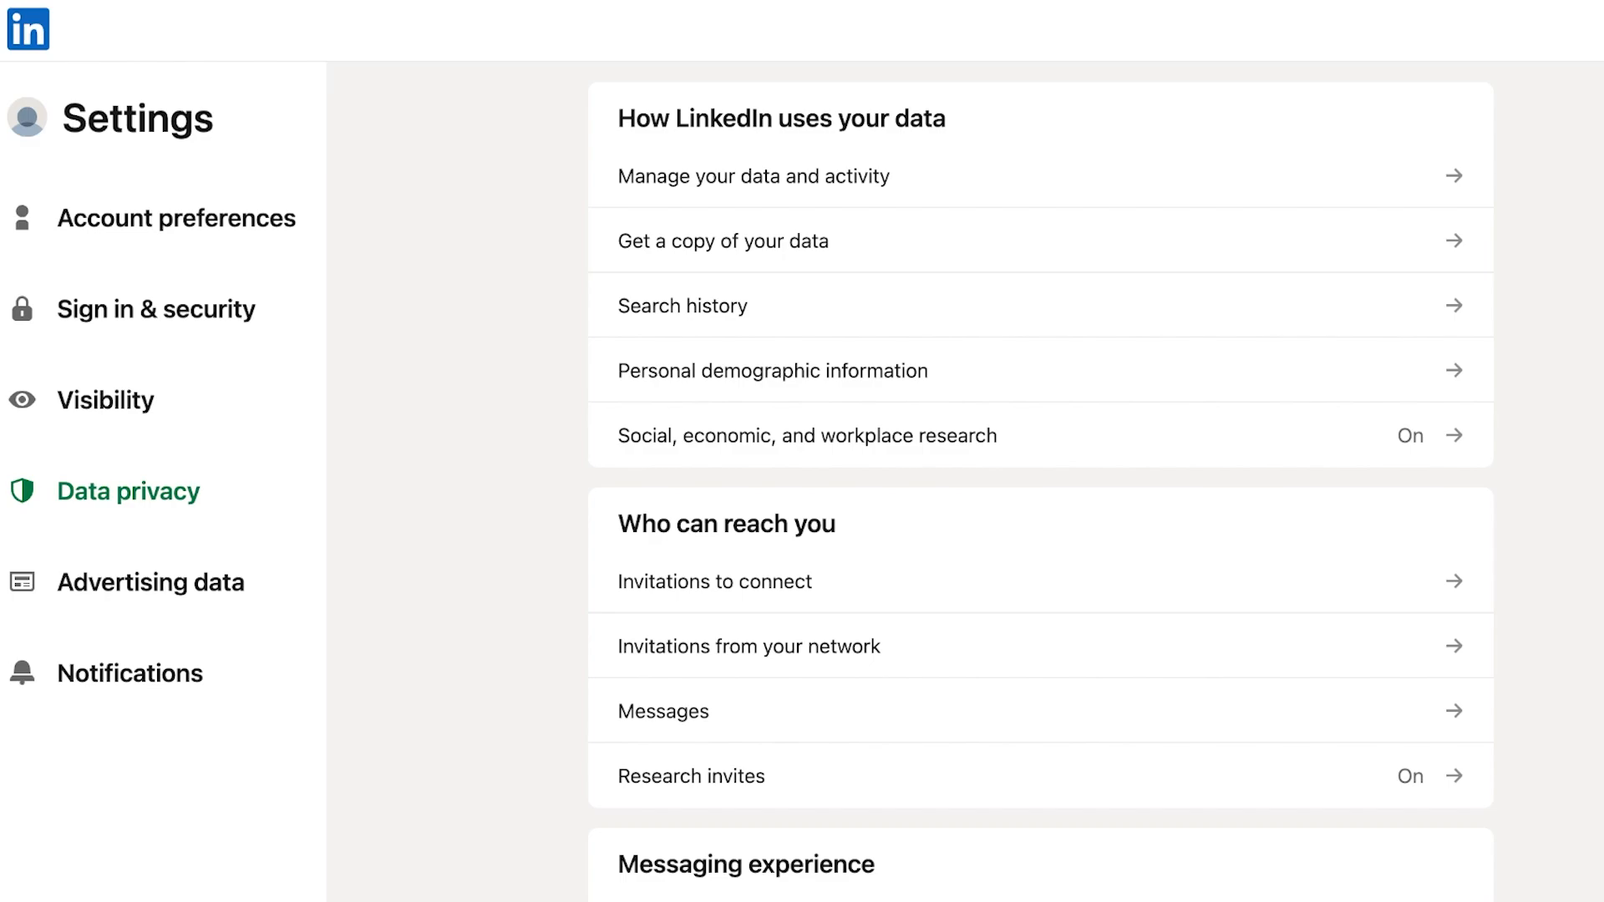
scroll(down, 3)
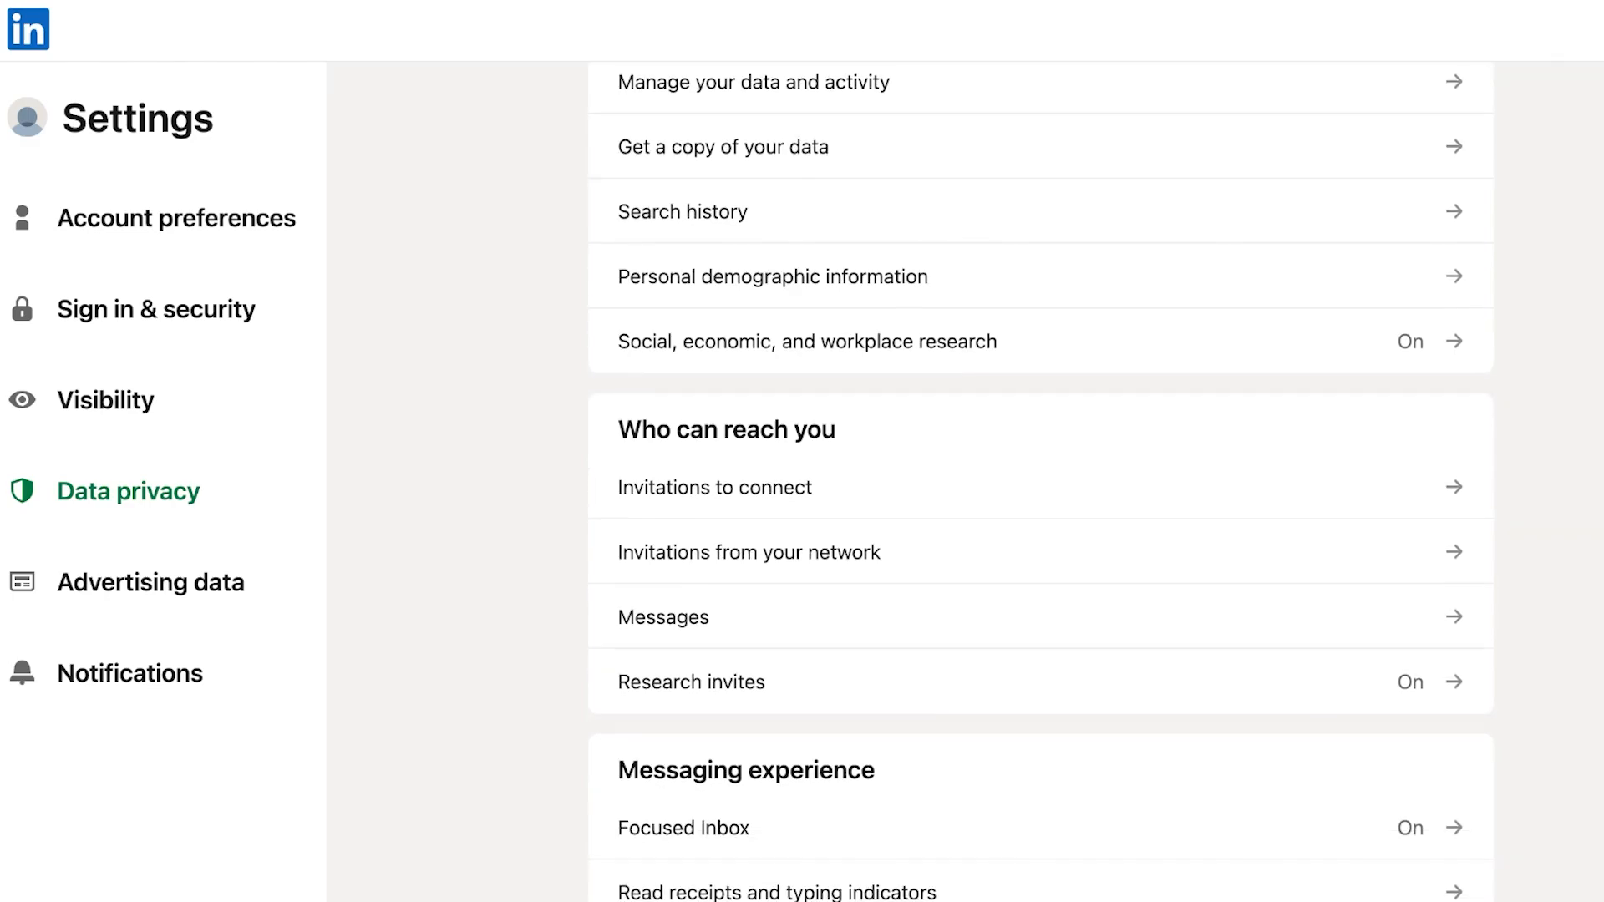
scroll(down, 3)
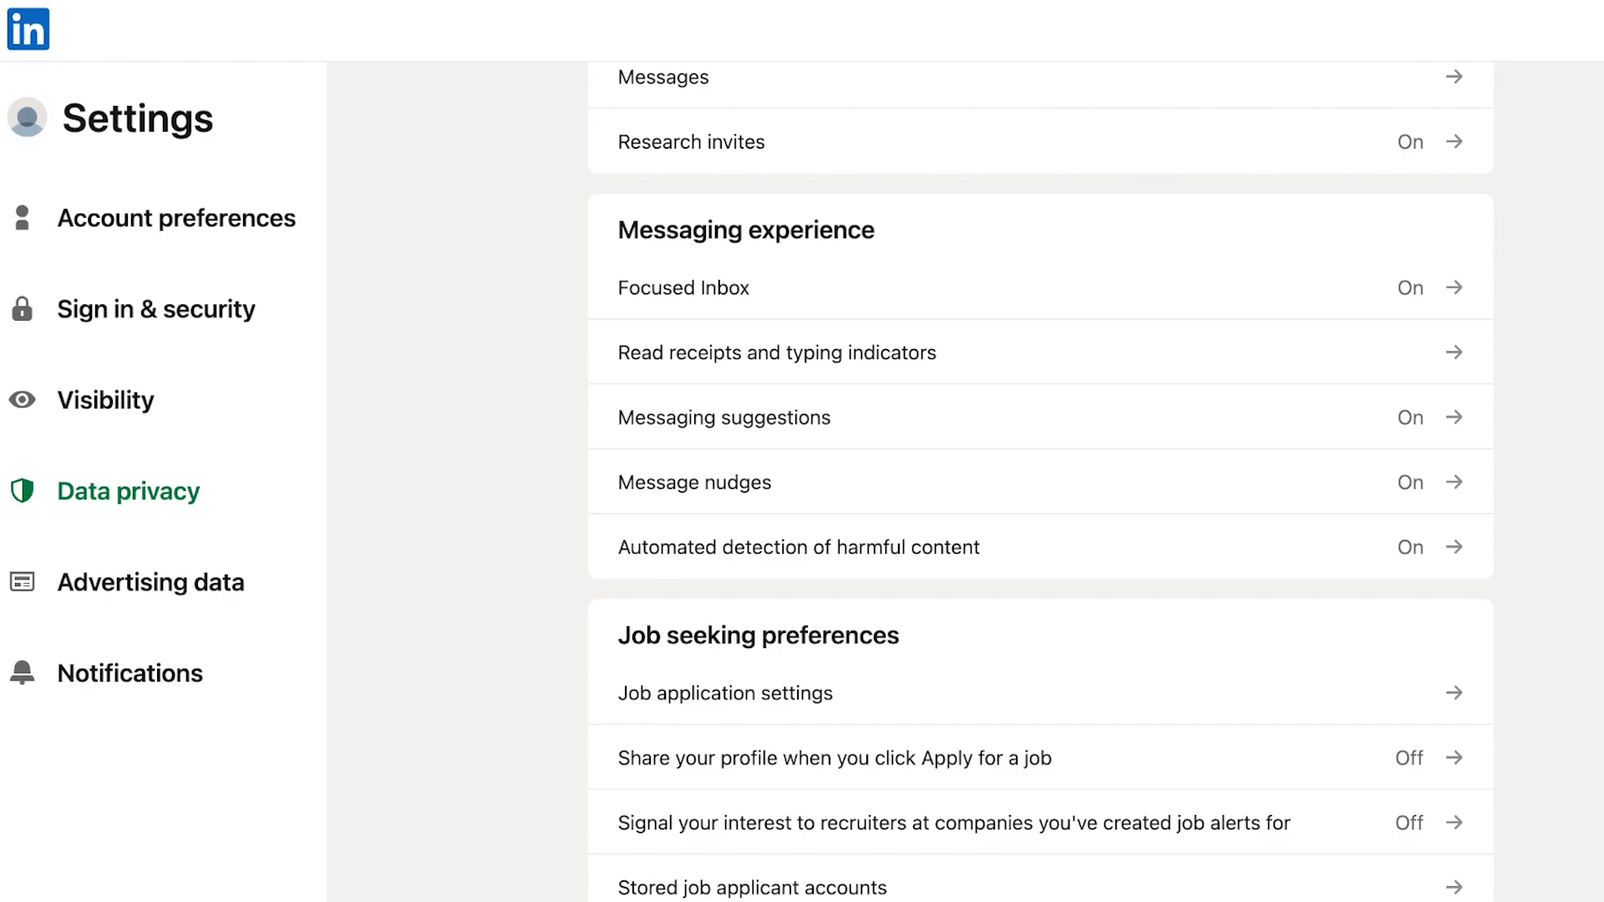
scroll(down, 3)
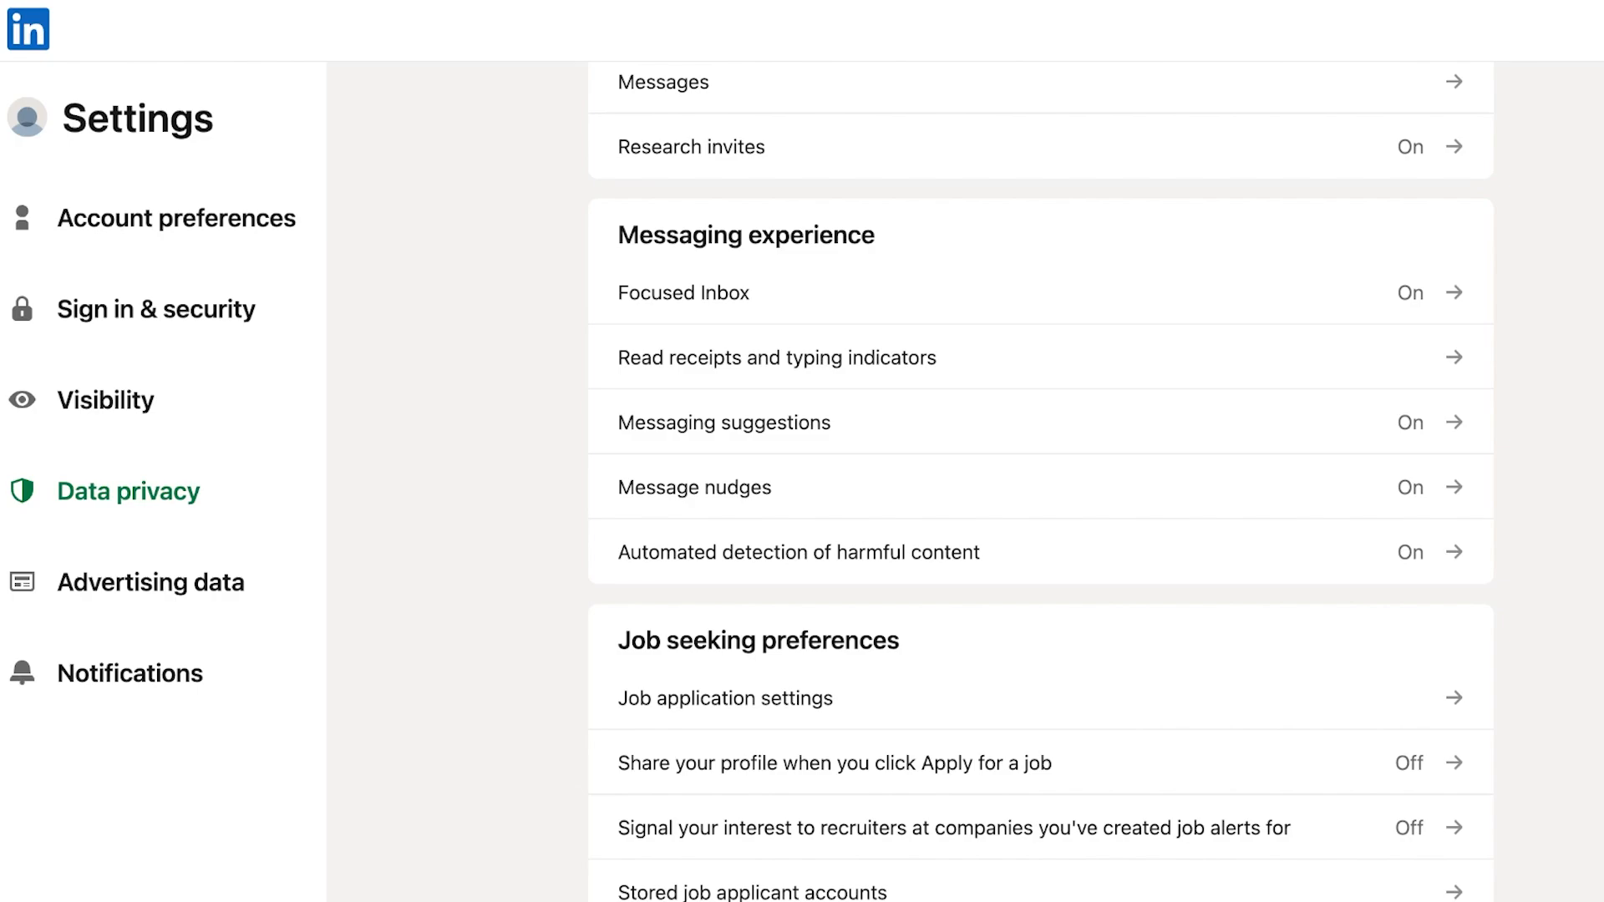
scroll(down, 3)
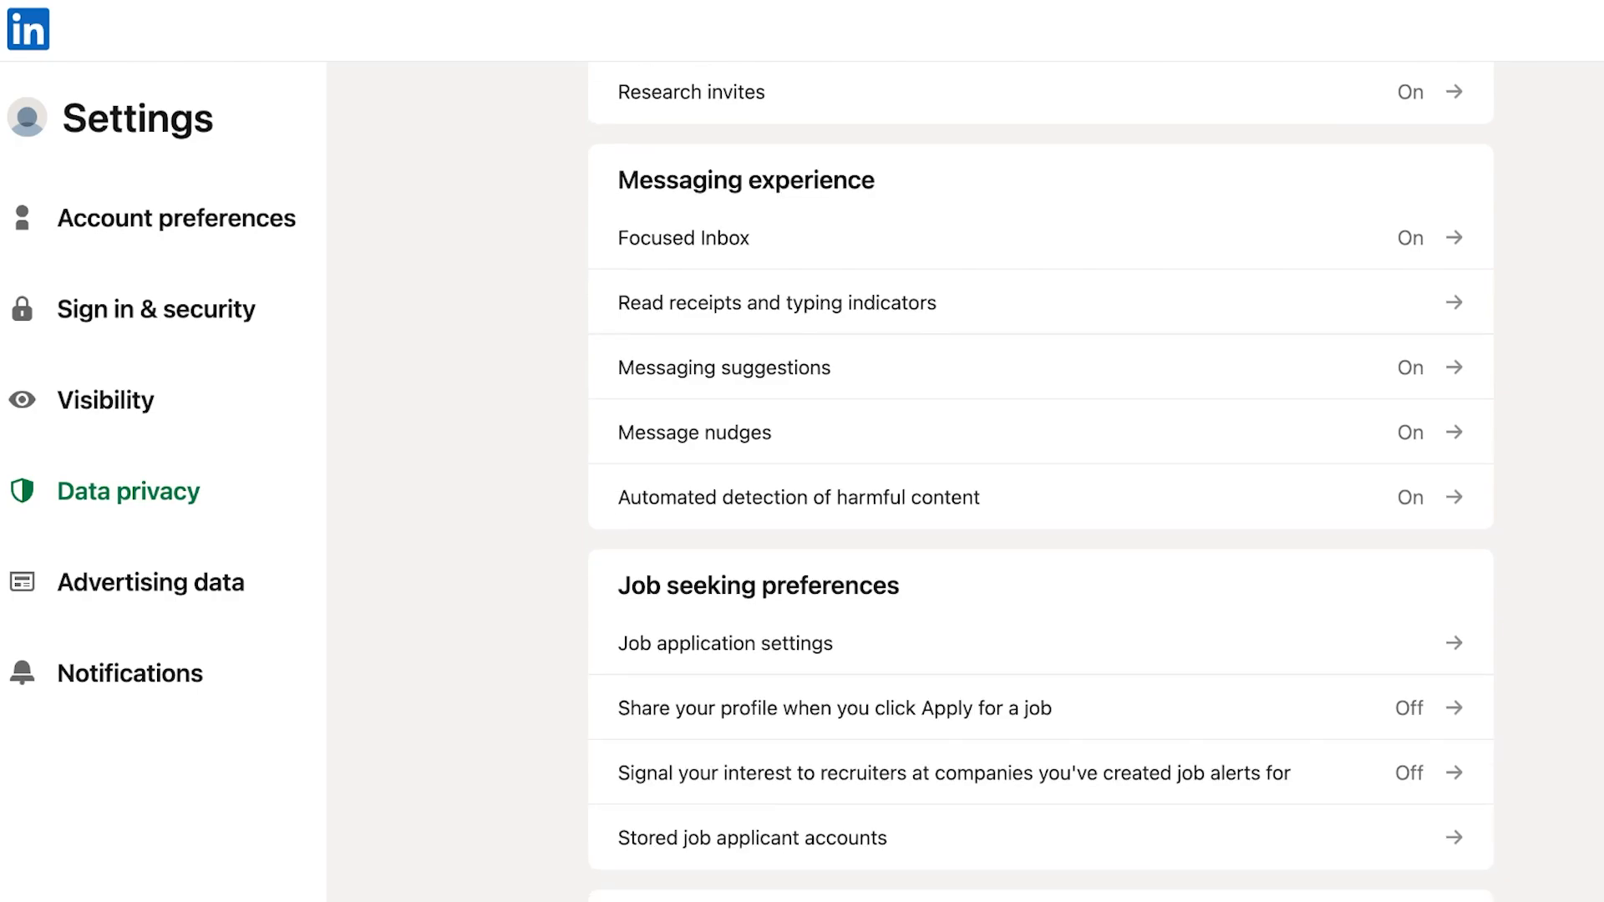
scroll(down, 3)
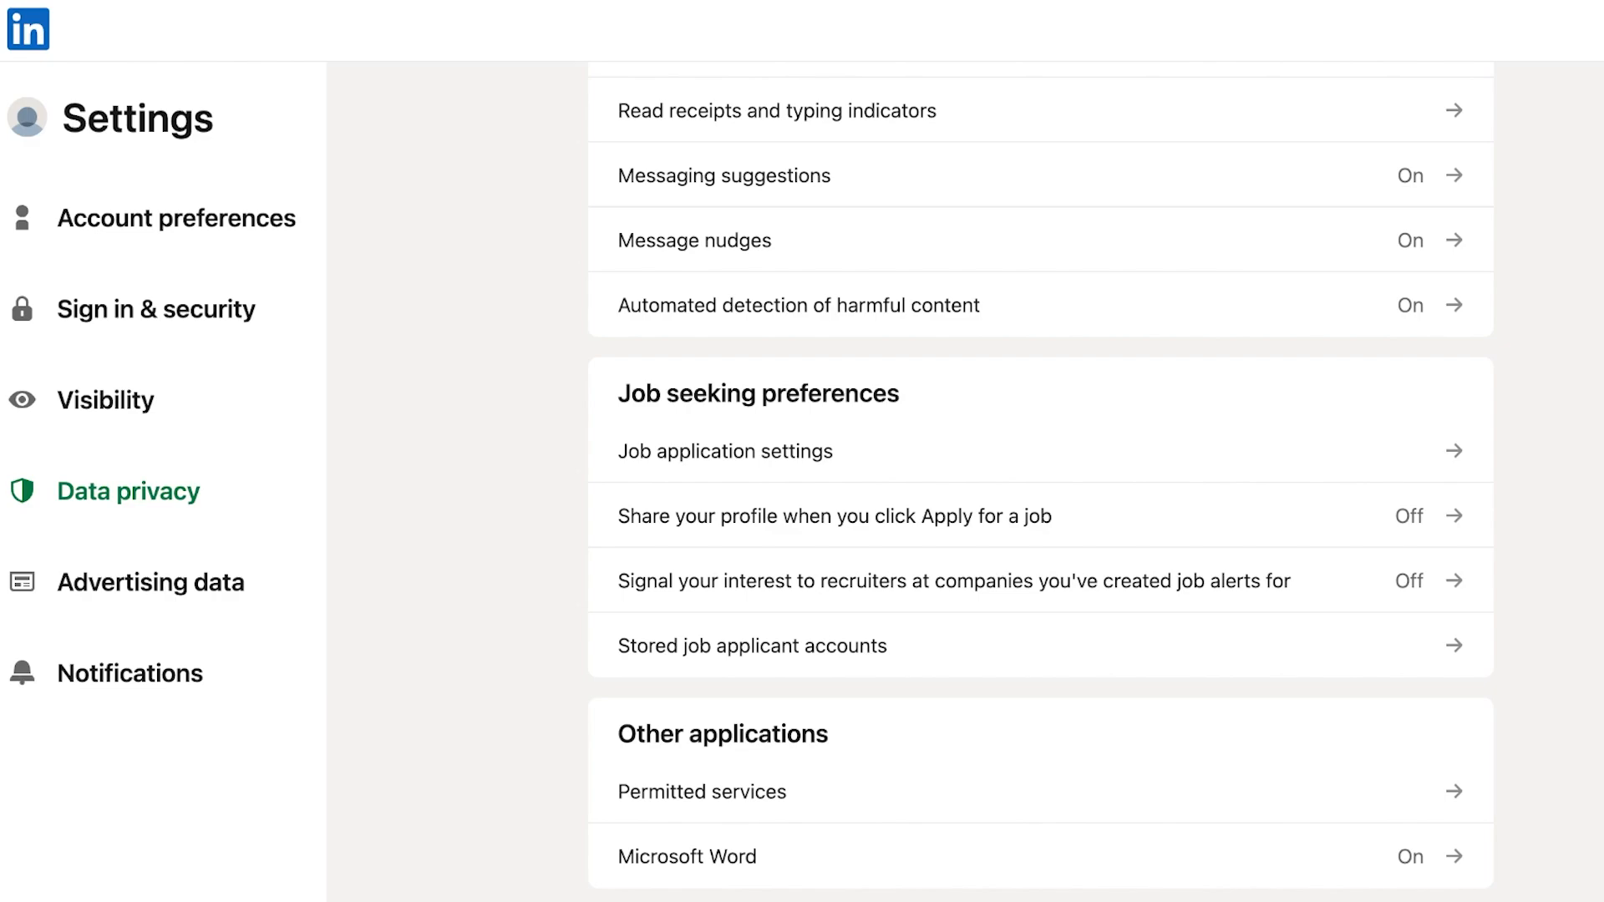
Leave the LinkedIn settings and switch over to the Canva home page.
click(750, 645)
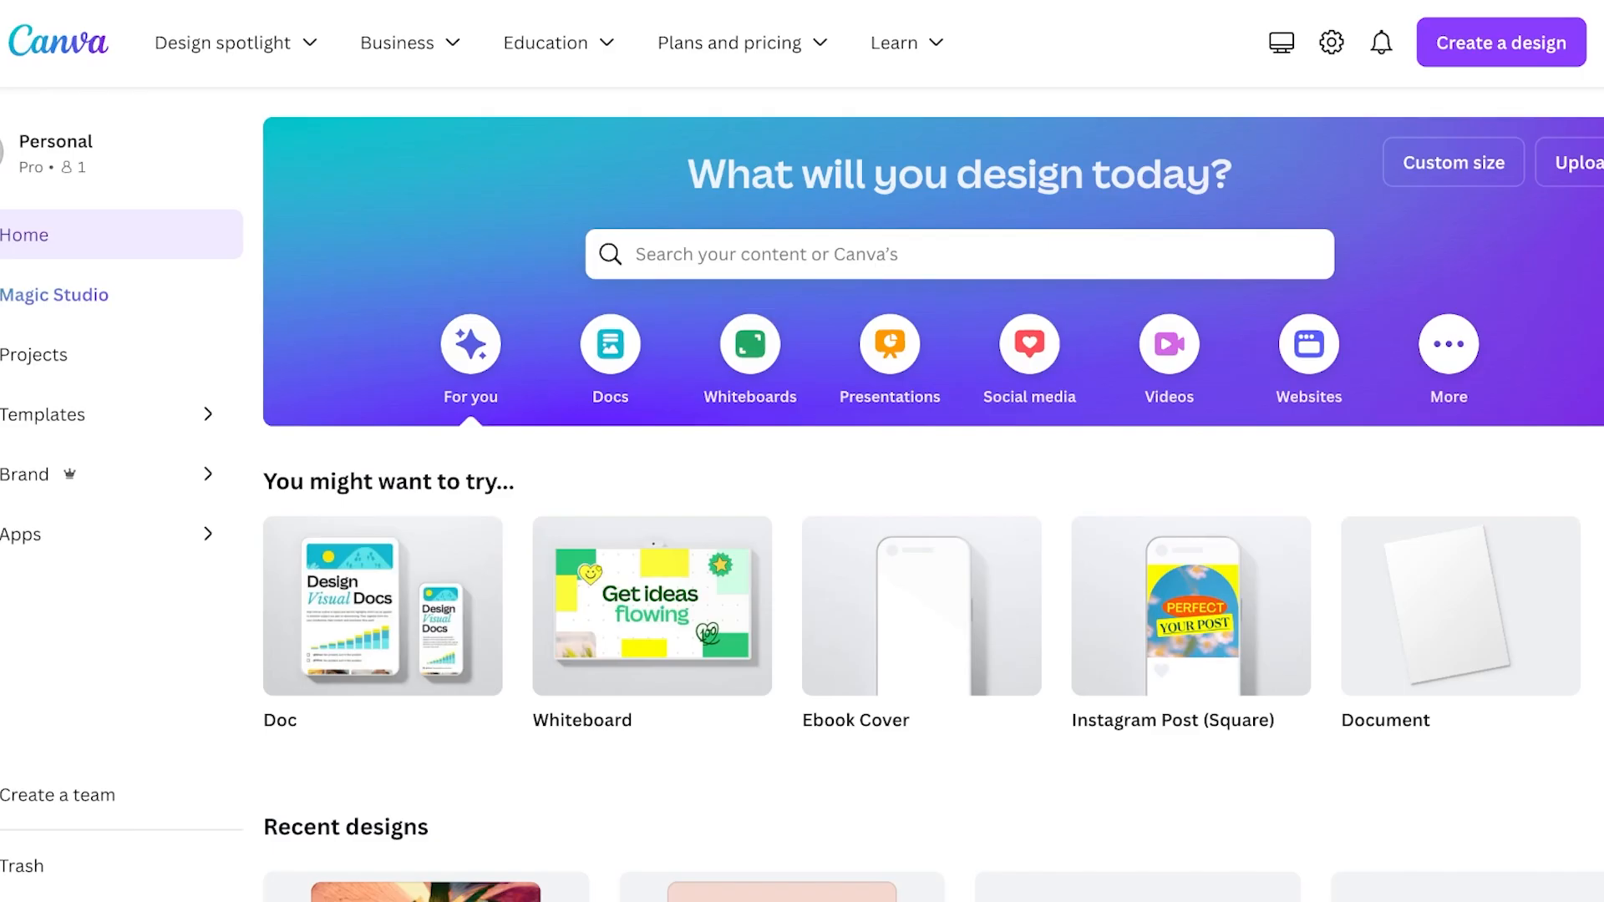
Search Canva for resume and browse the nearly 13,000 resume template results.
click(959, 254)
text(resume)
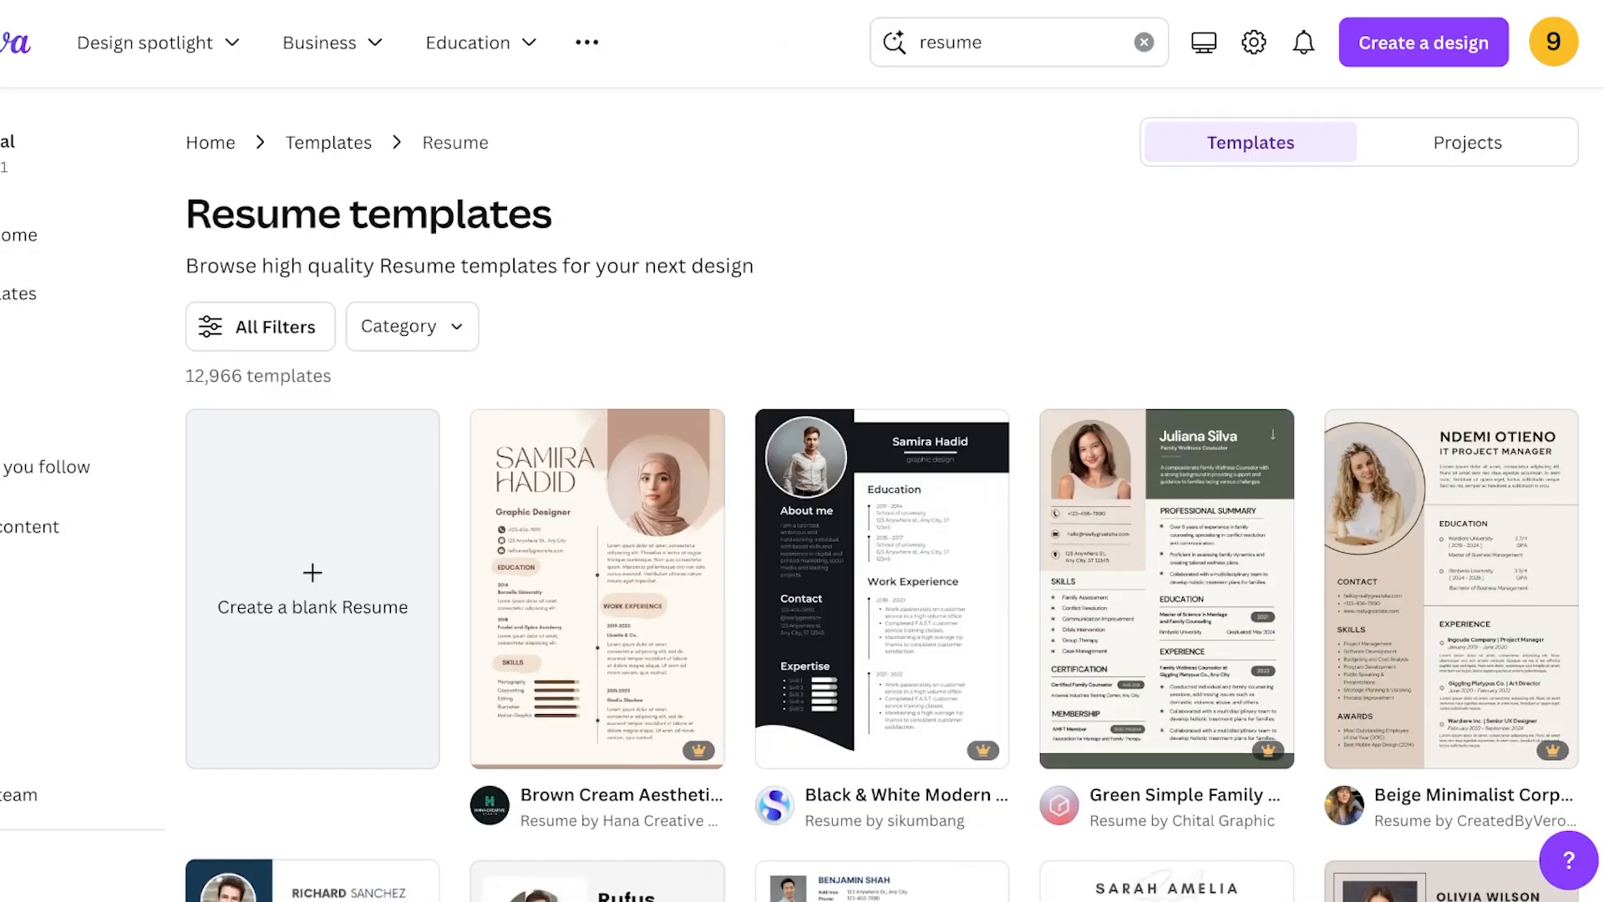
scroll(down, 3)
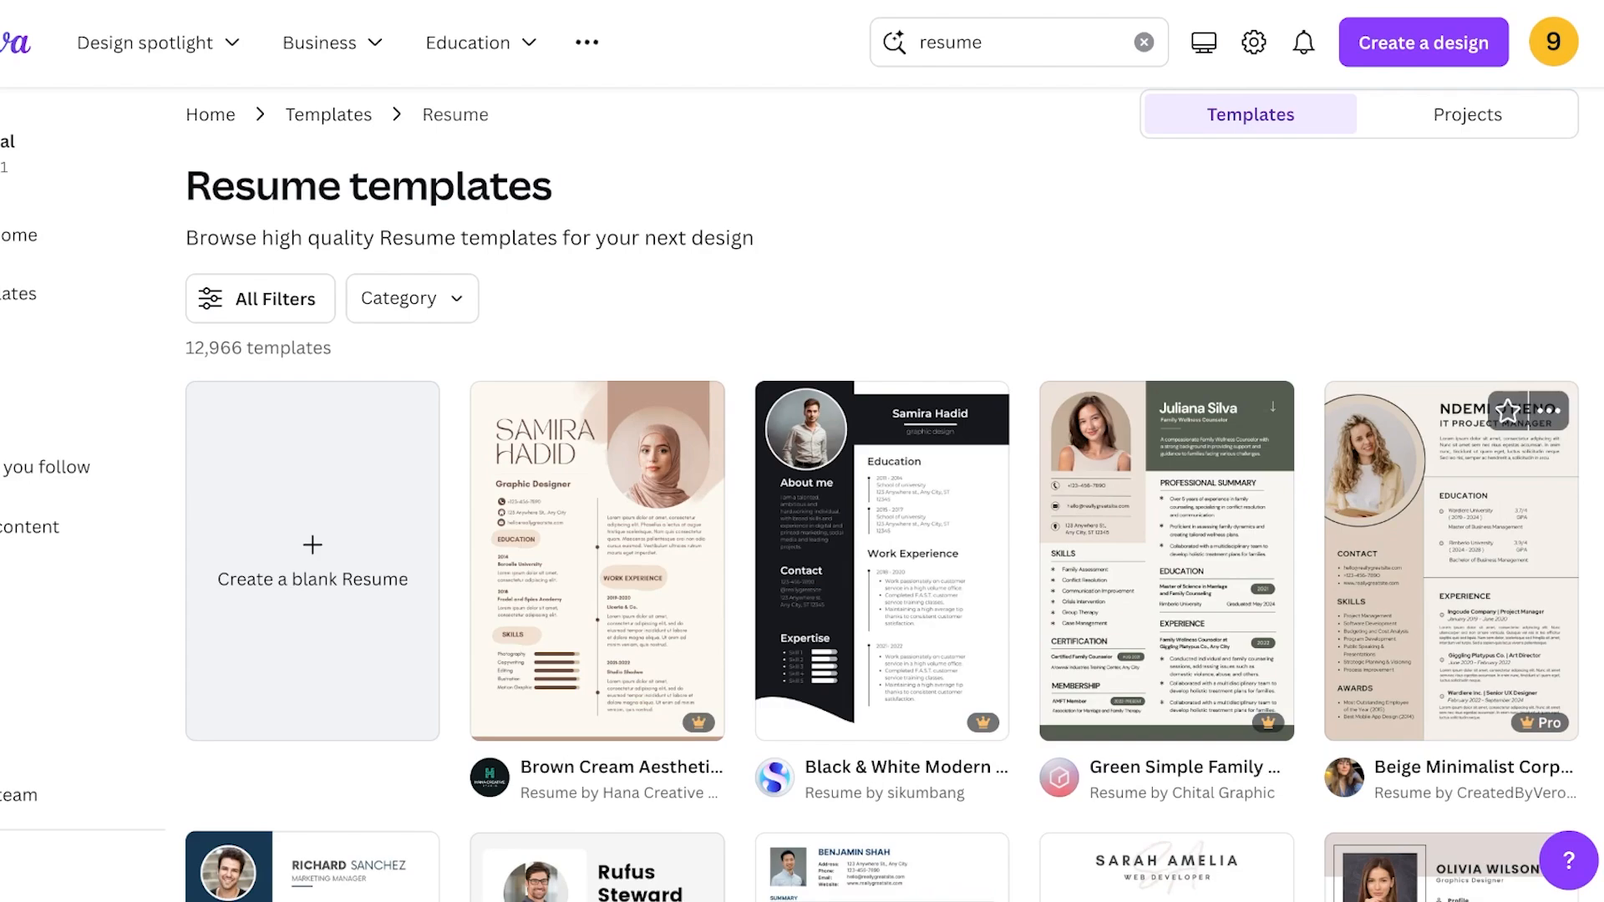
scroll(down, 3)
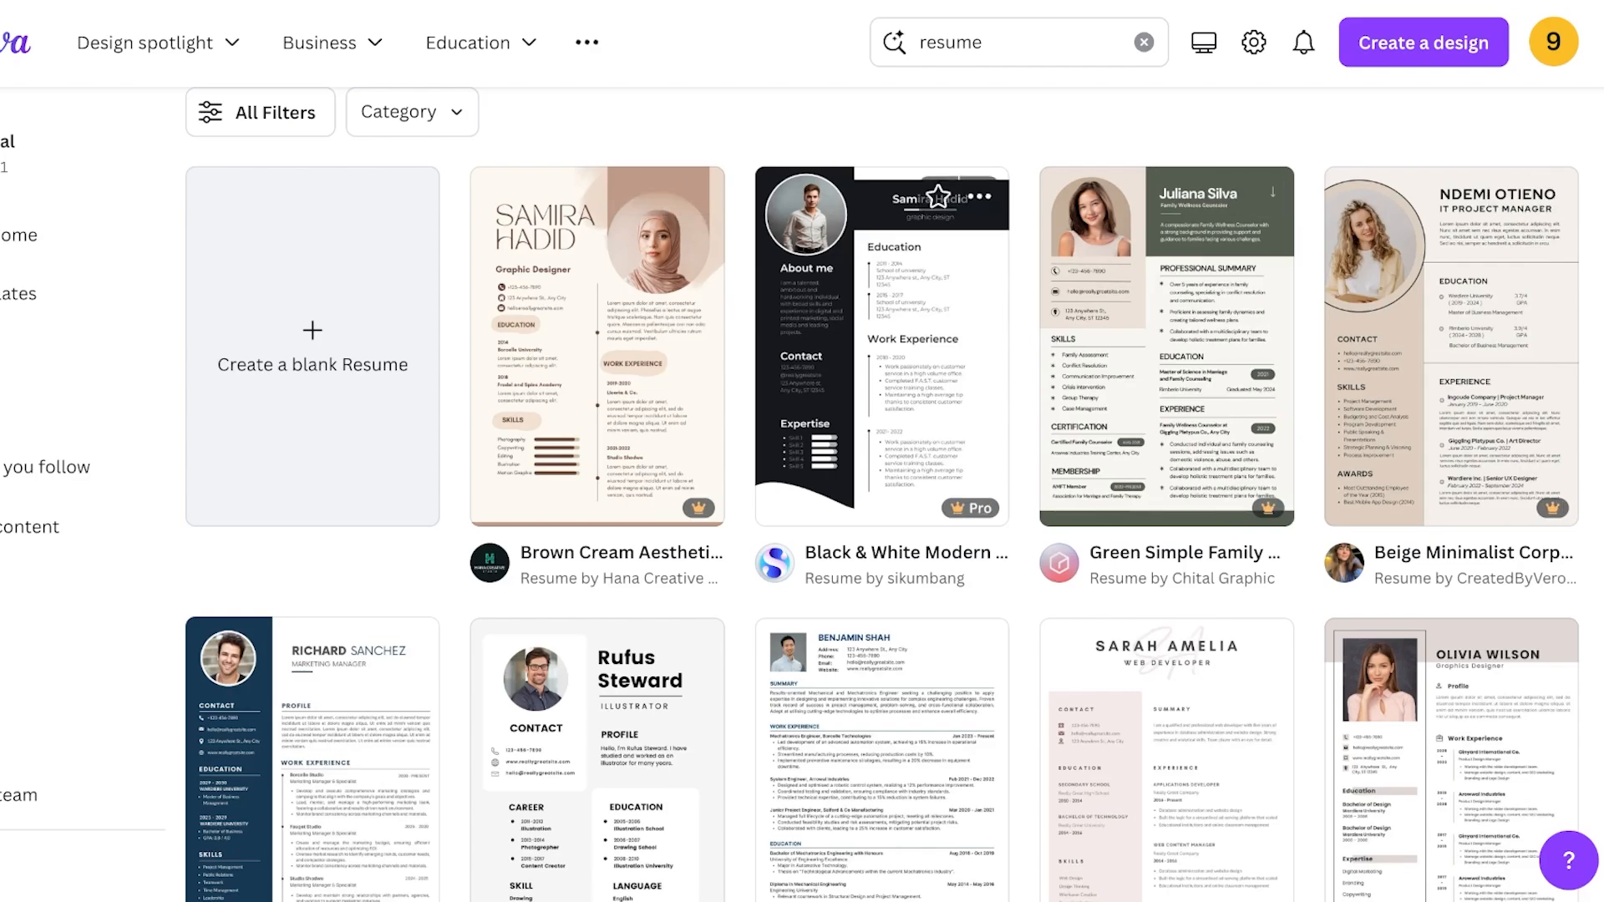
scroll(down, 3)
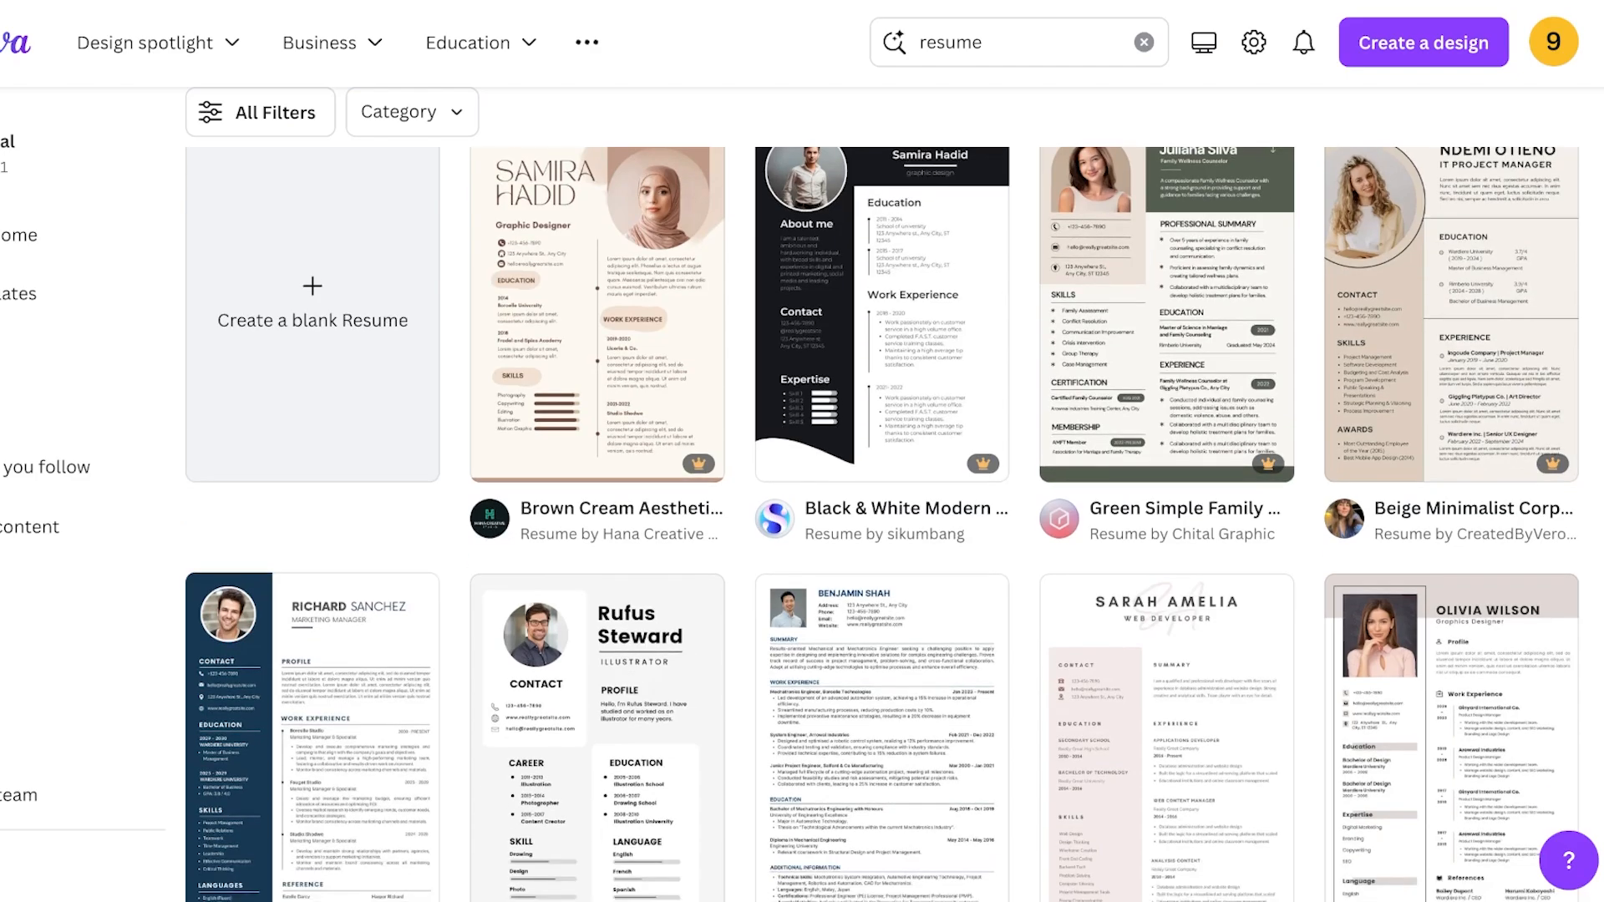
scroll(down, 3)
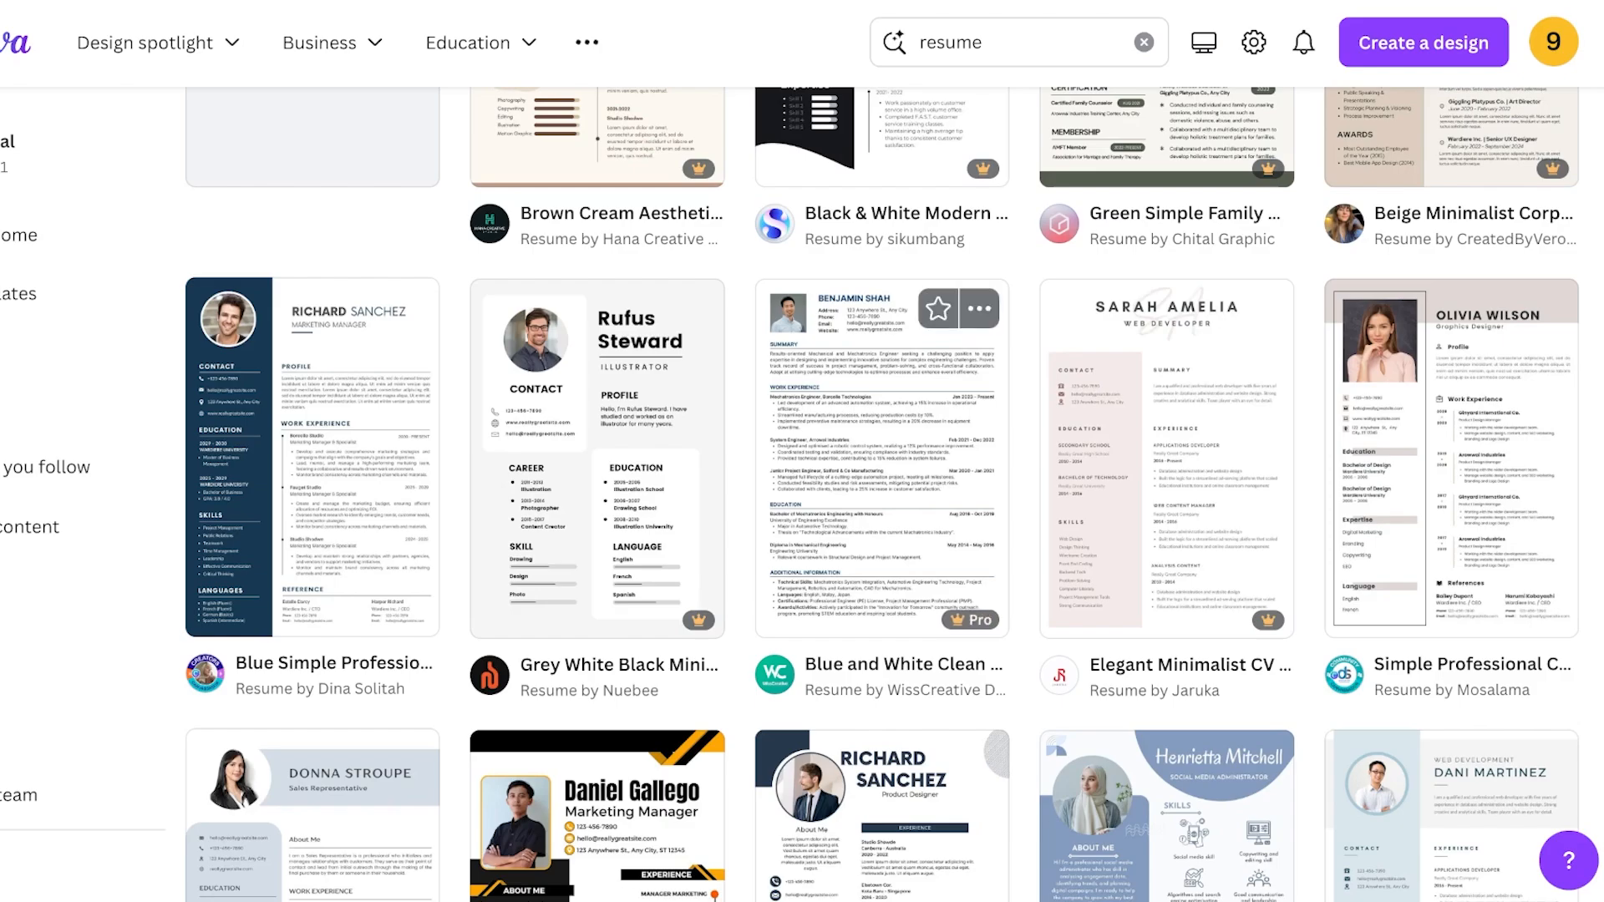
scroll(down, 3)
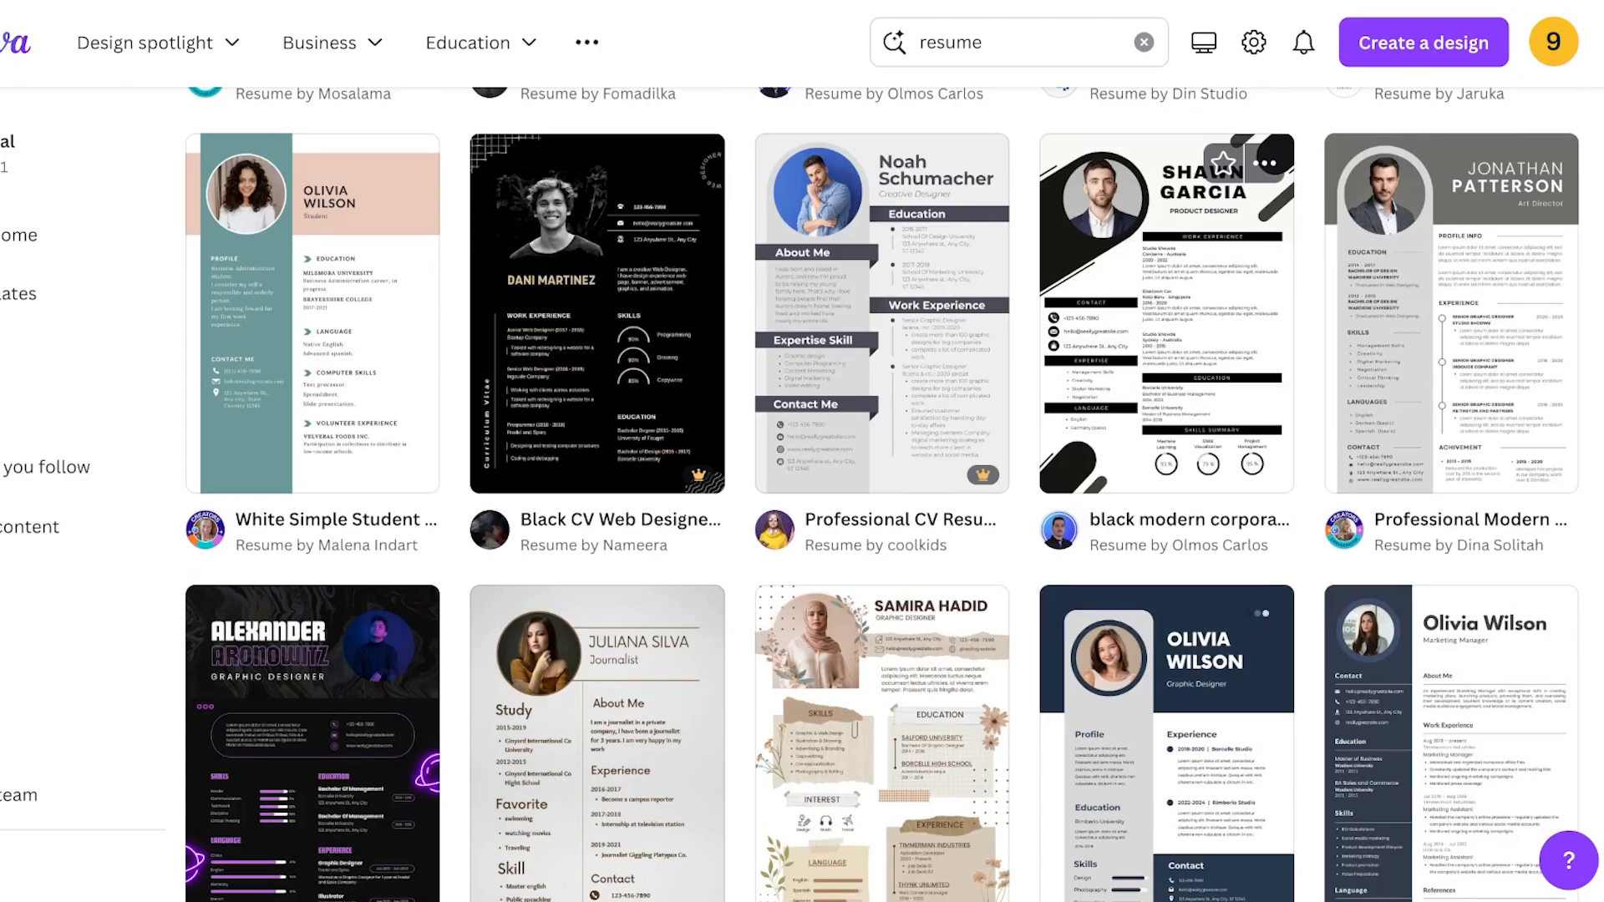
scroll(down, 3)
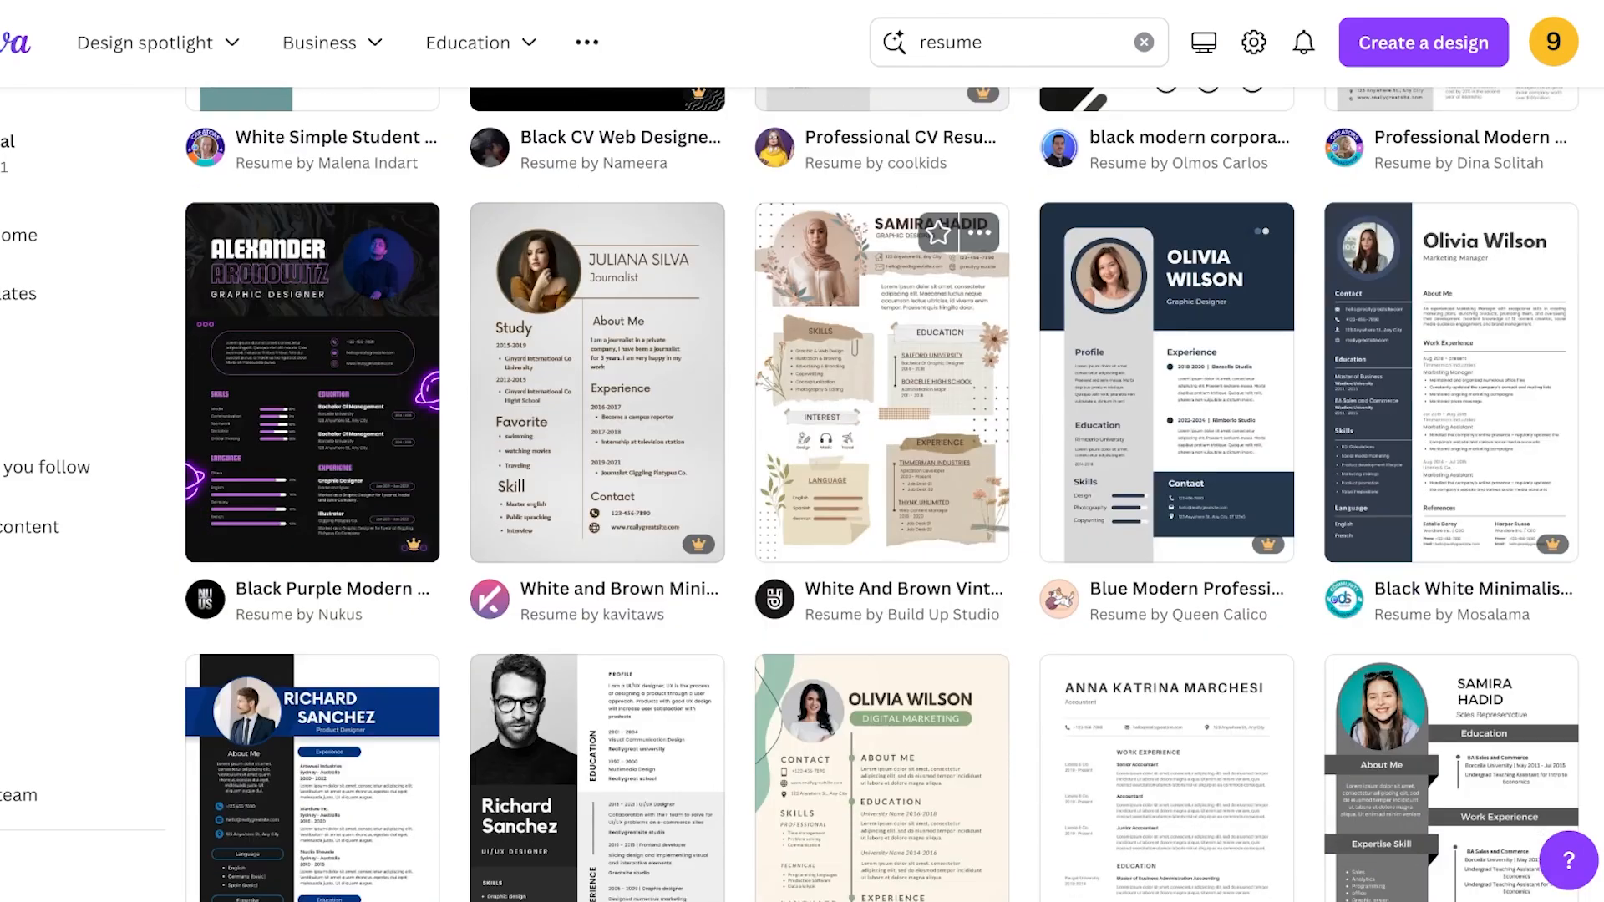
scroll(down, 3)
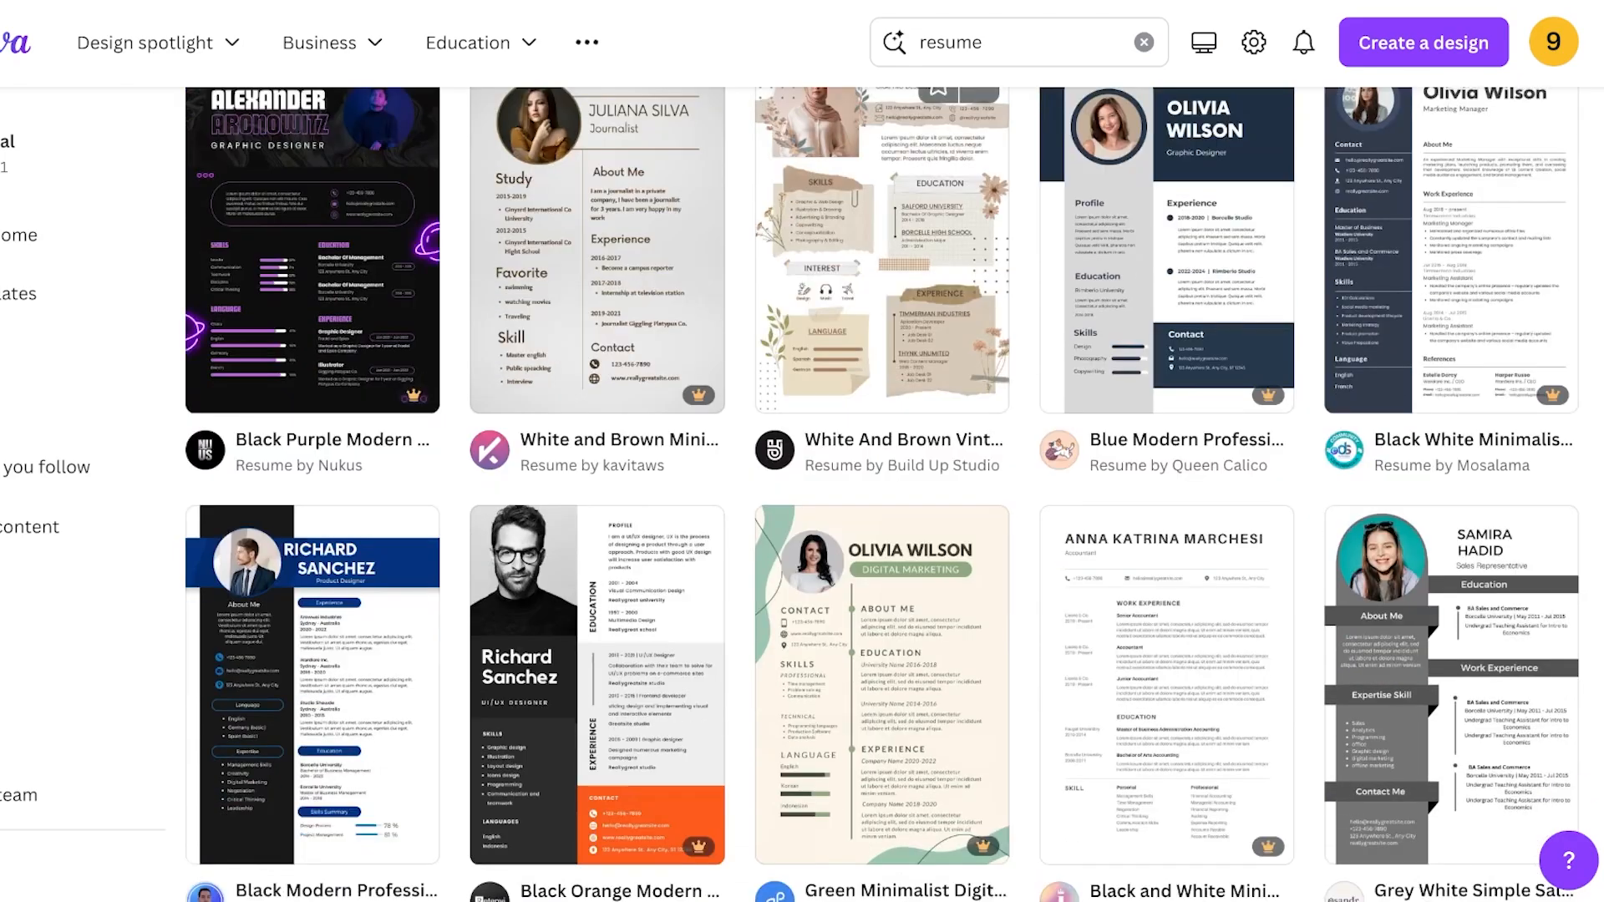
scroll(down, 3)
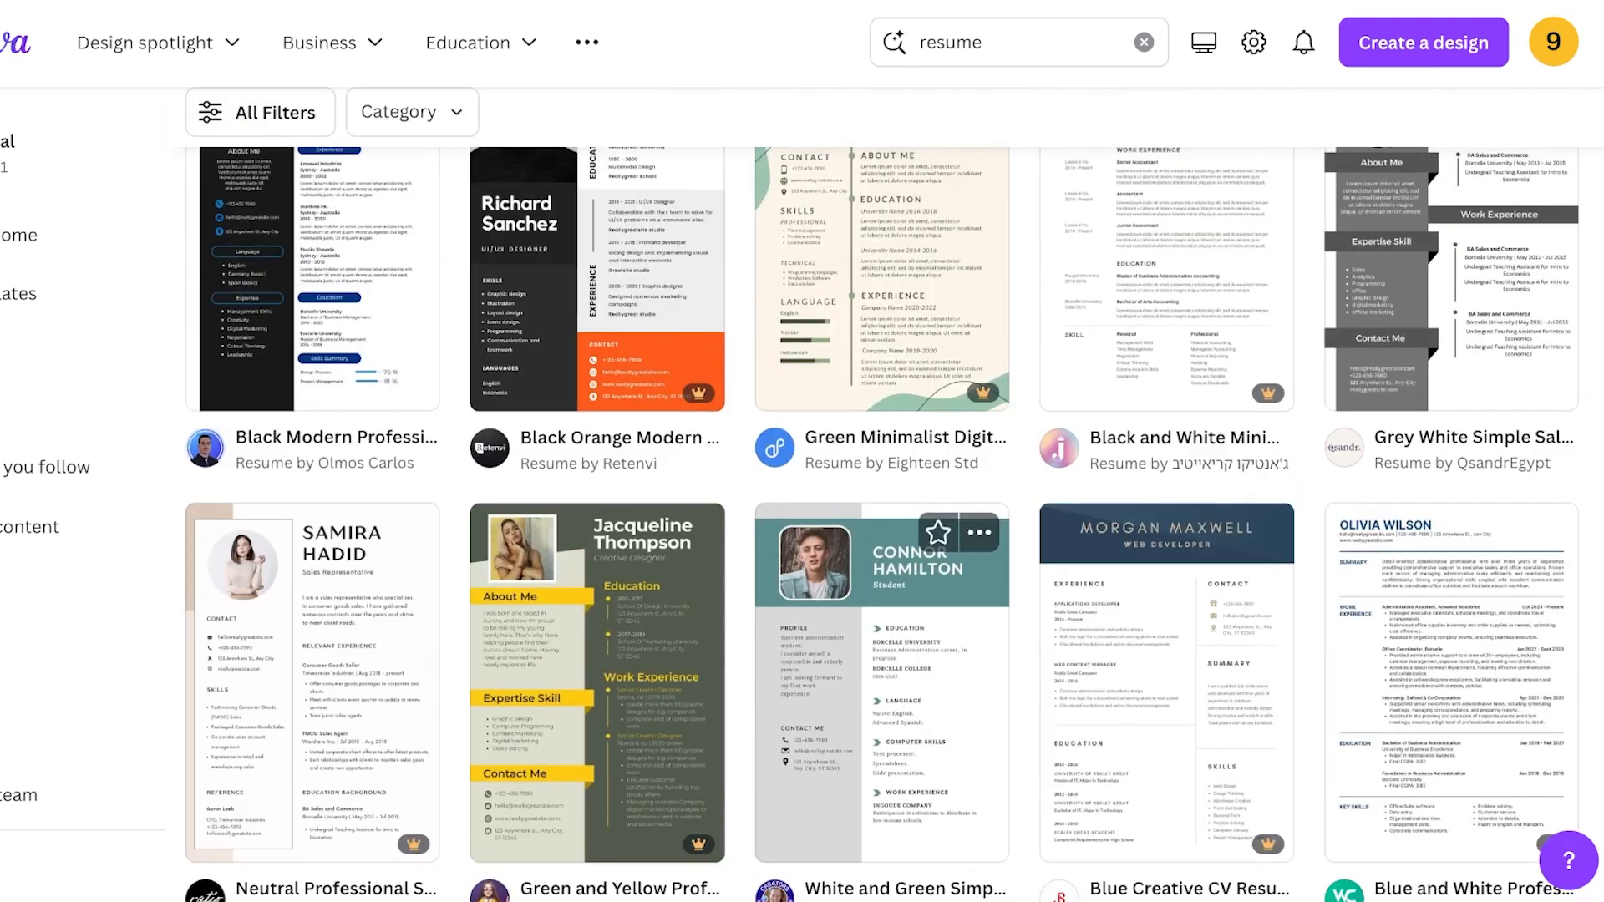
Preview the Blue and White Professional Corporate Resume with its similar templates, then return to results.
click(1422, 695)
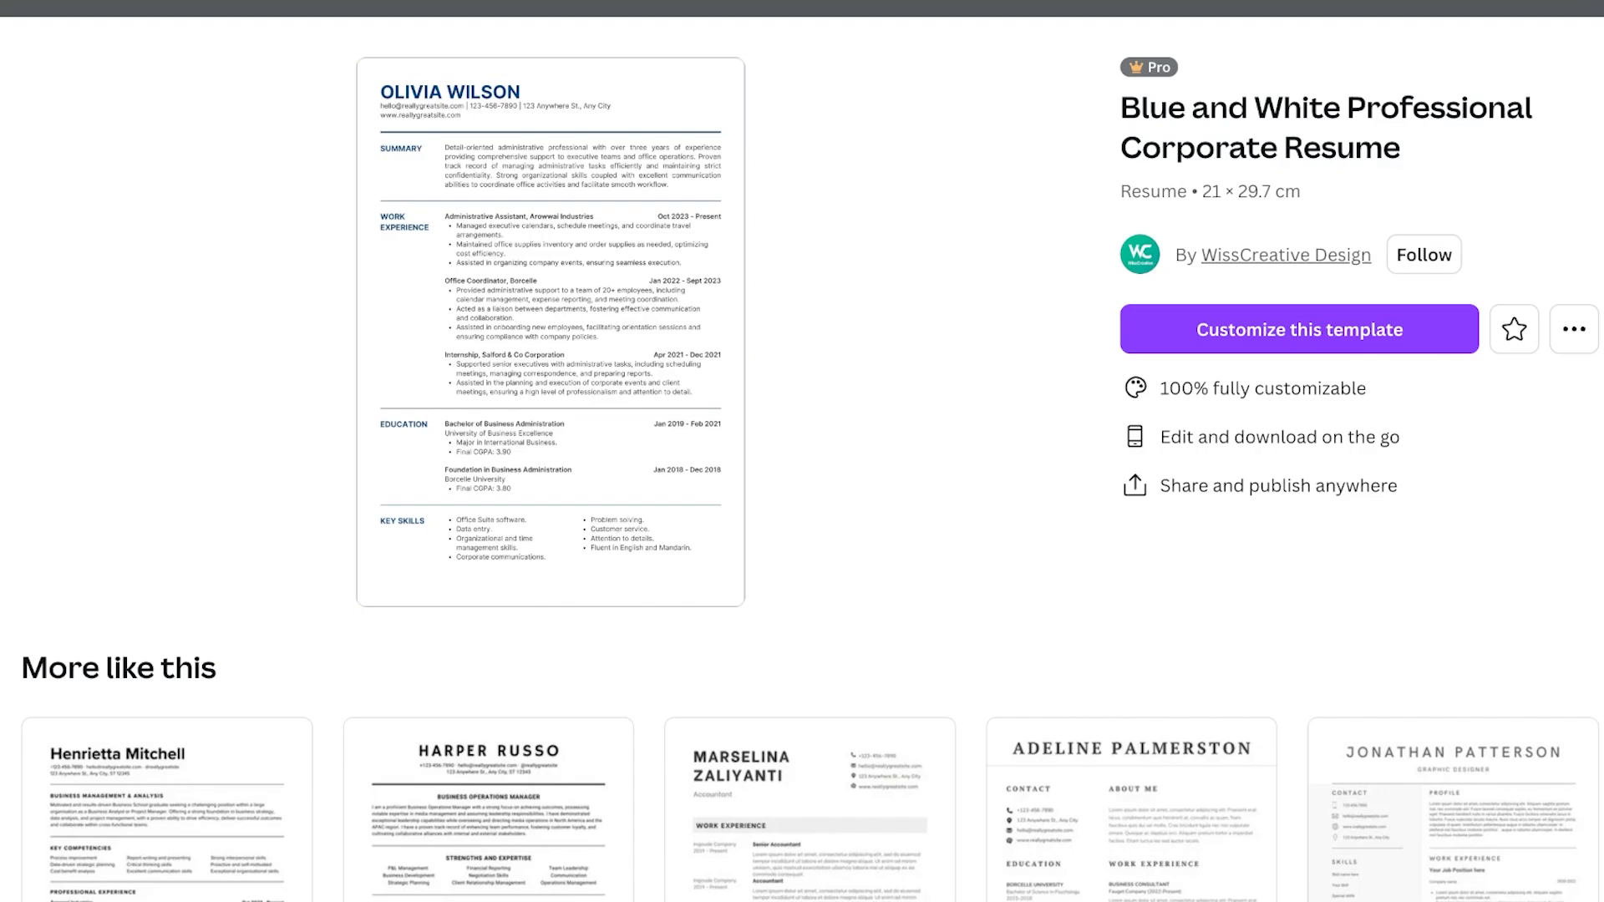
scroll(down, 3)
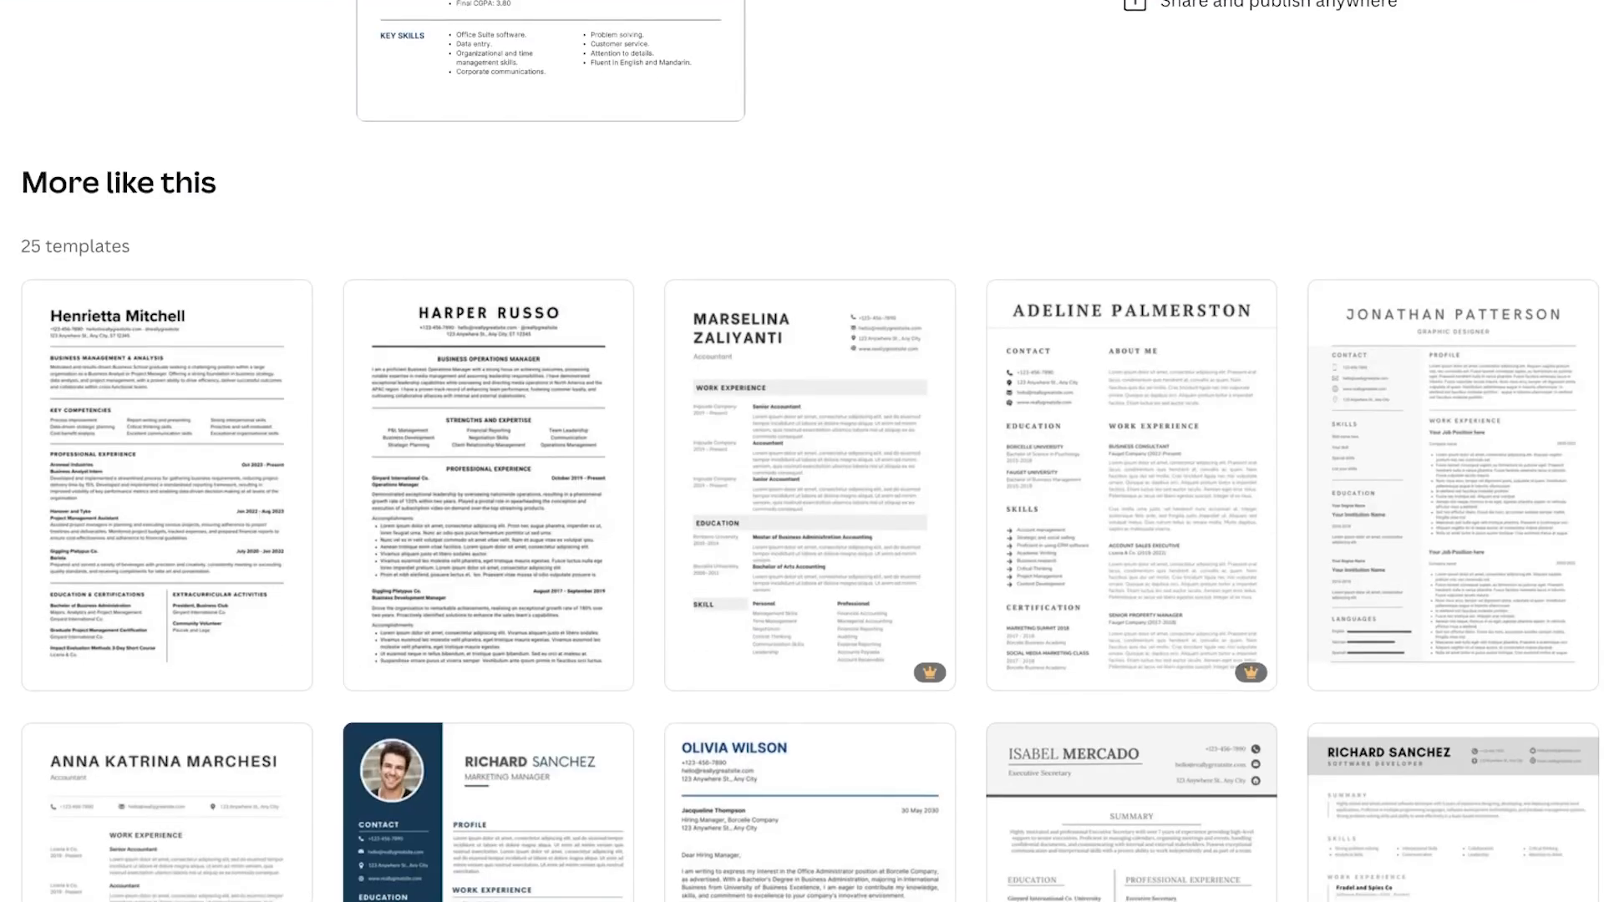
scroll(down, 3)
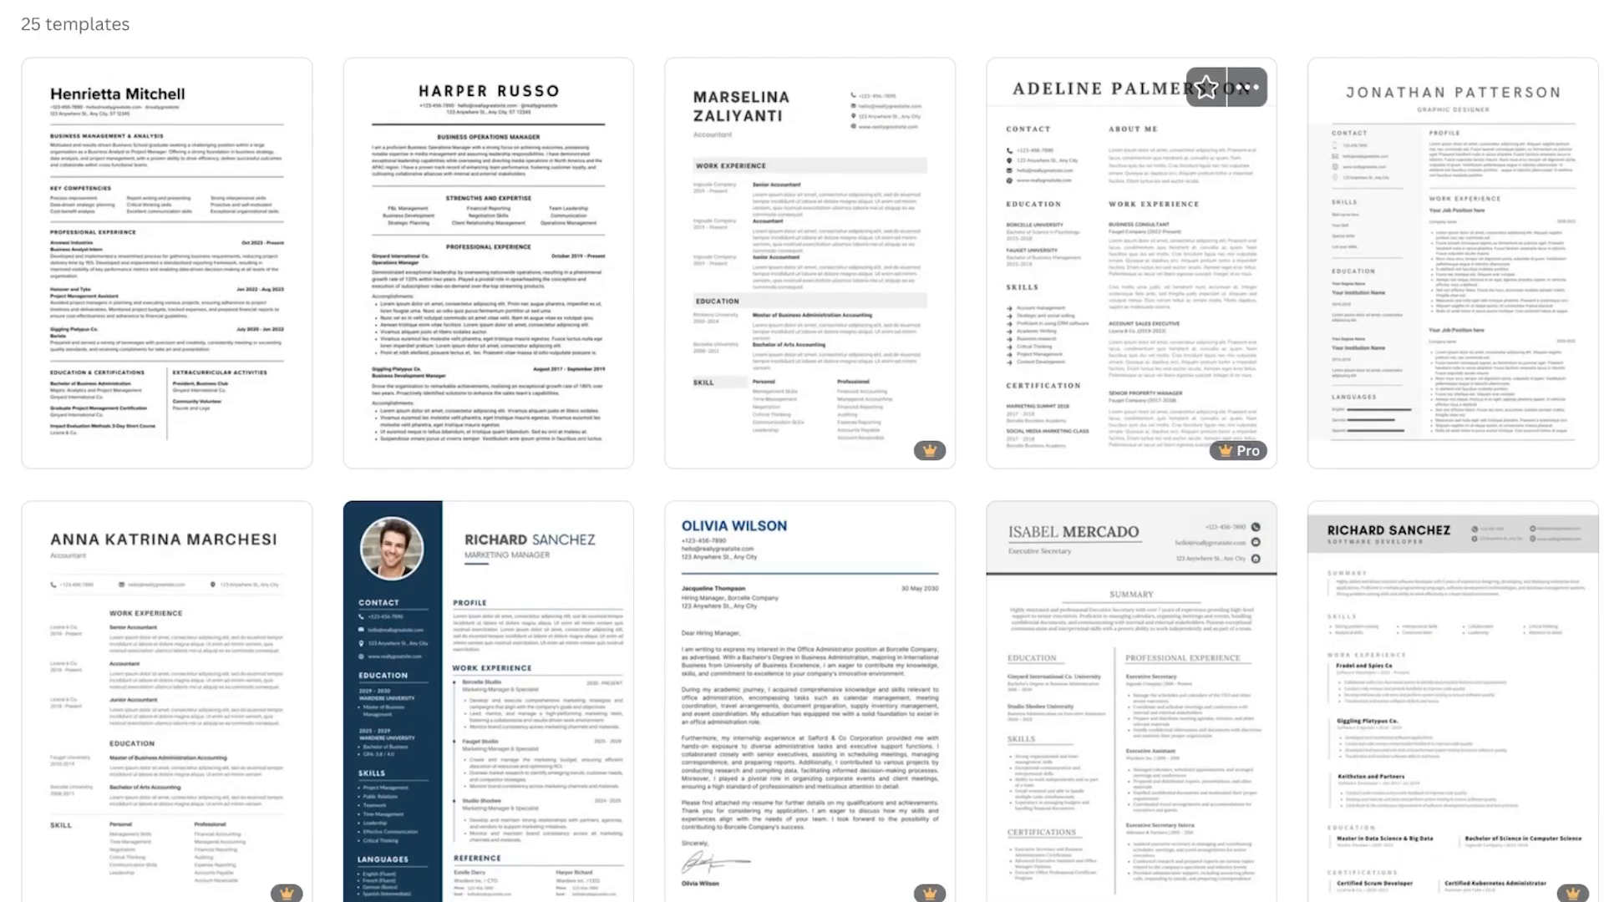
click(1129, 256)
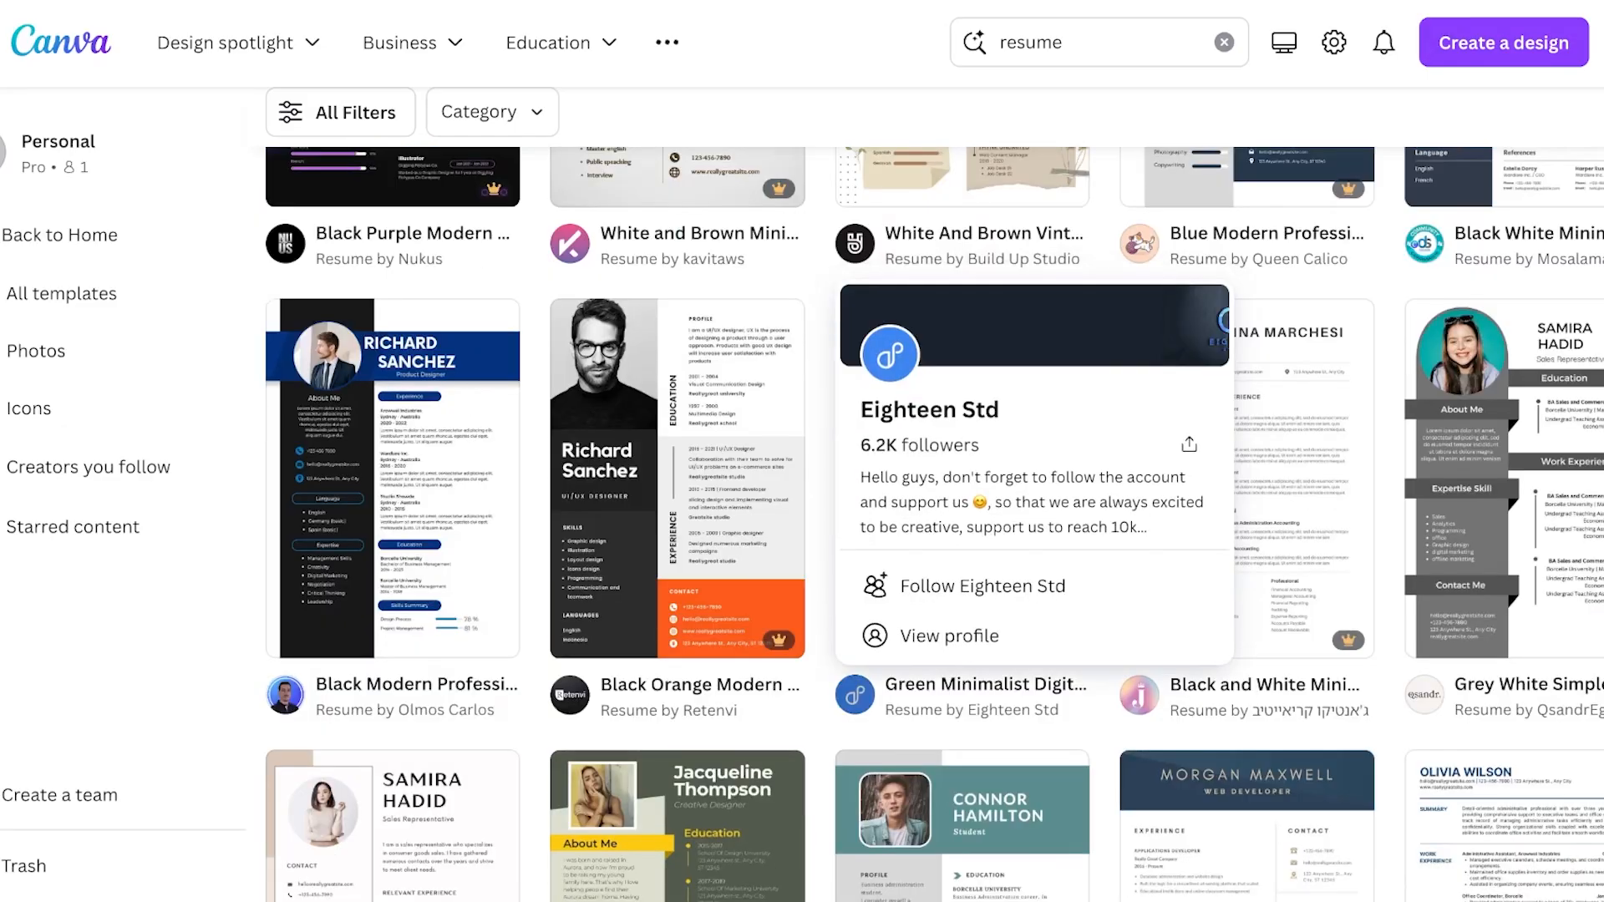
Scroll the resume results toward the Blue and White Professional Corporate Resume template.
scroll(down, 3)
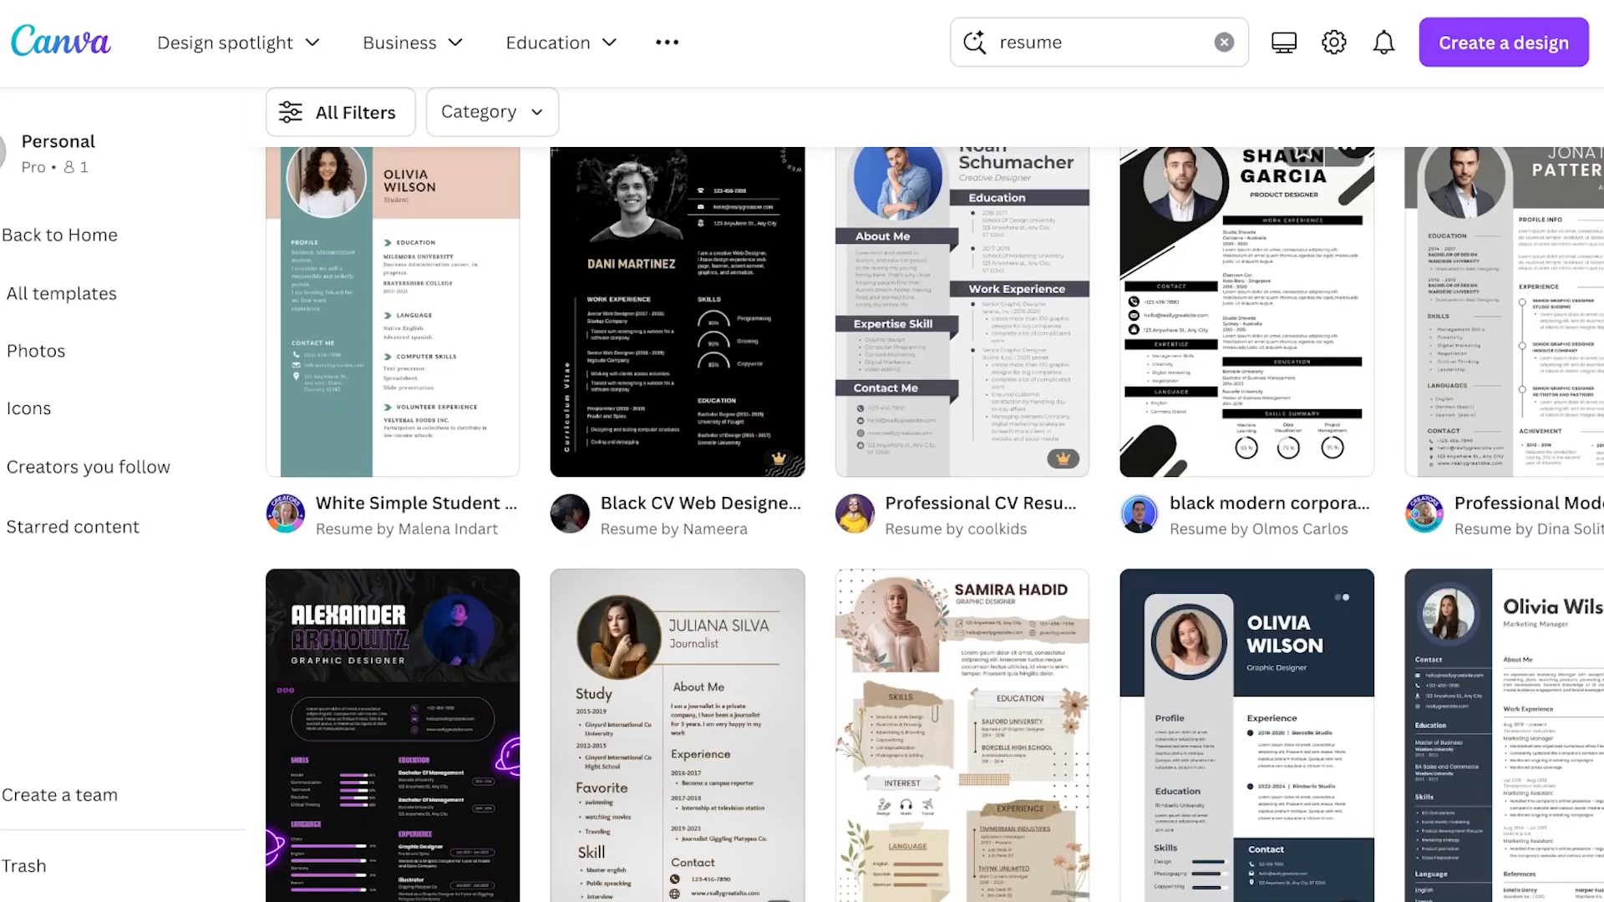
scroll(down, 3)
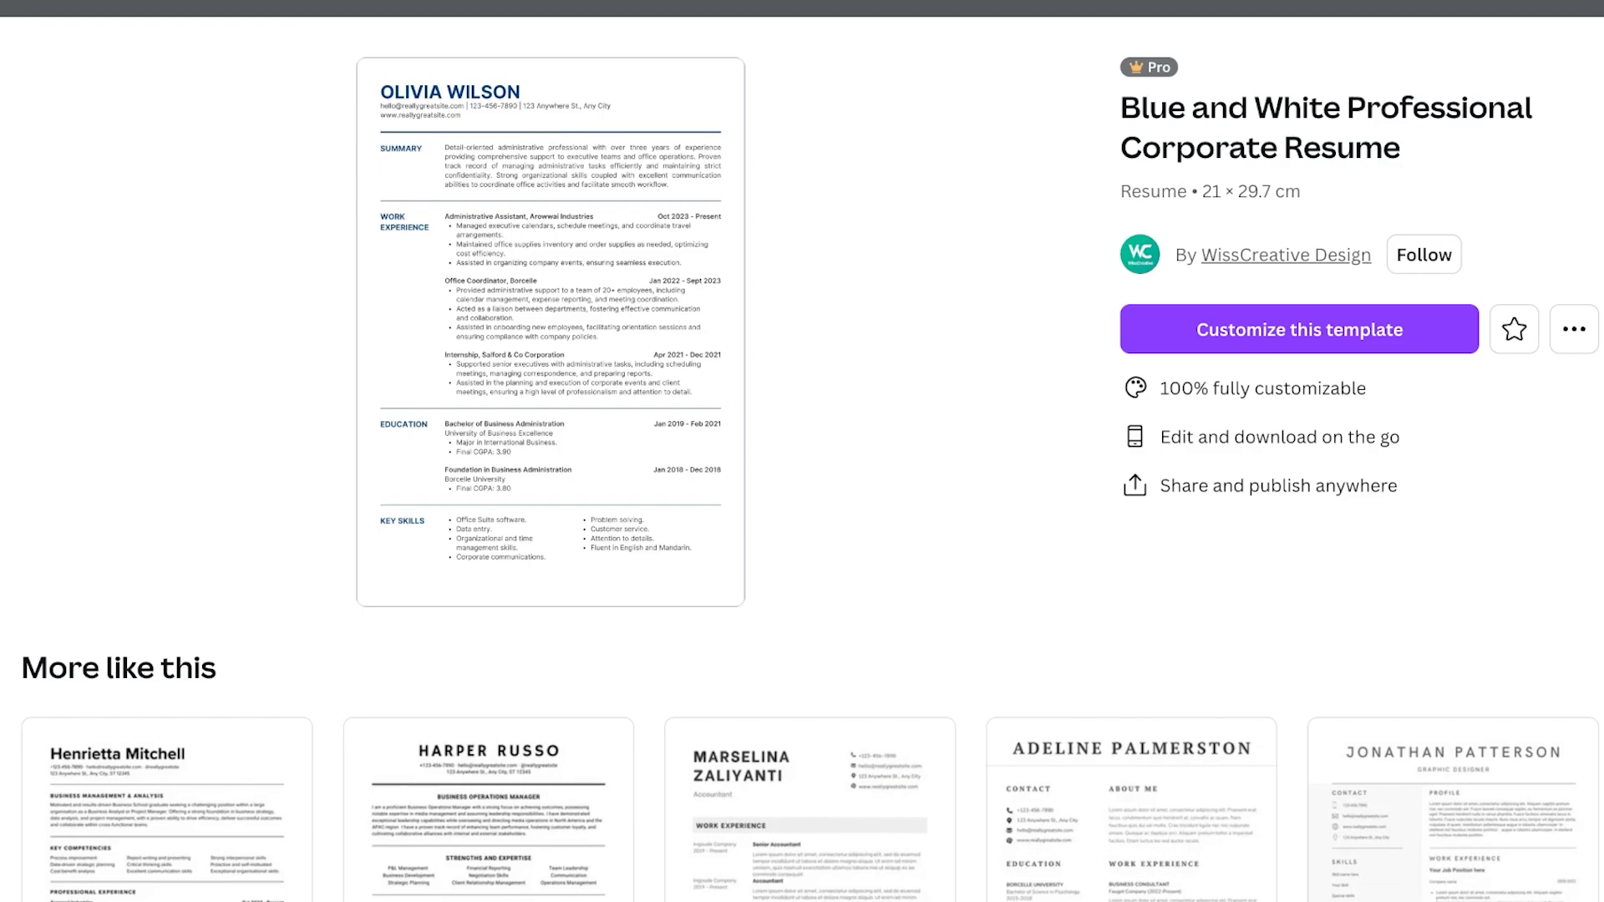
Customize the template and replace the header name with LILY DAVIS.
click(1297, 329)
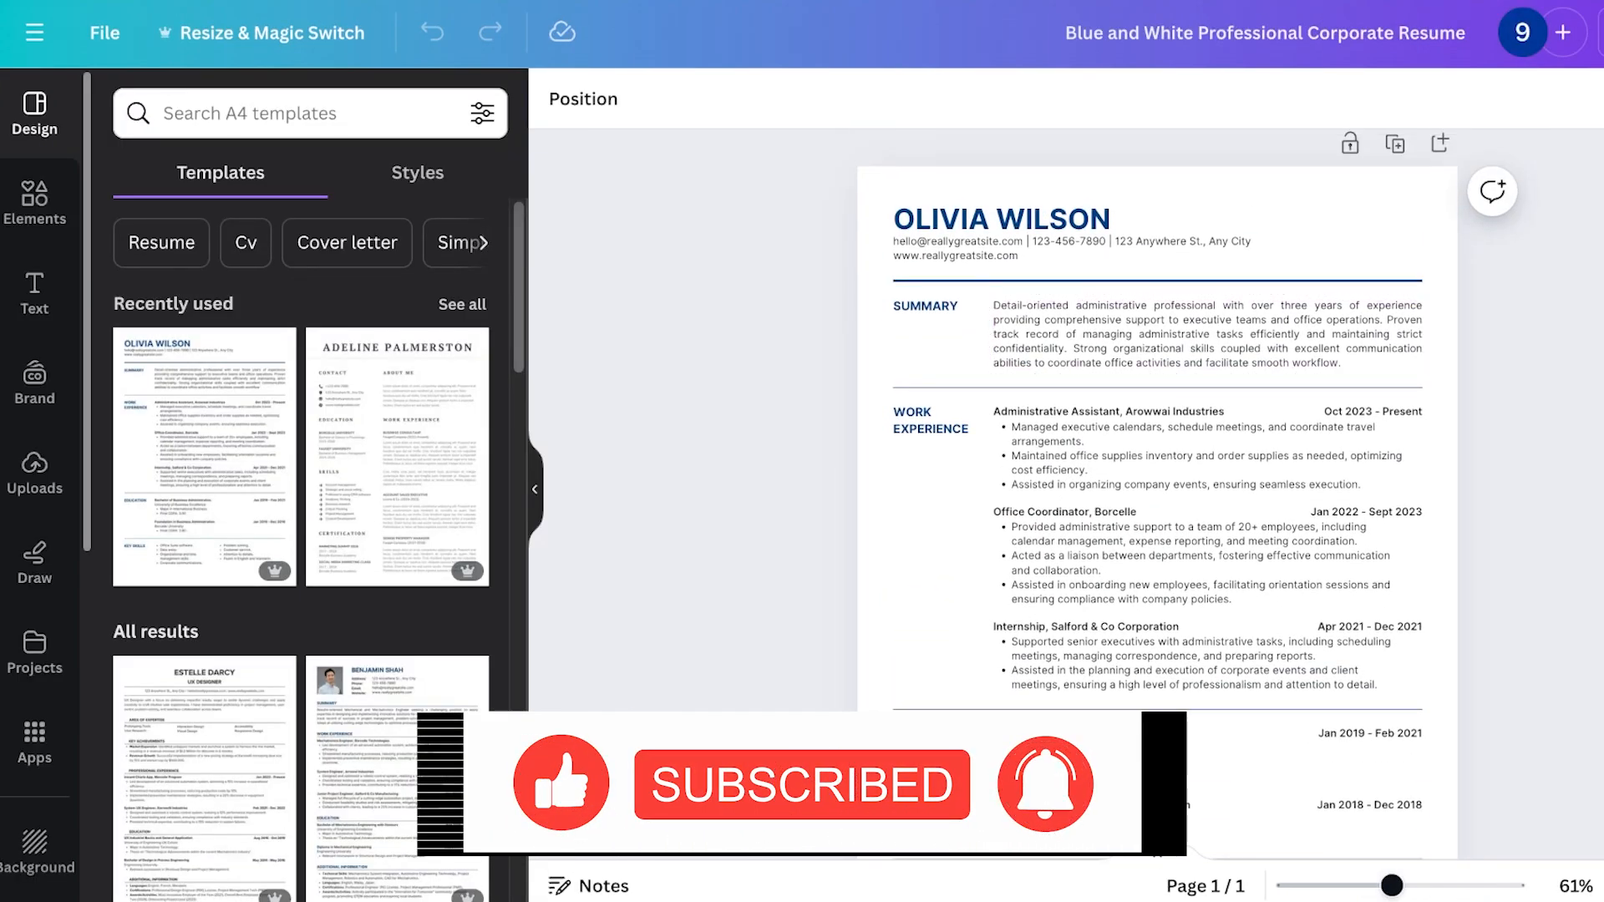
double_click(1001, 218)
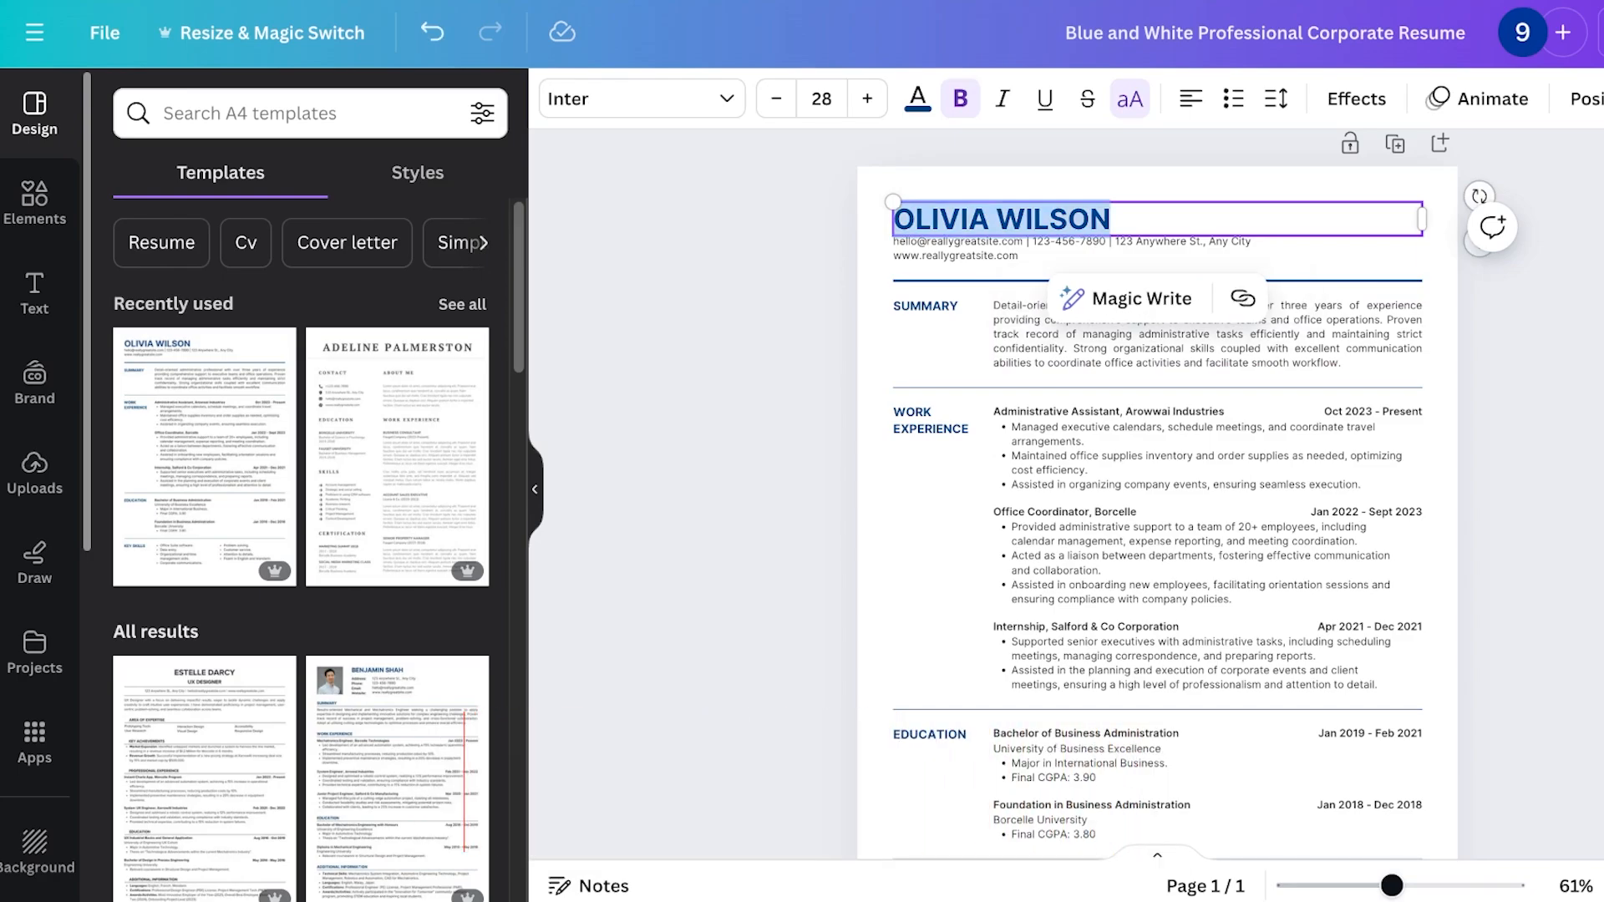
text(A)
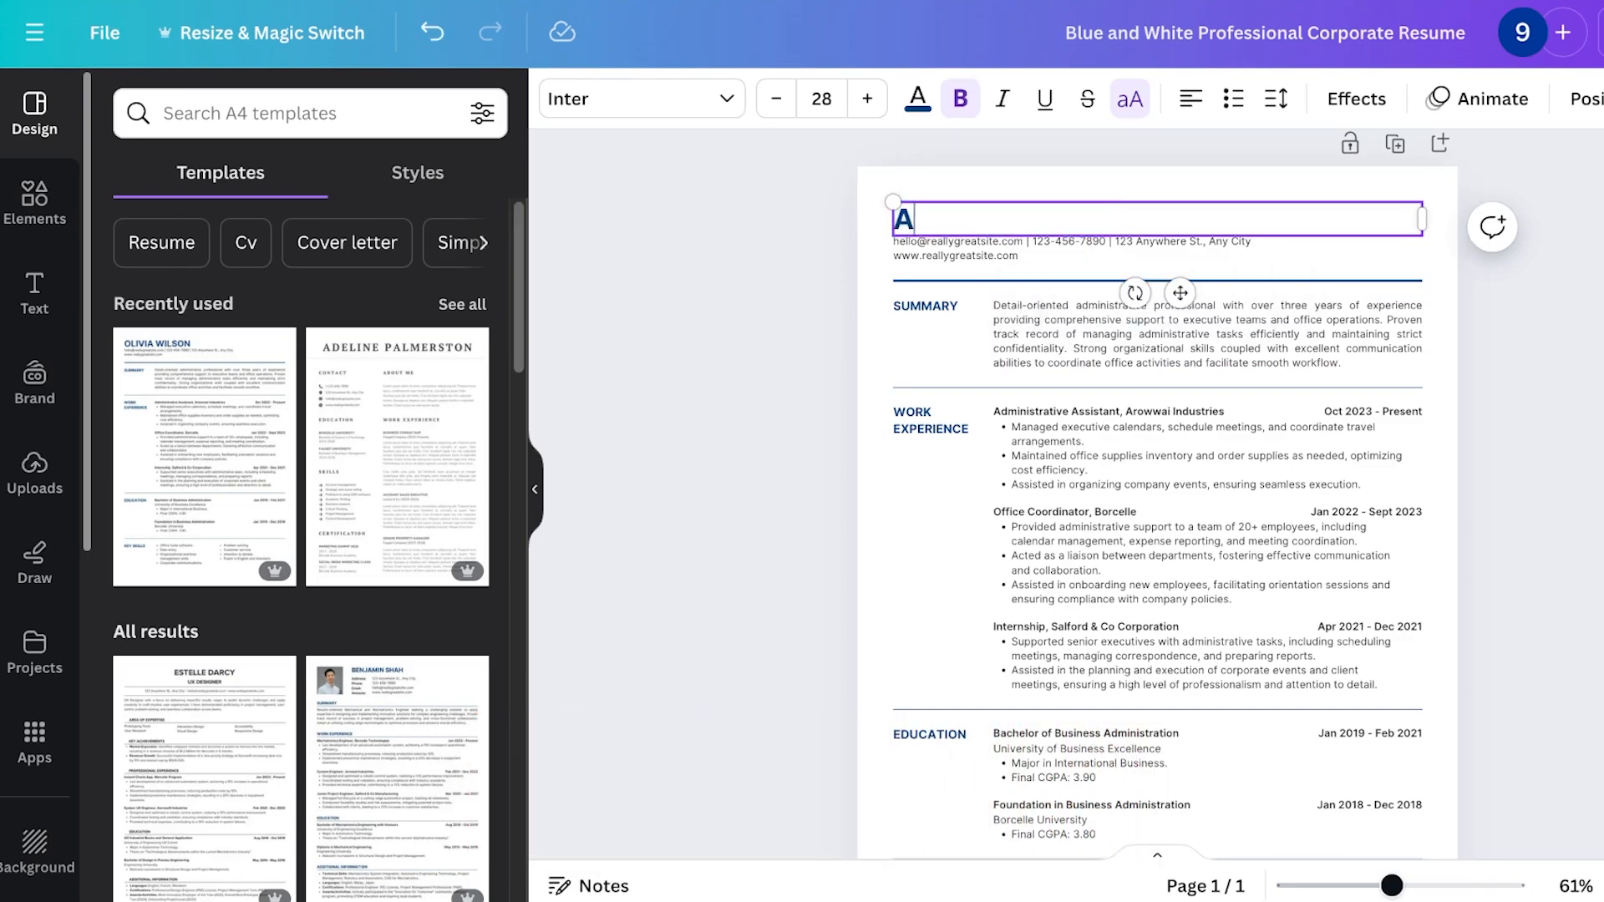
key(Backspace)
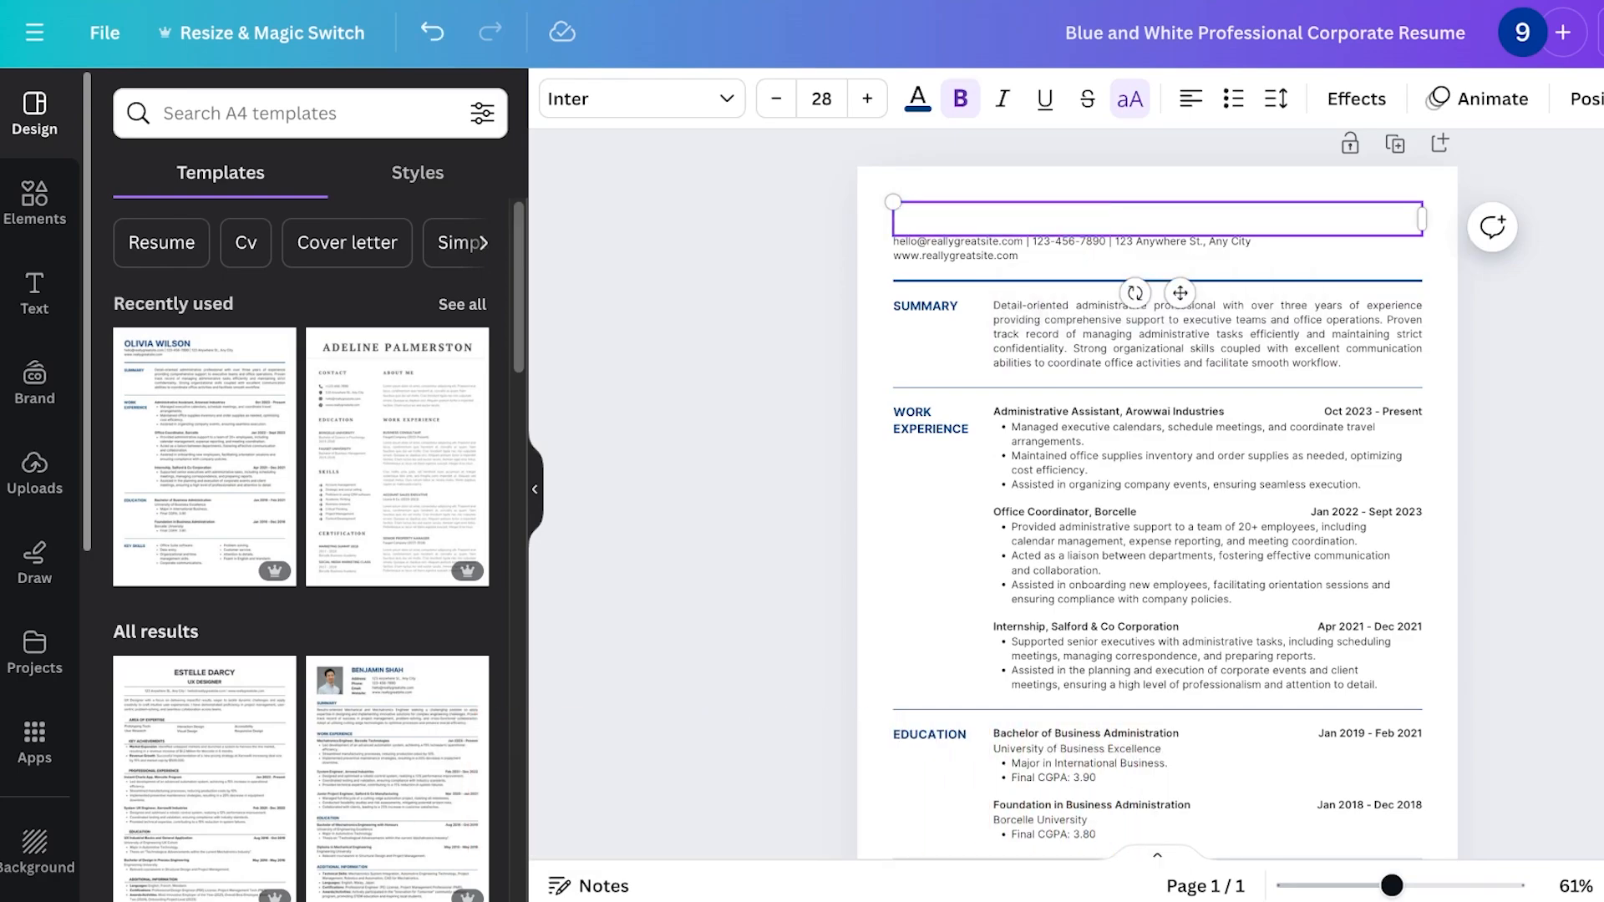
text(LILY DAVIS)
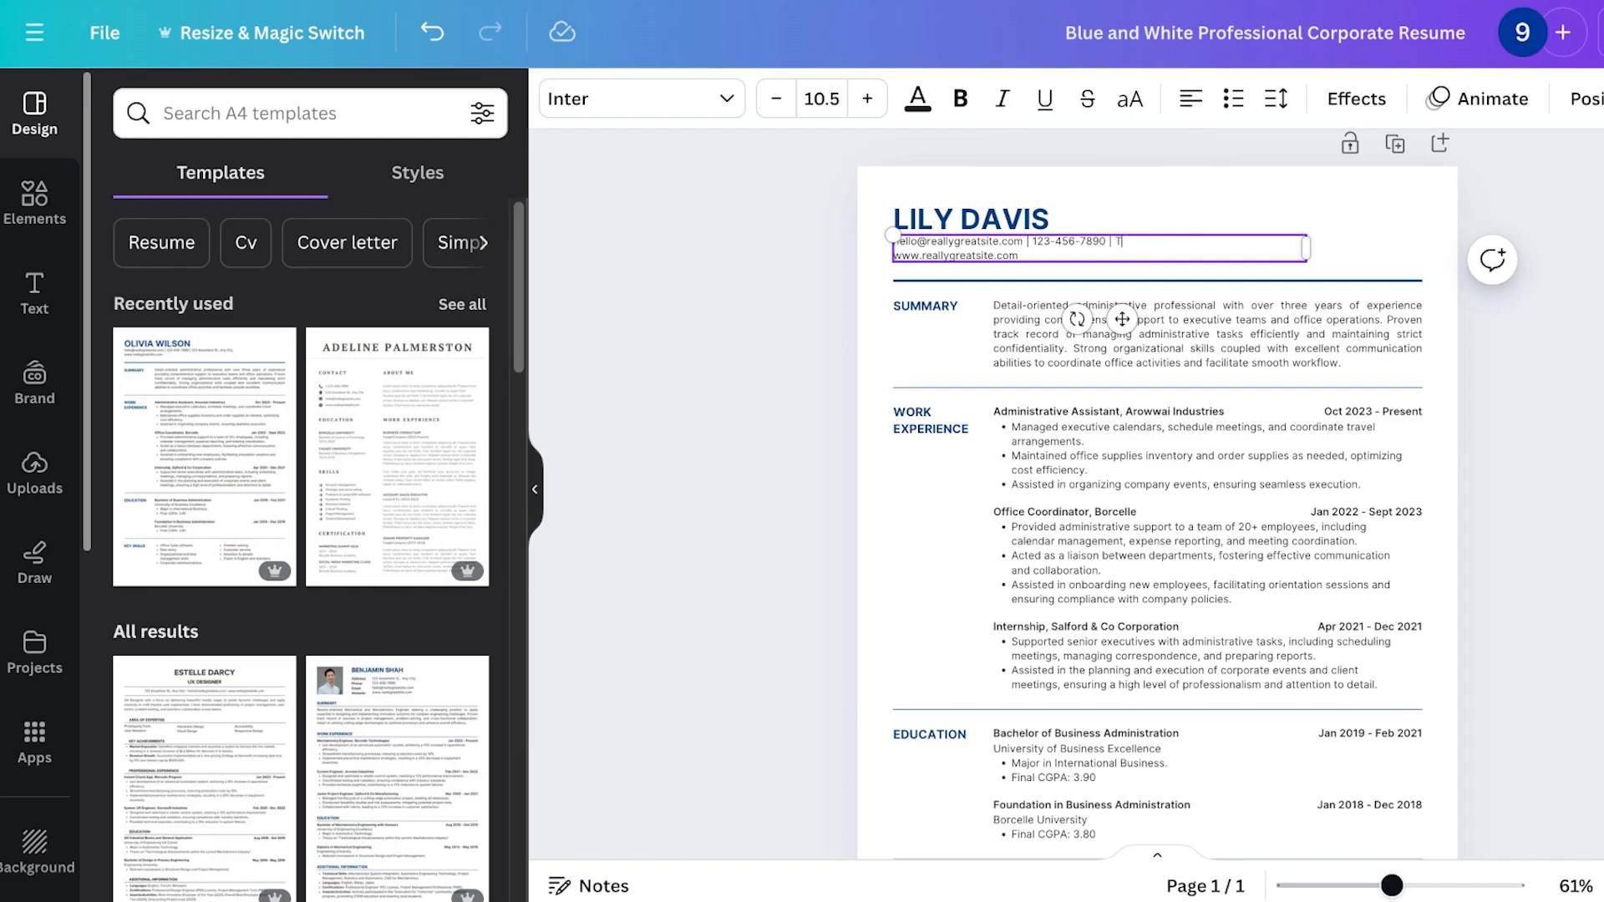
Change the contact line's address to Toronto and drop the website line.
text(oronto)
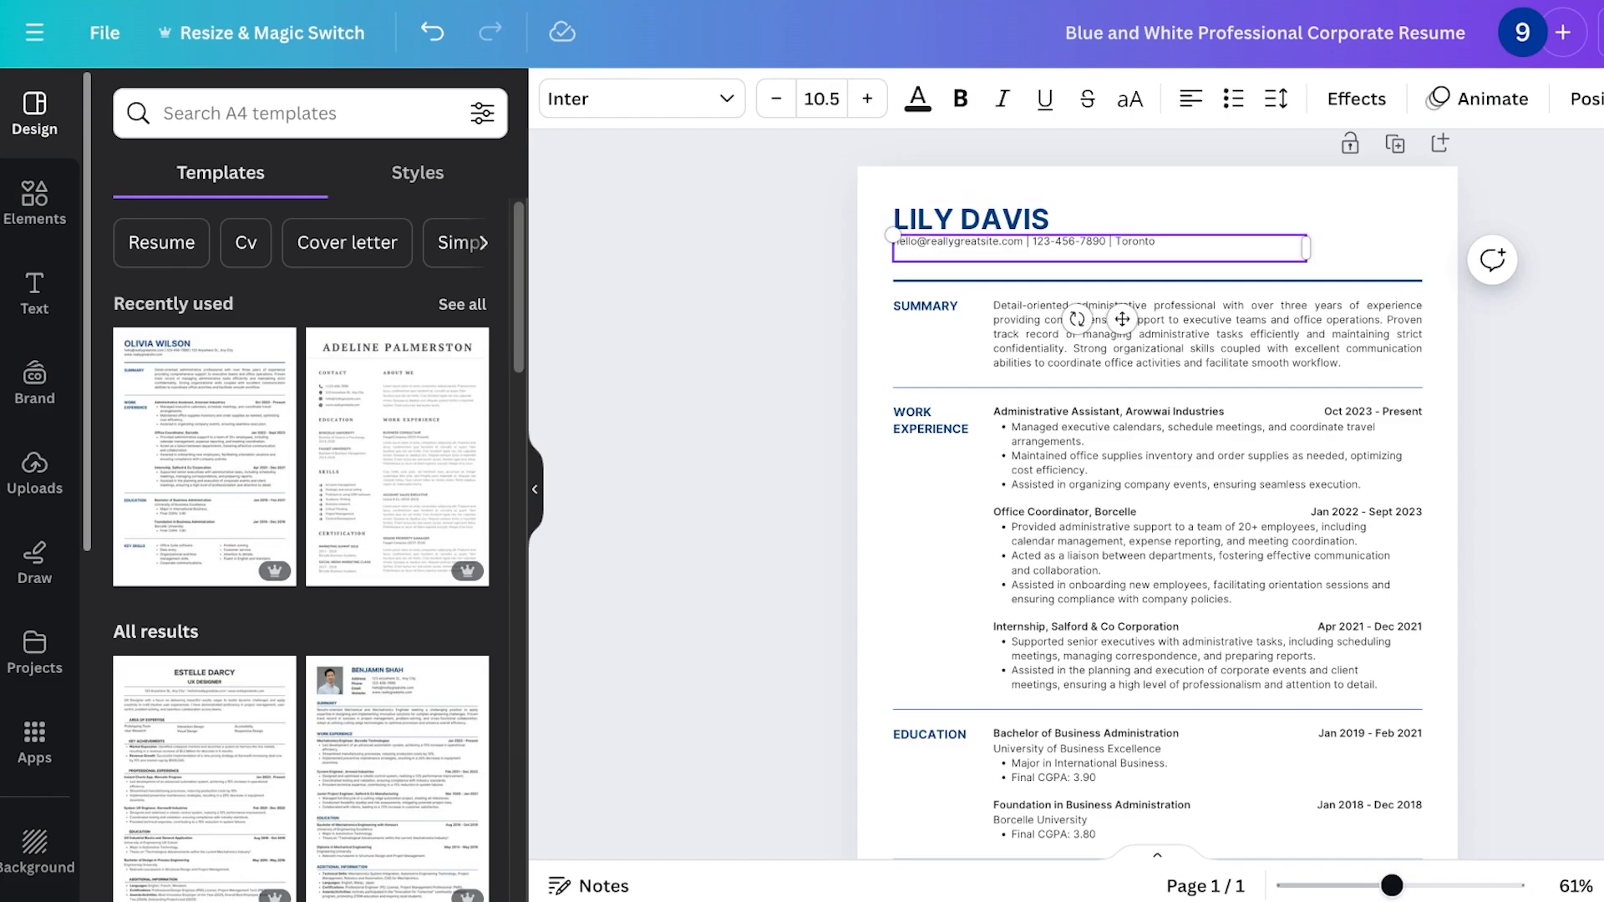
click(1206, 332)
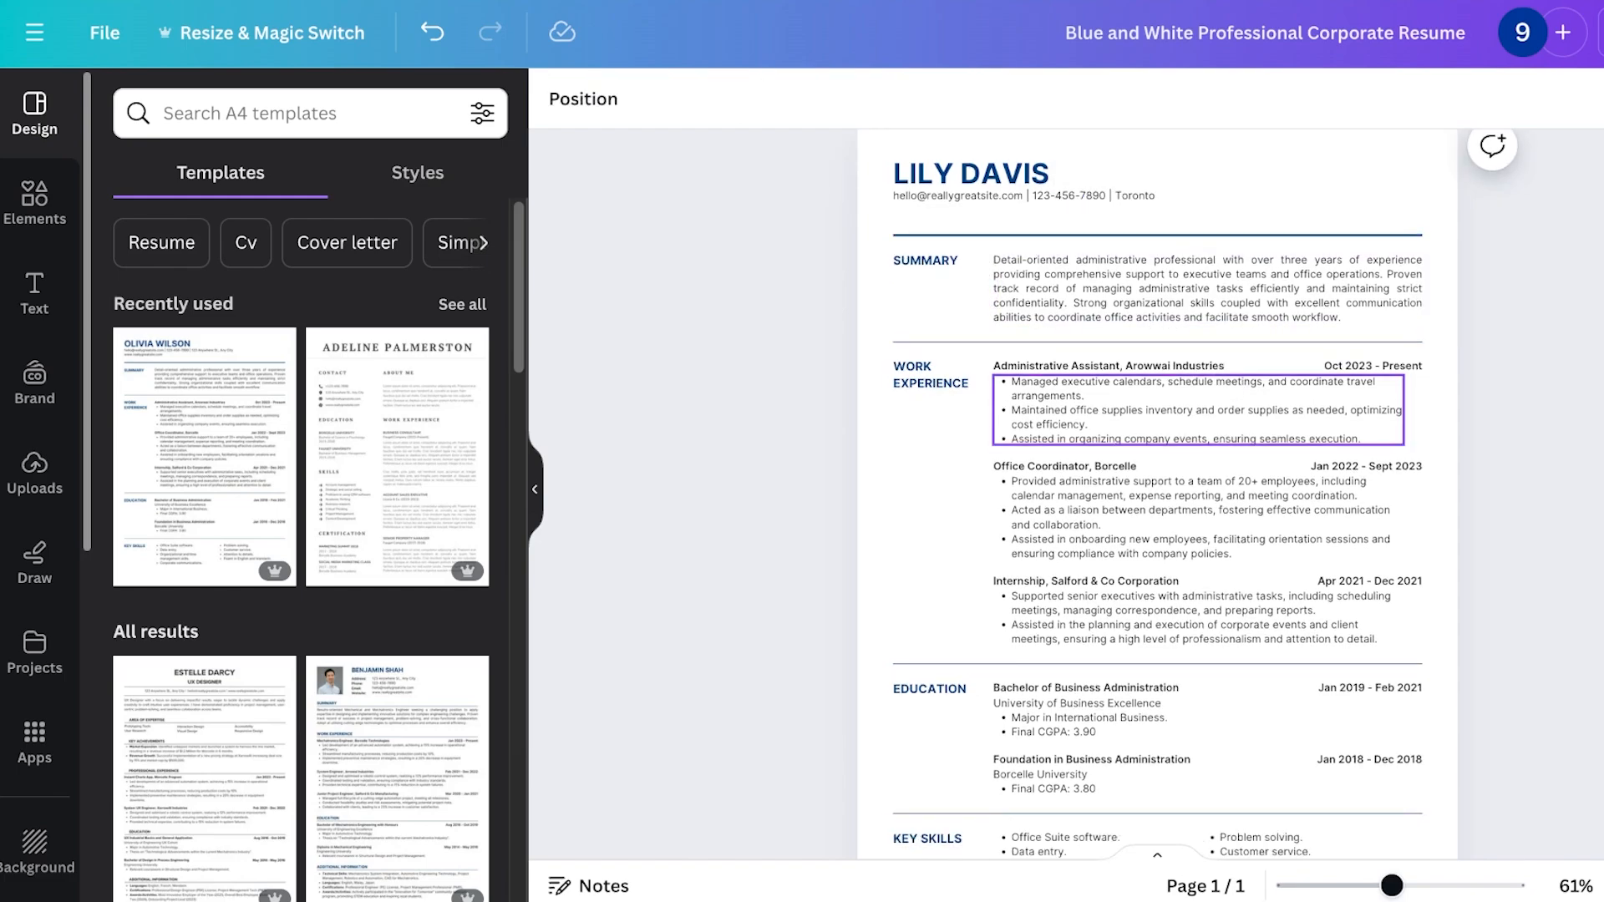
click(1064, 466)
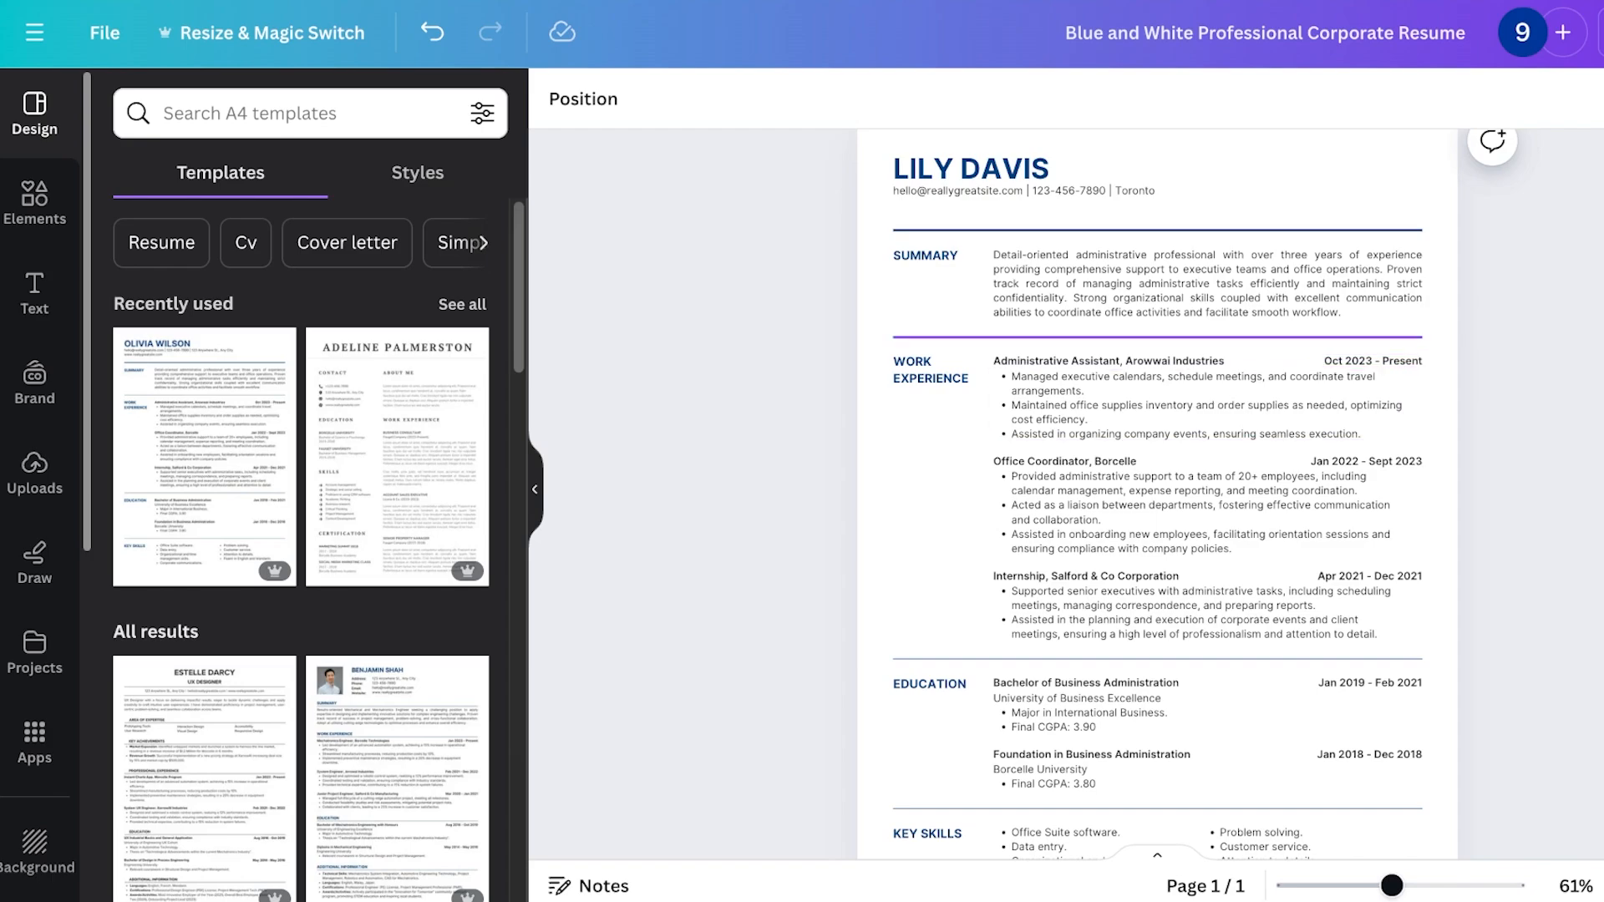
click(1206, 404)
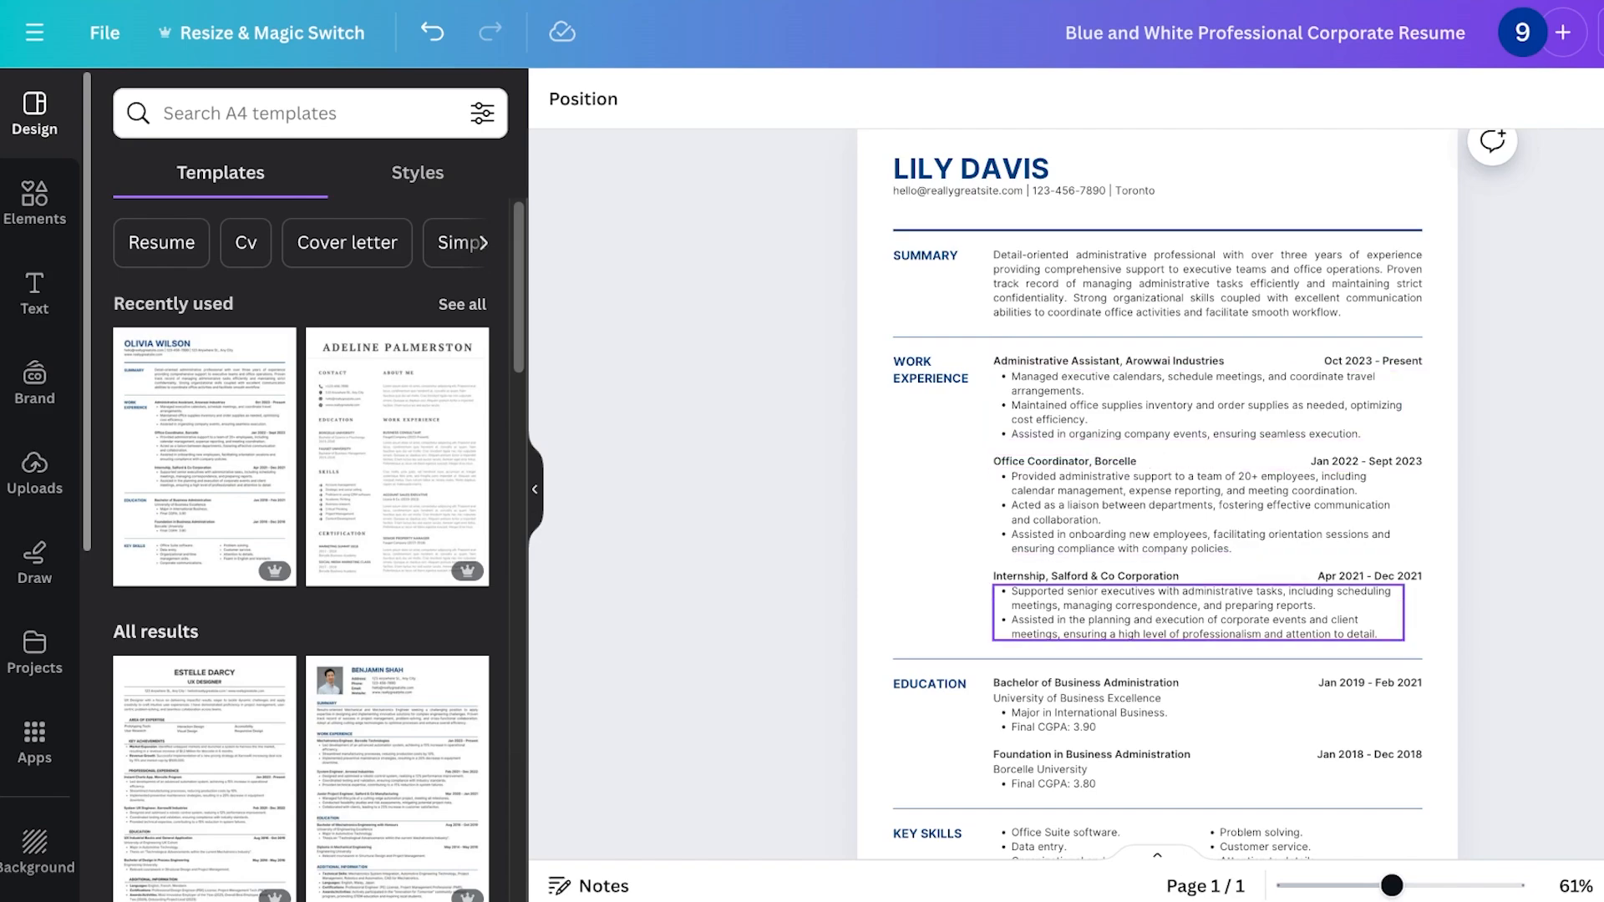
scroll(down, 3)
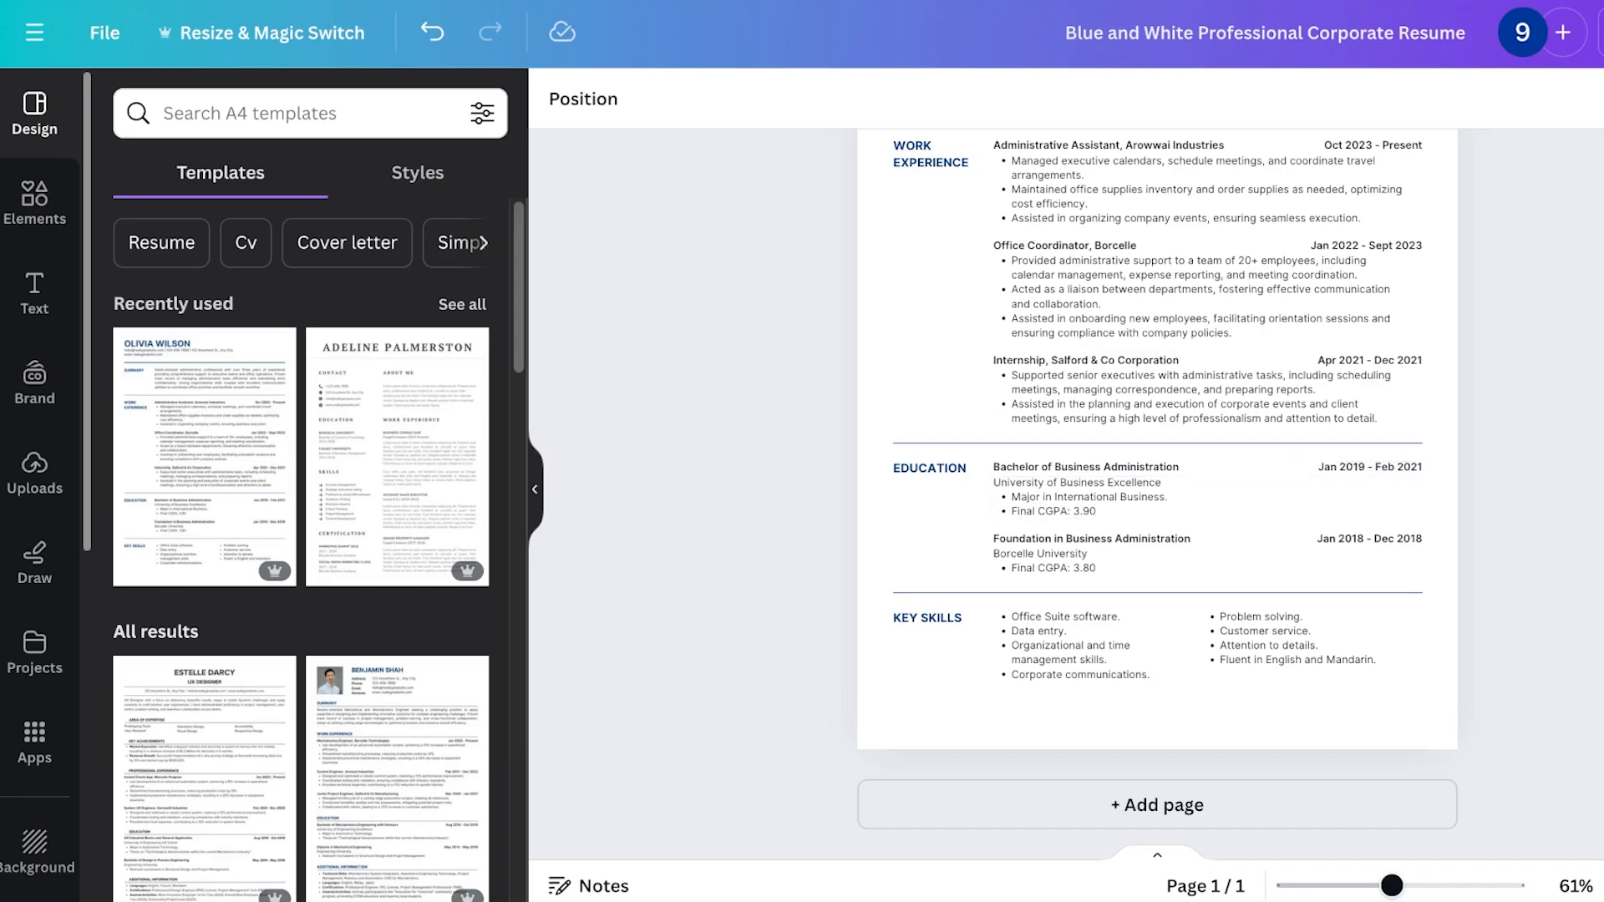
Remove the Final CGPA line from both education entries.
click(1089, 481)
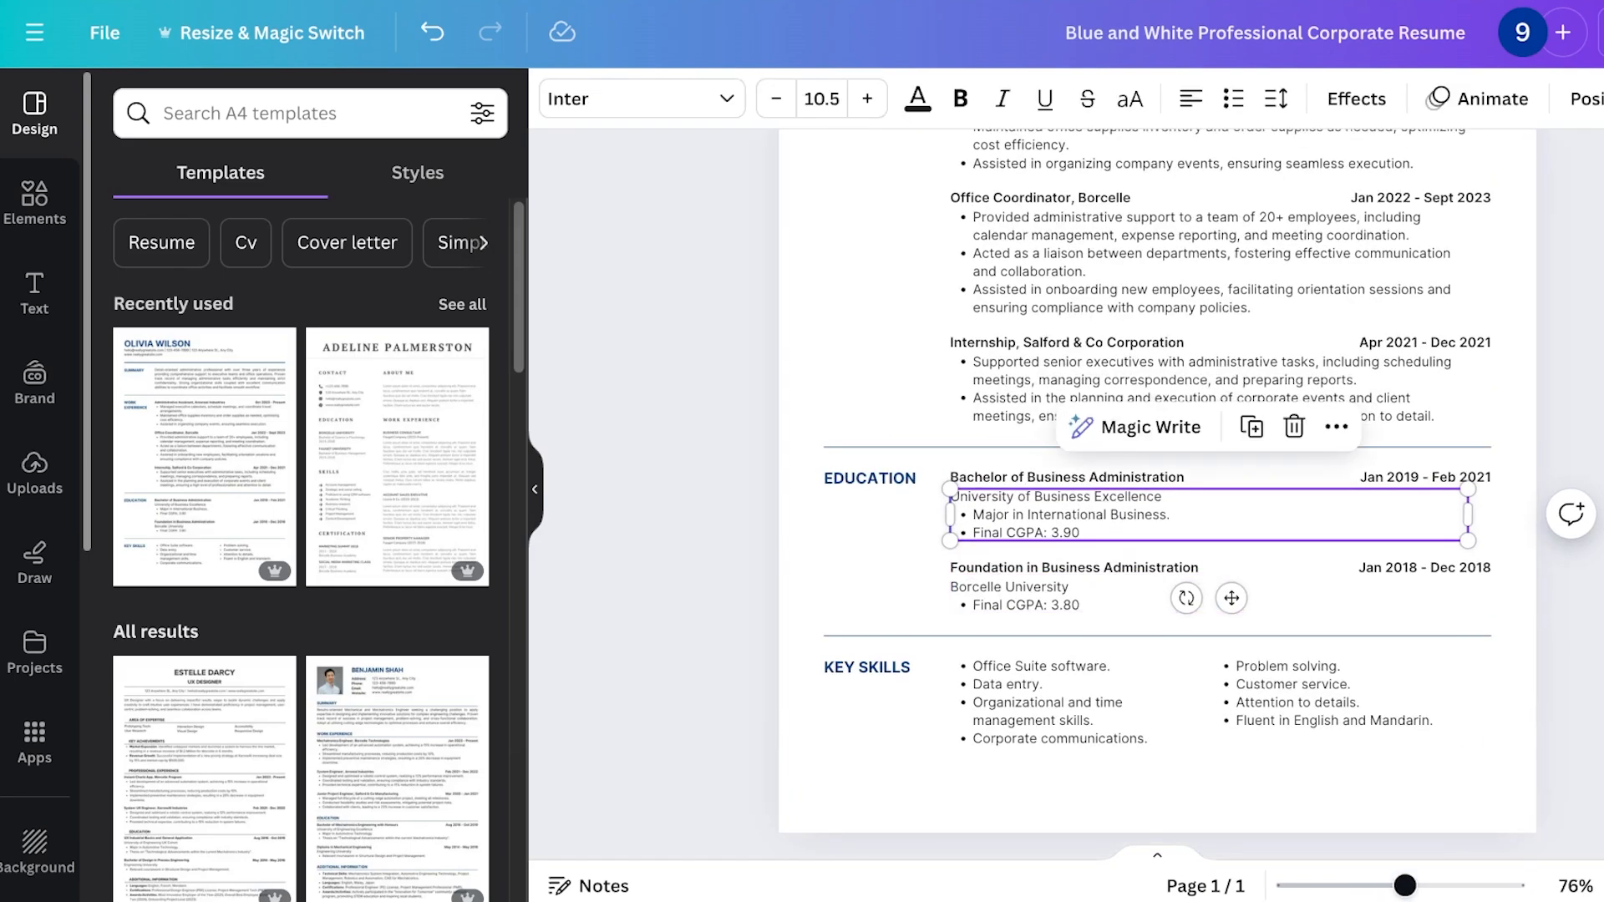
click(1233, 98)
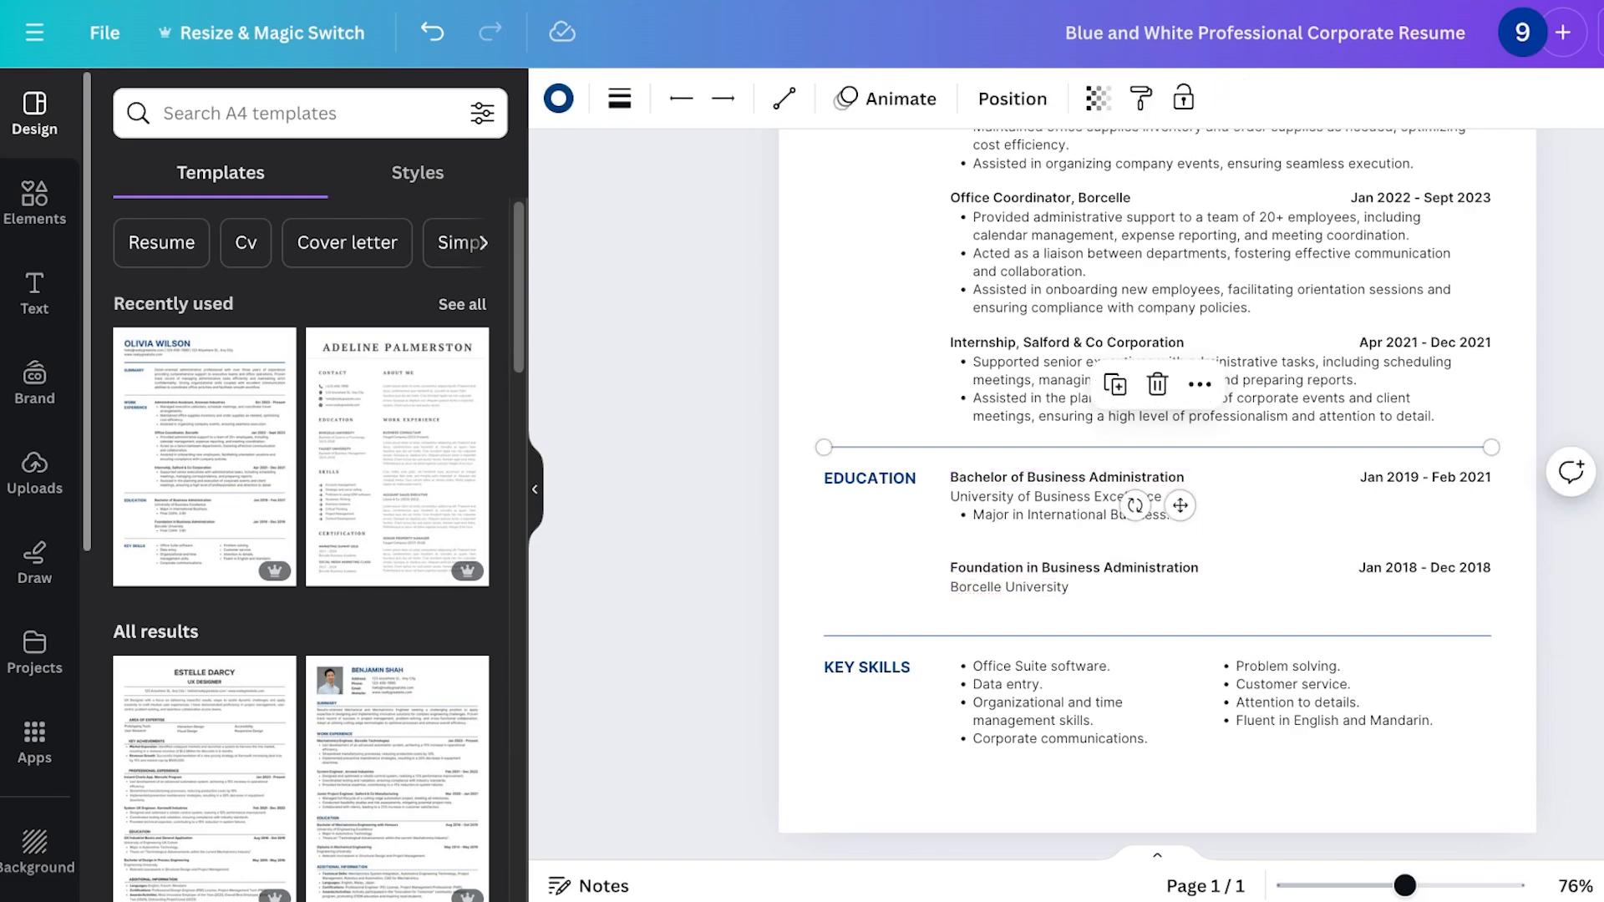
click(1064, 496)
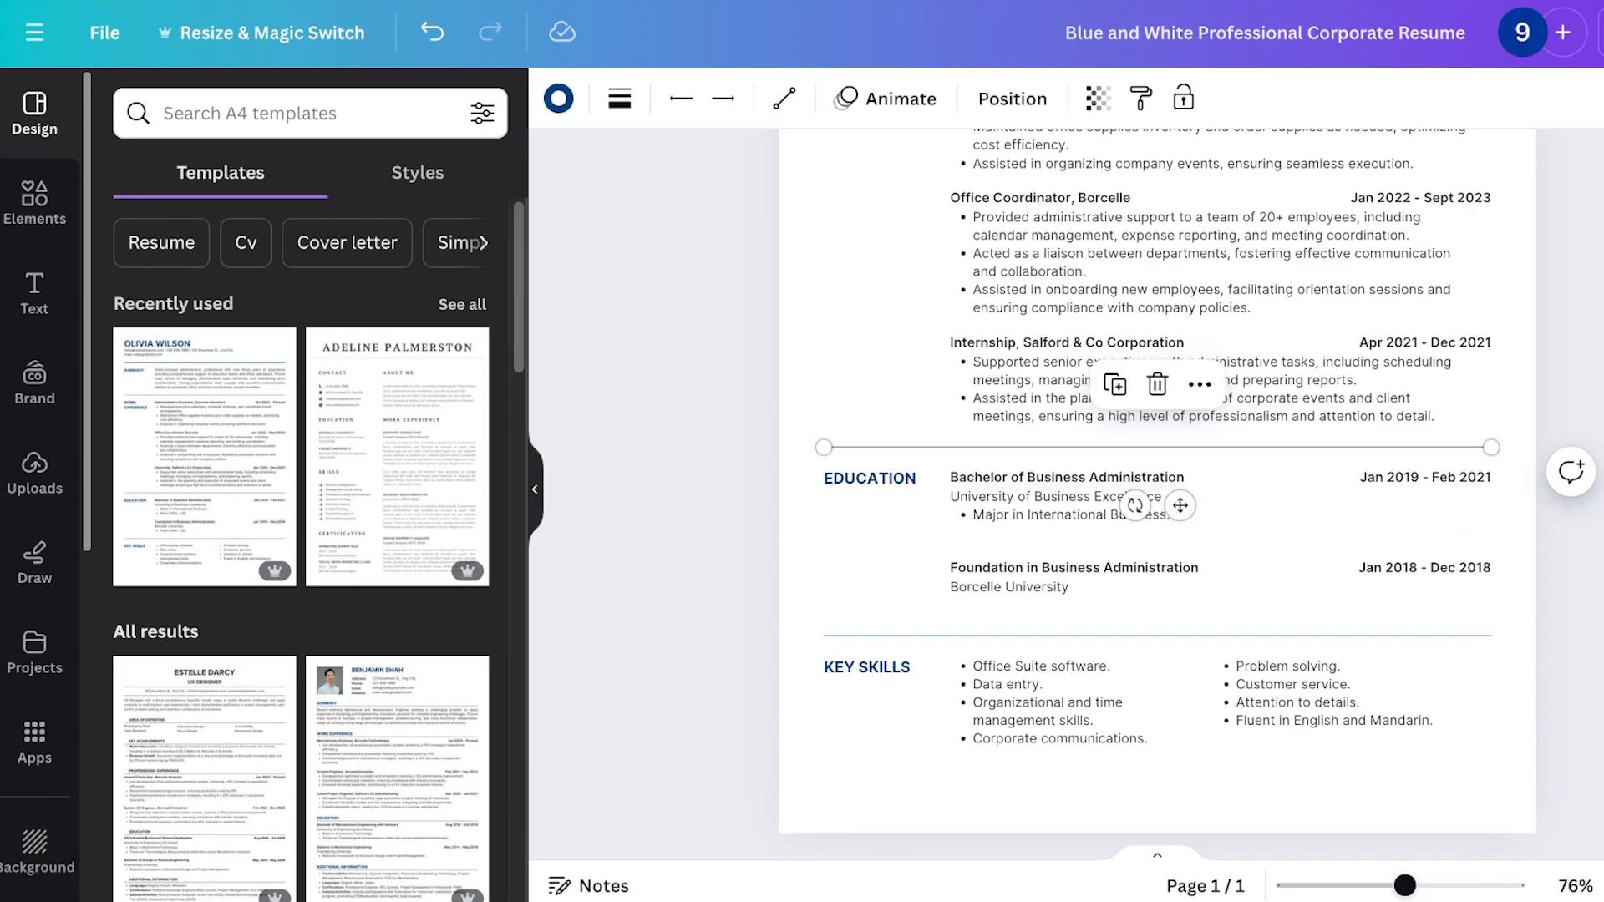
scroll(down, 3)
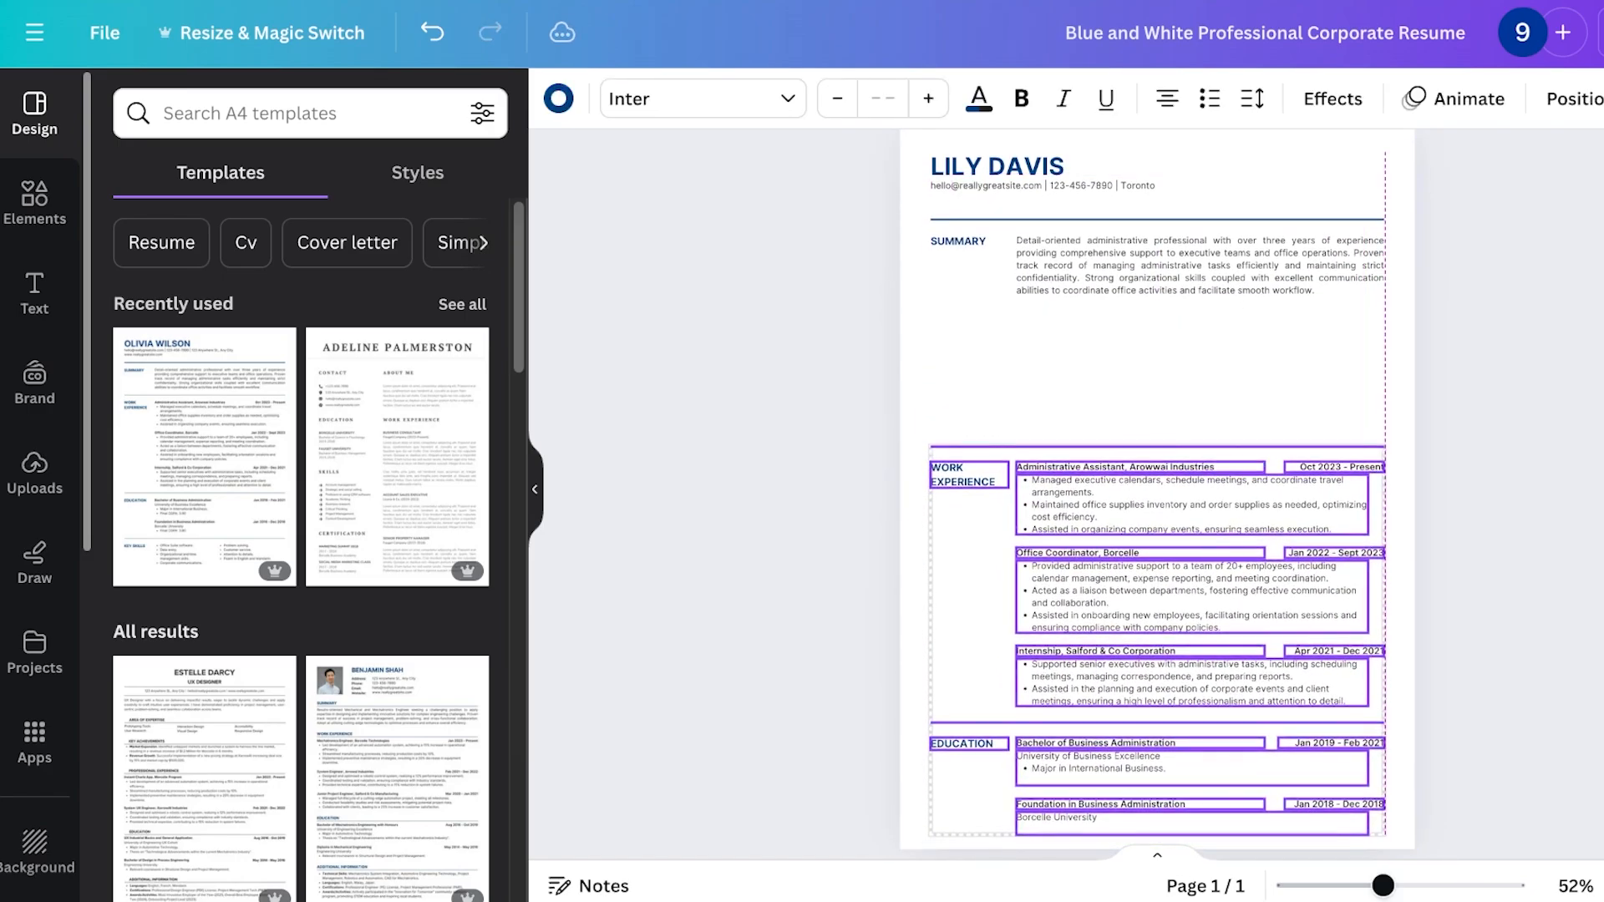
Scroll the resume while Key Skills is moved up under Summary, above Work Experience and Education.
scroll(down, 3)
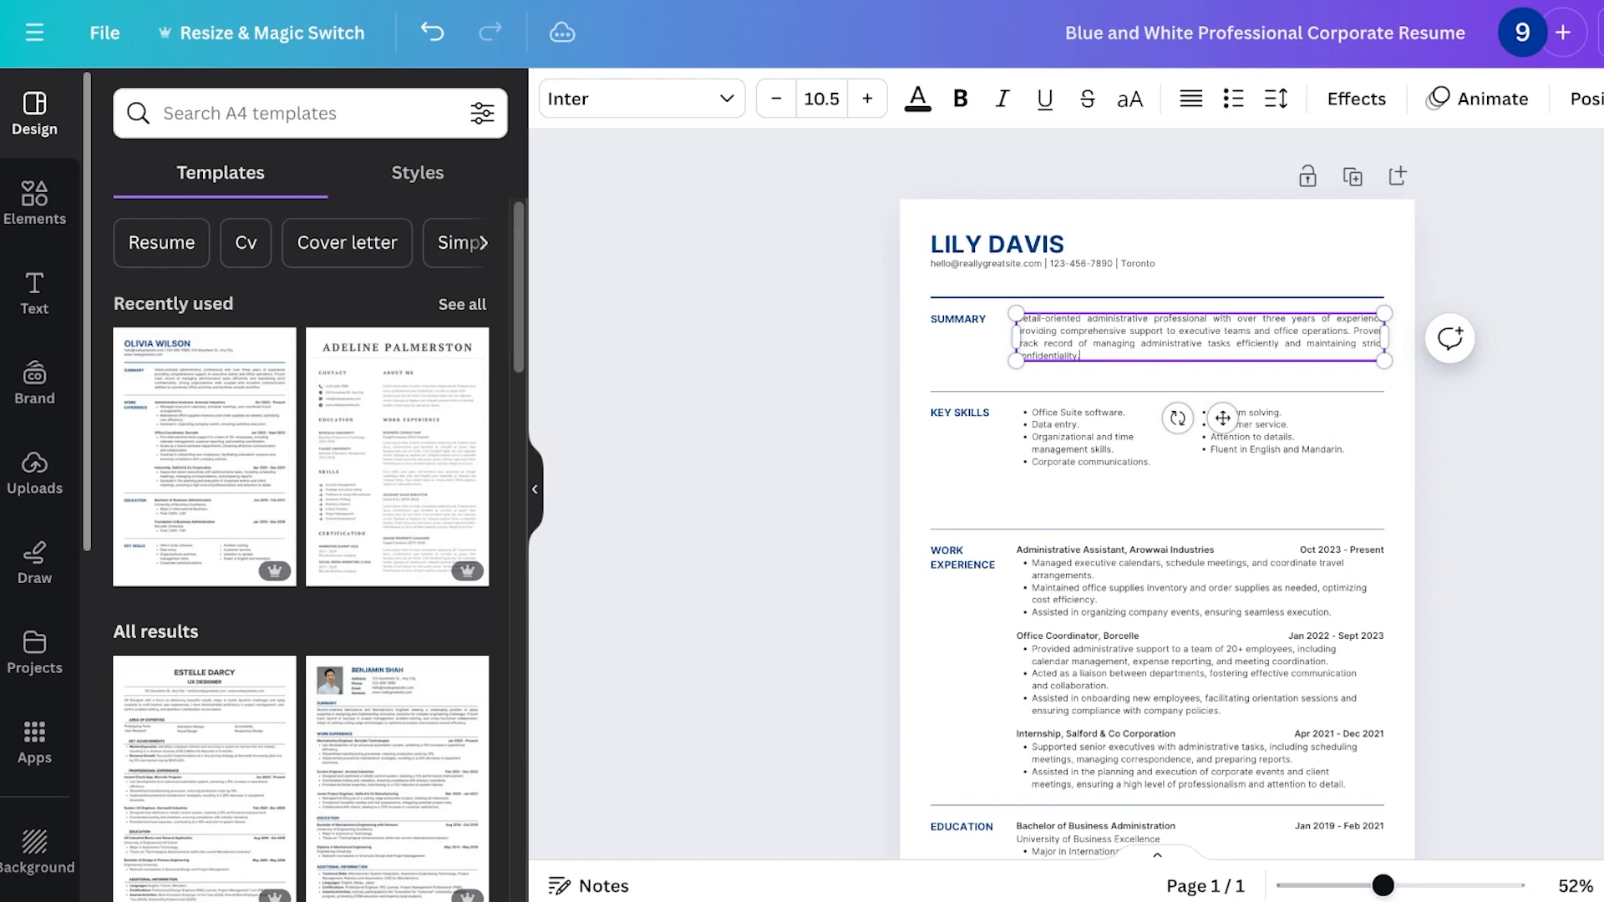
scroll(down, 3)
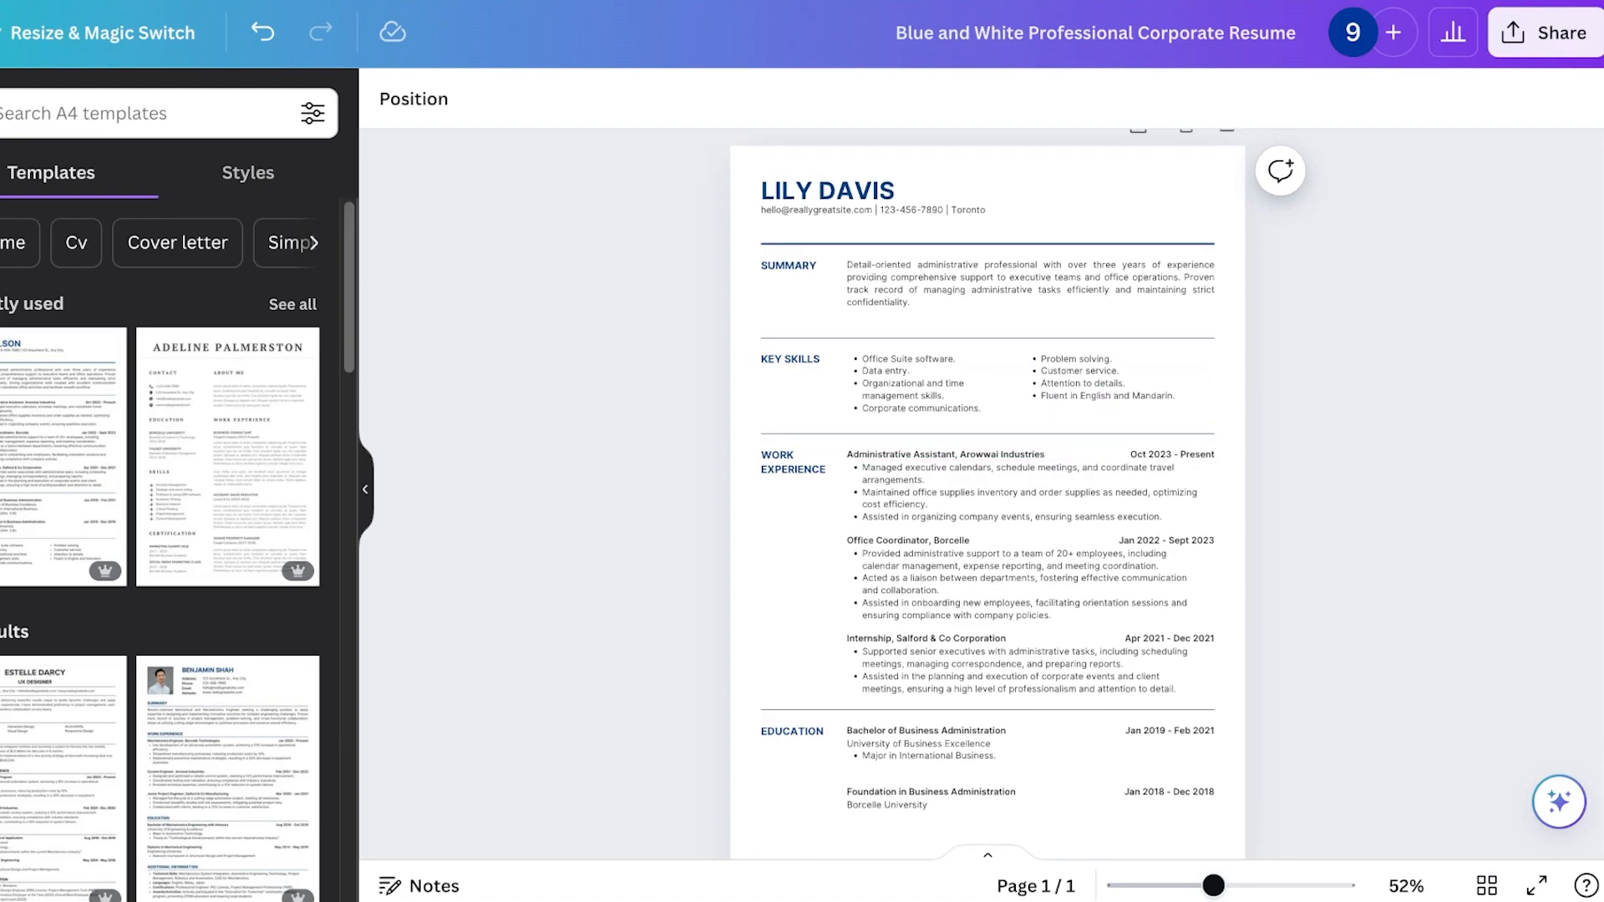
Download the Lily Davis resume via Share as a PDF Standard file.
click(1545, 32)
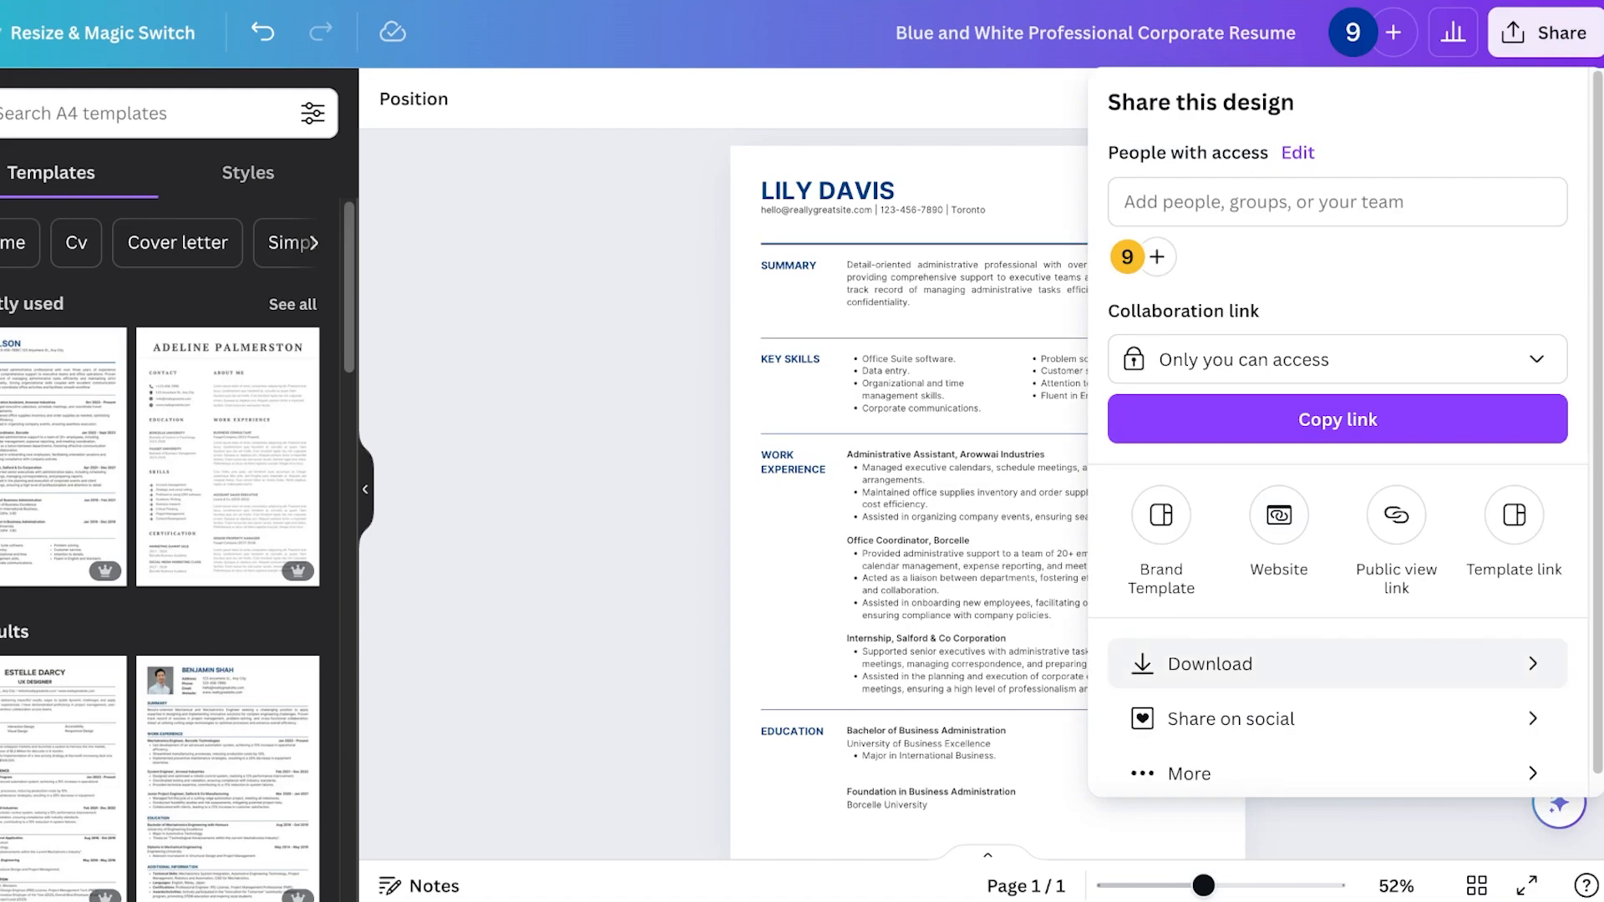
click(1206, 663)
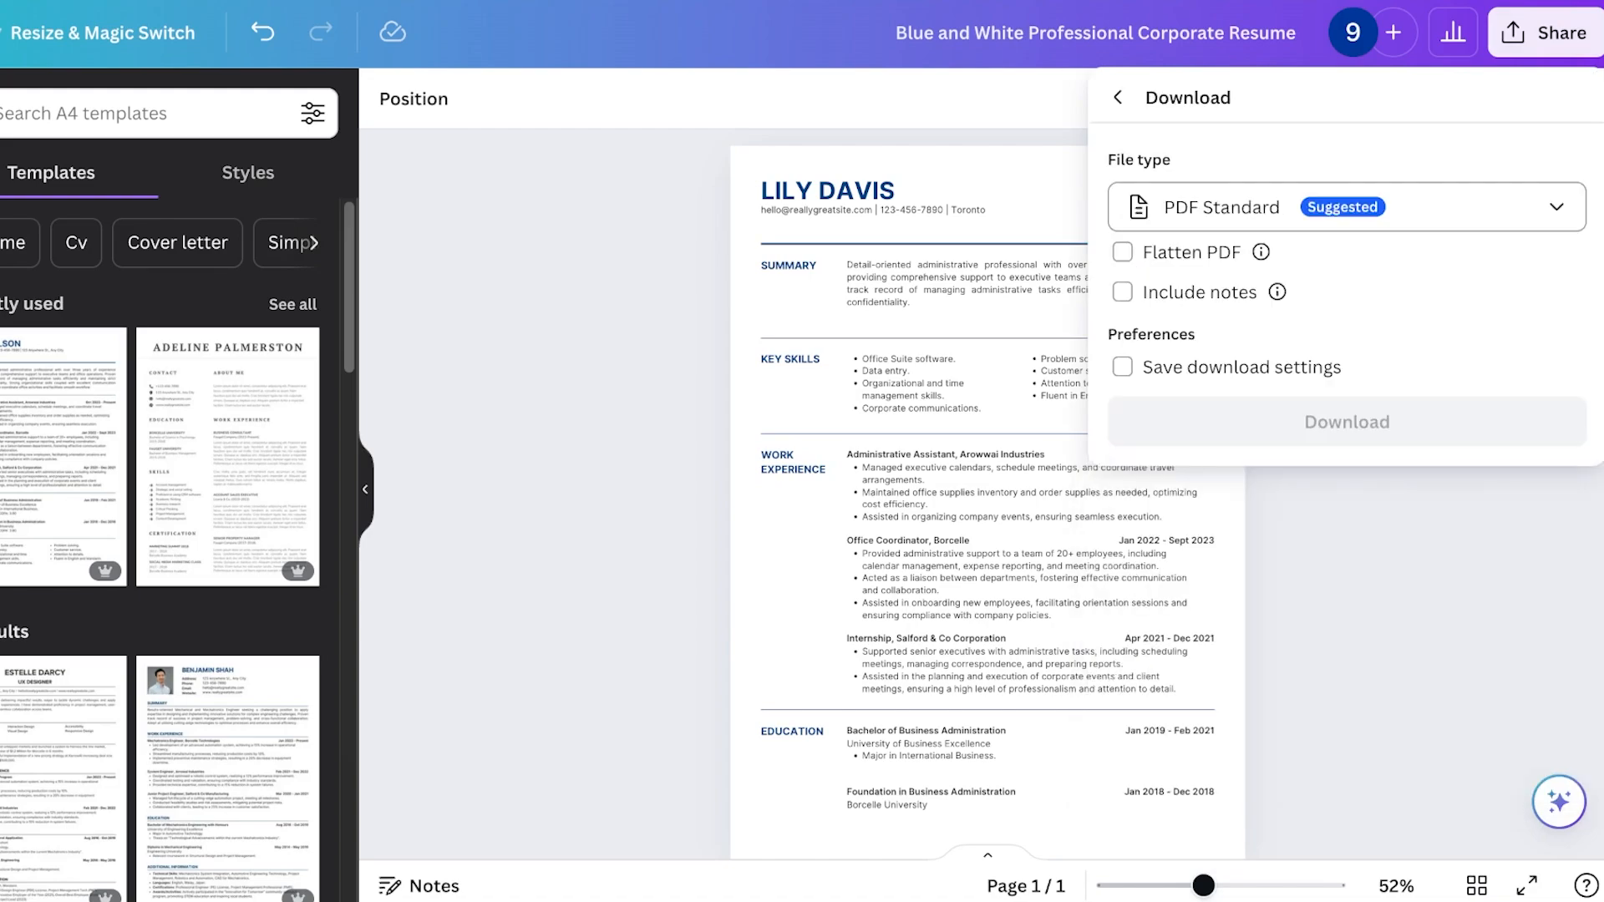
click(1343, 207)
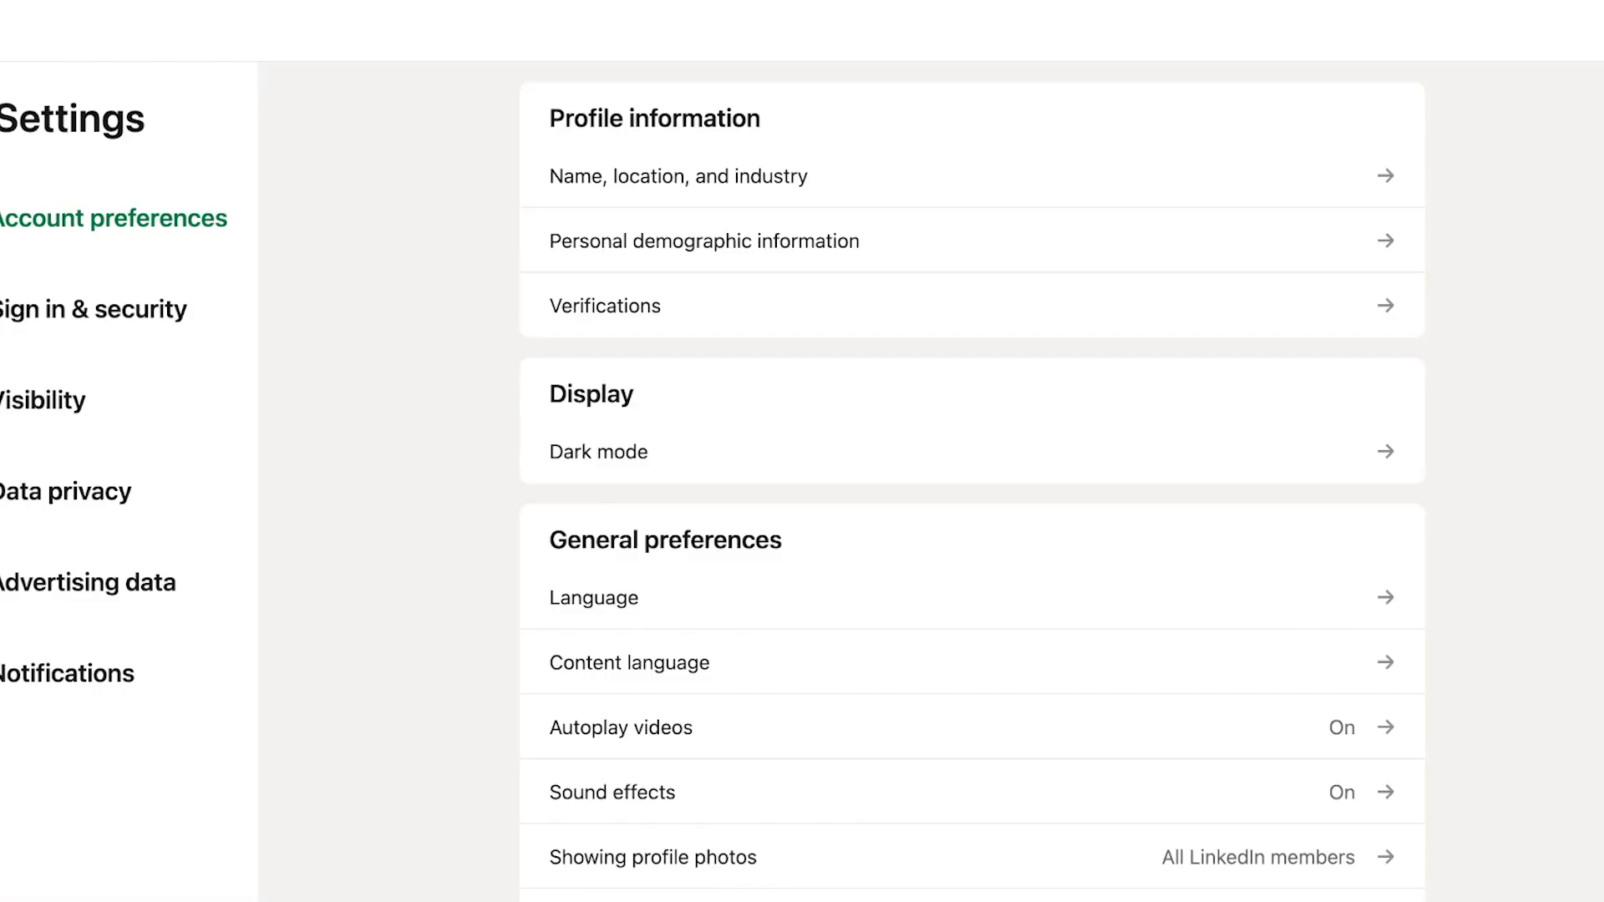
From Data privacy, reach the Resumes and application data page under Job application settings.
click(66, 490)
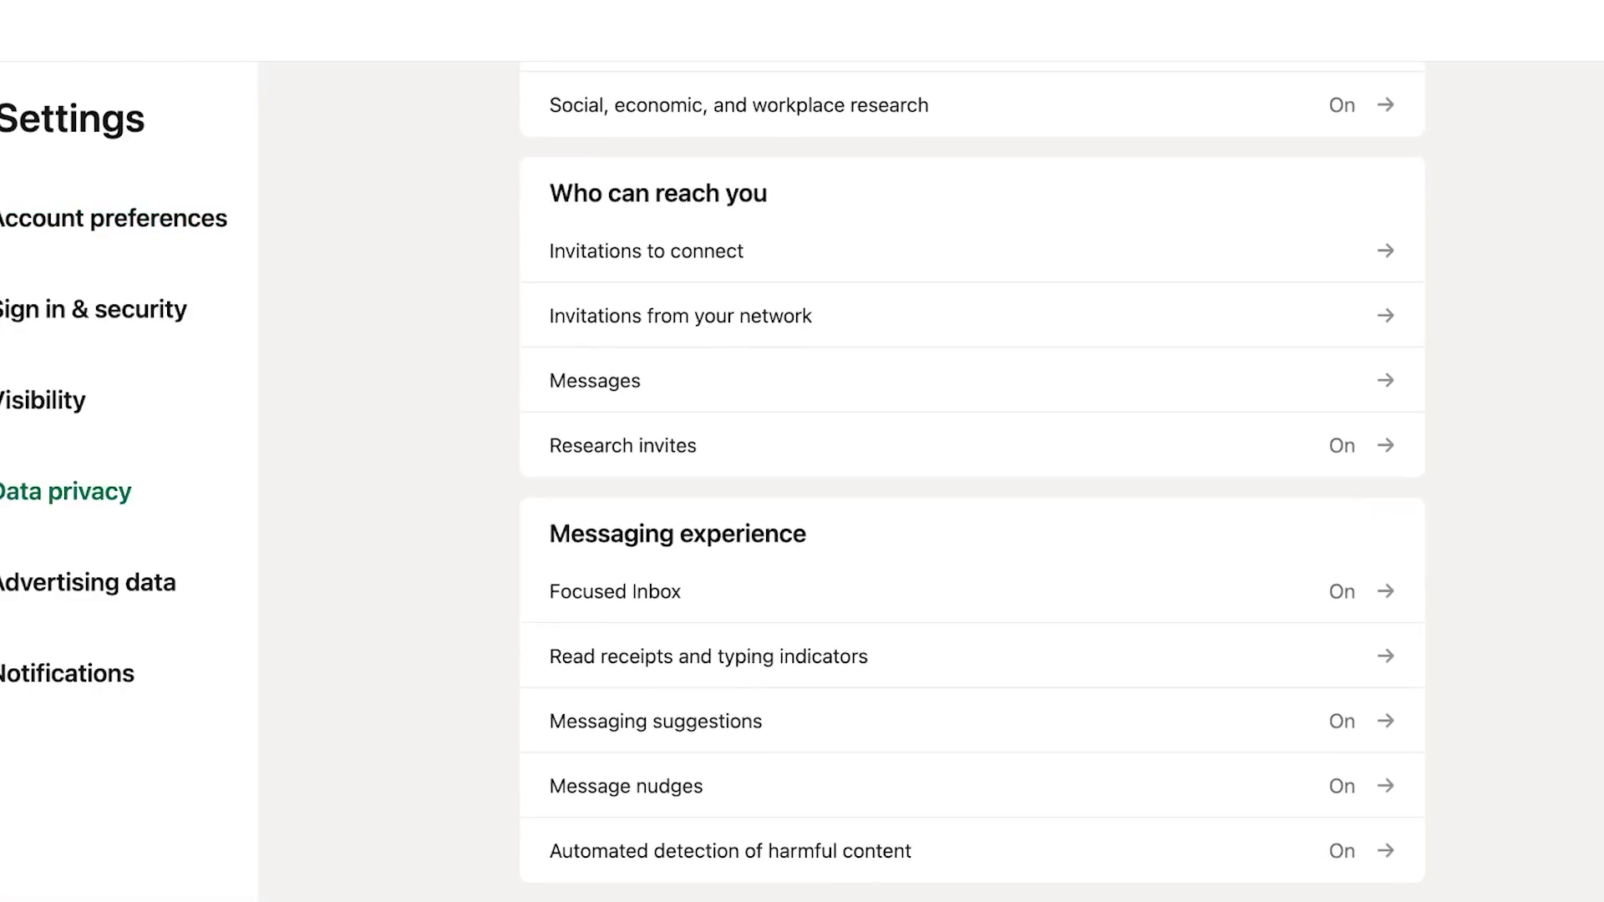
scroll(down, 3)
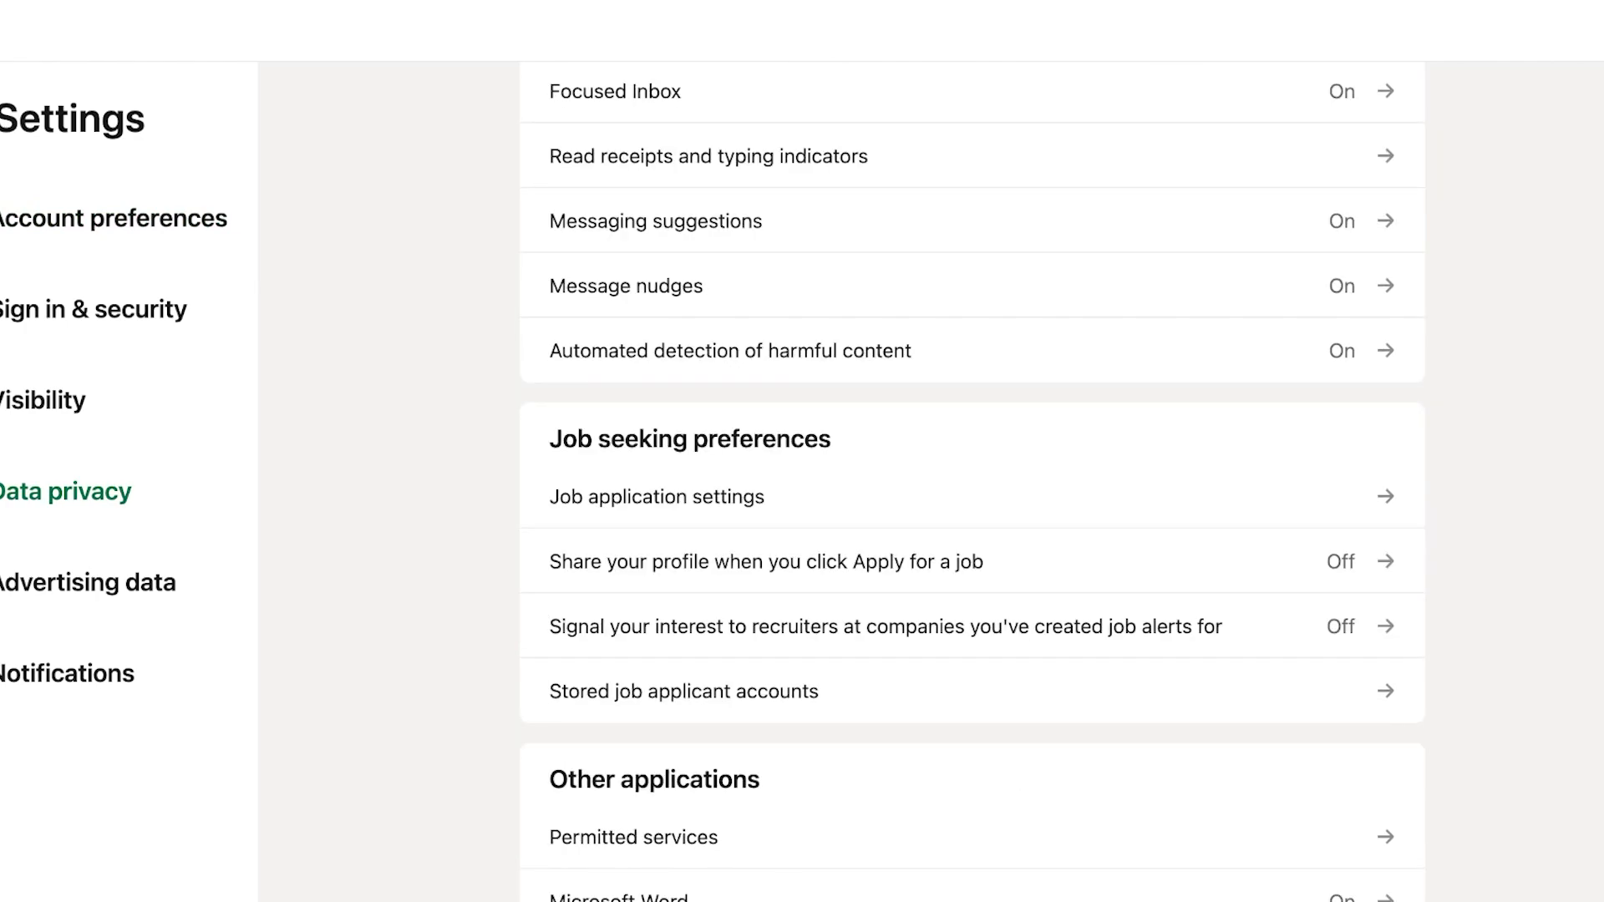
click(683, 690)
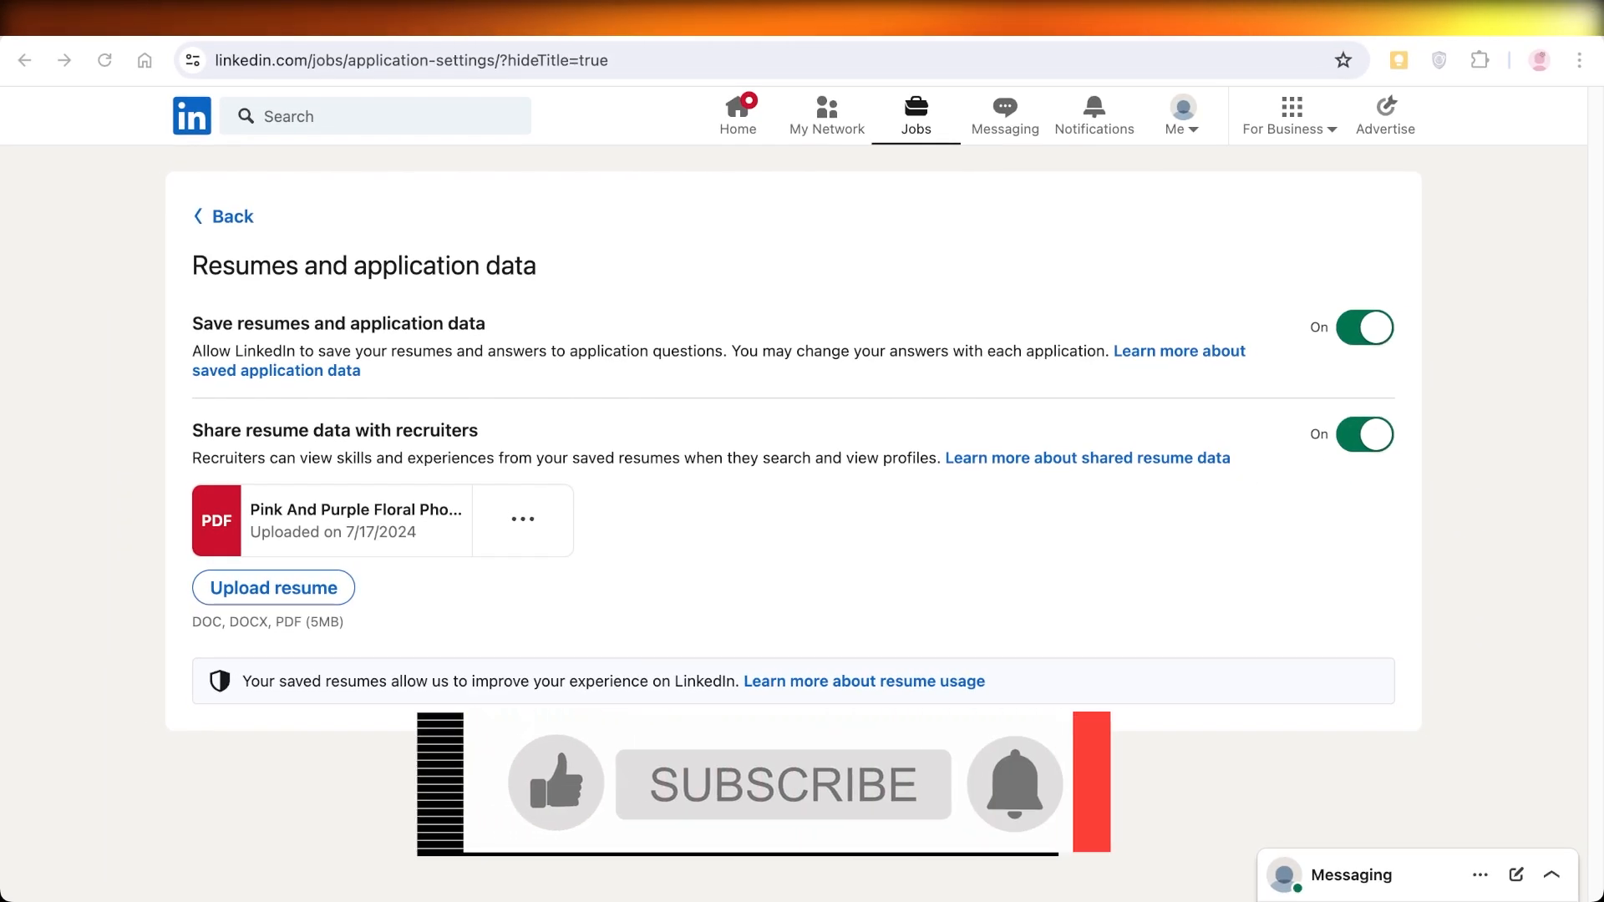
click(800, 785)
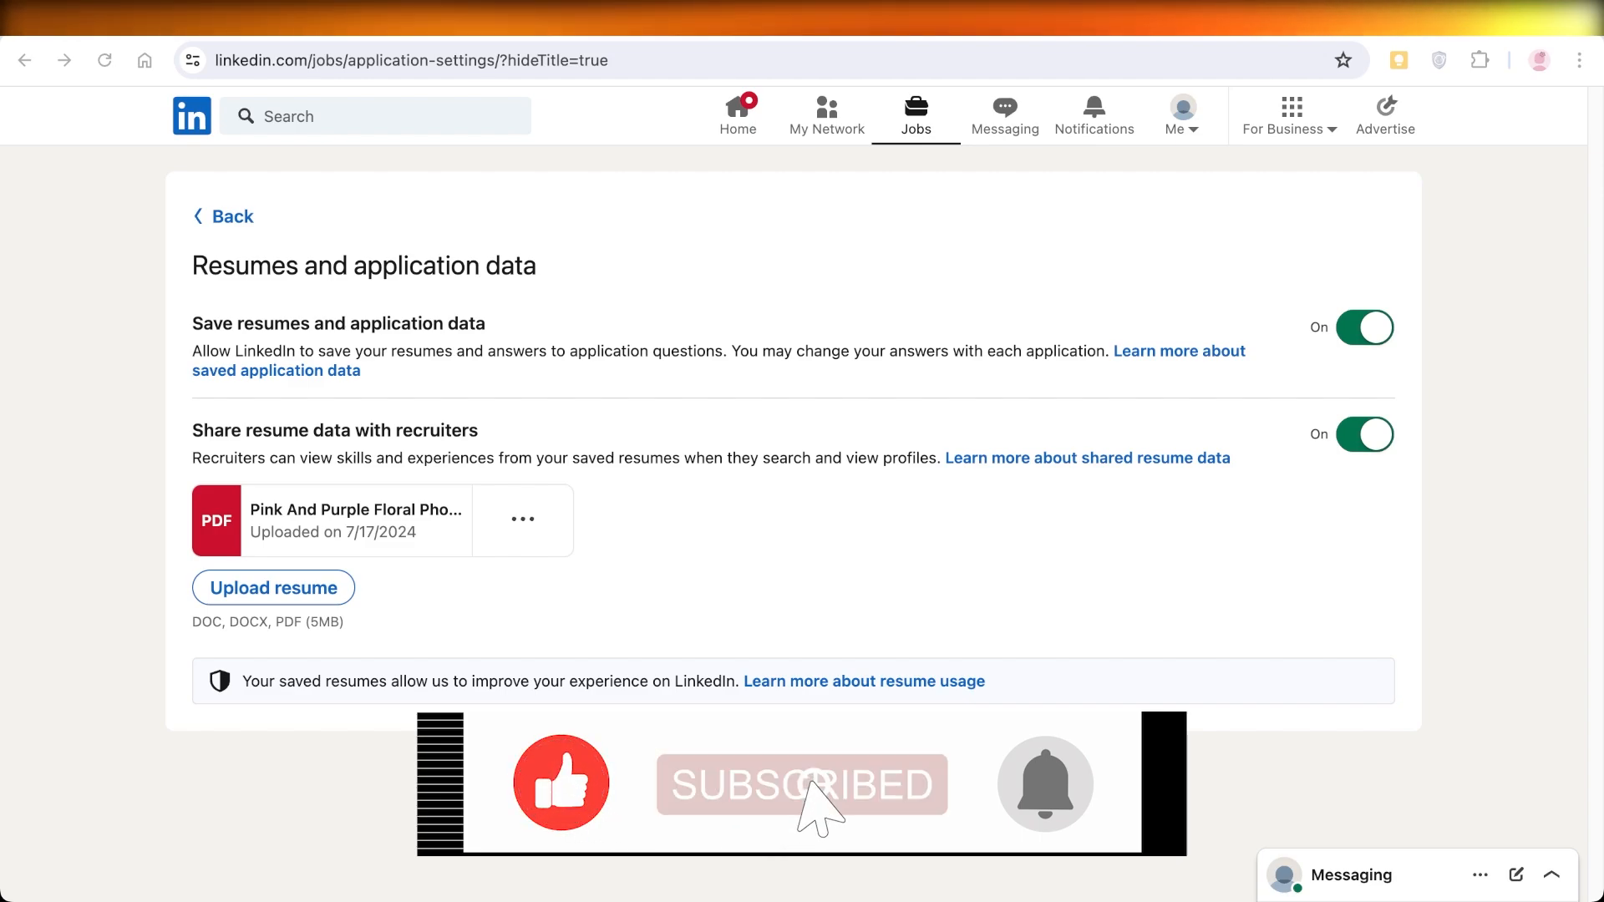